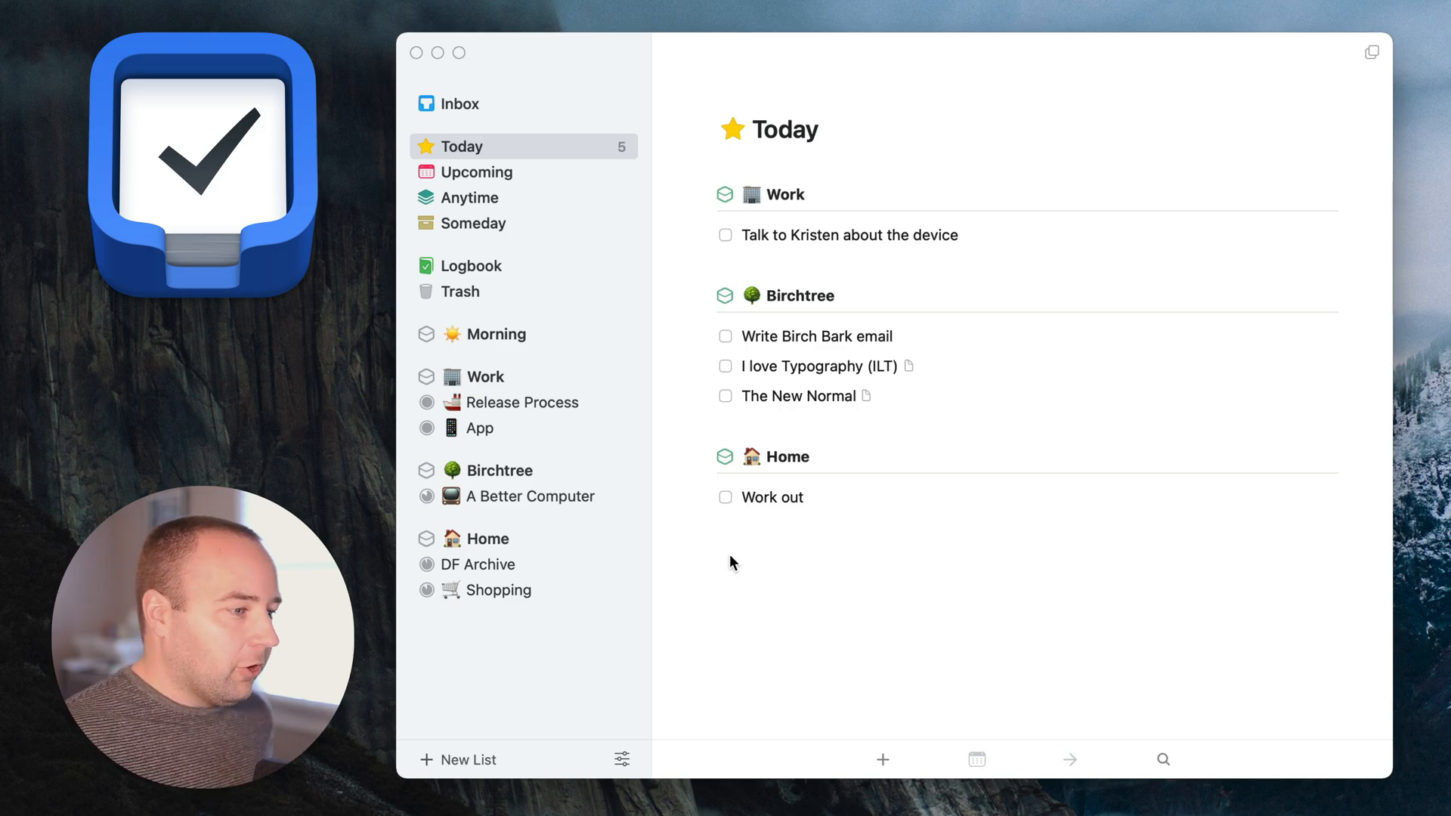
mouse_move(765, 589)
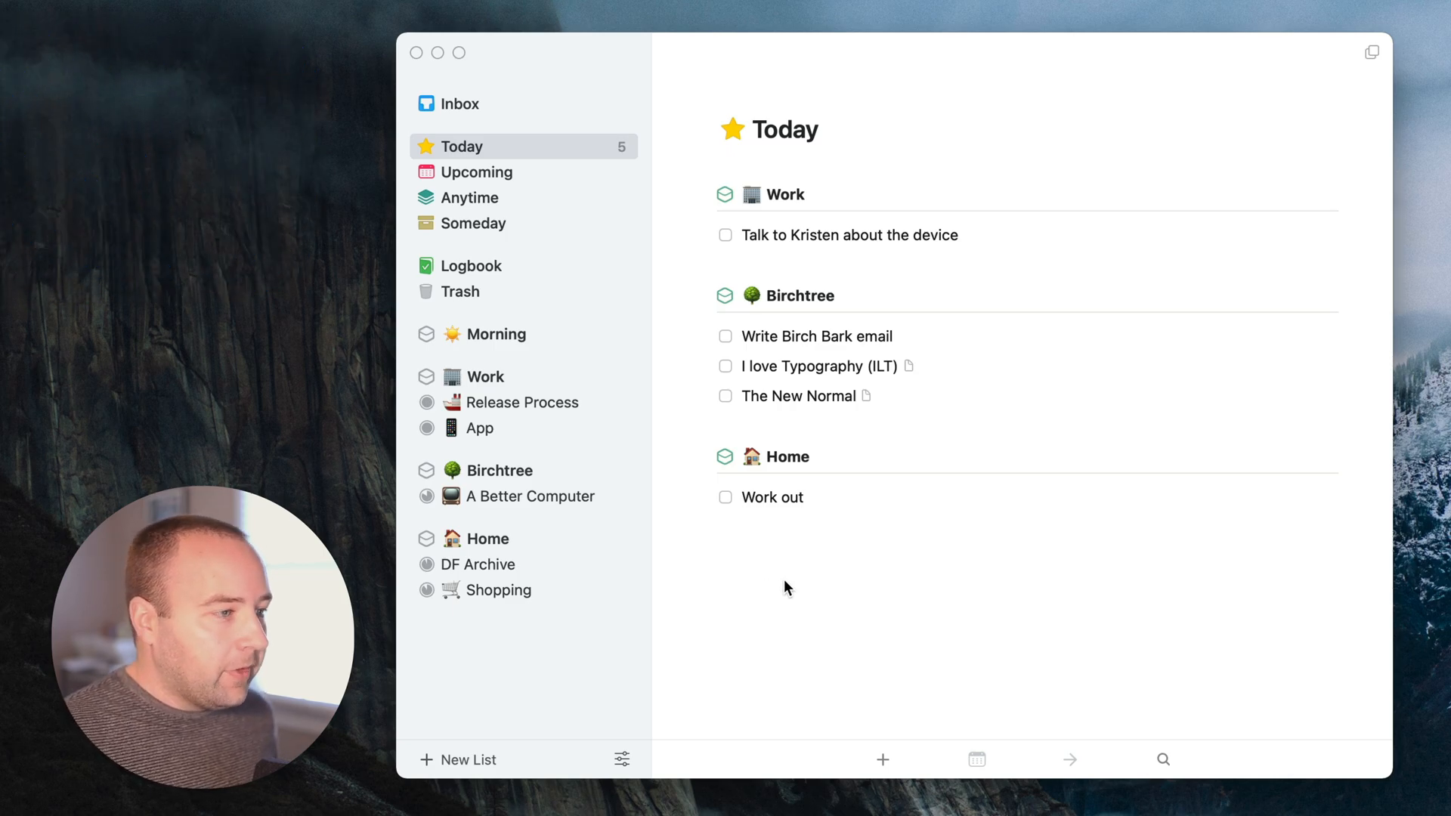
mouse_move(760, 634)
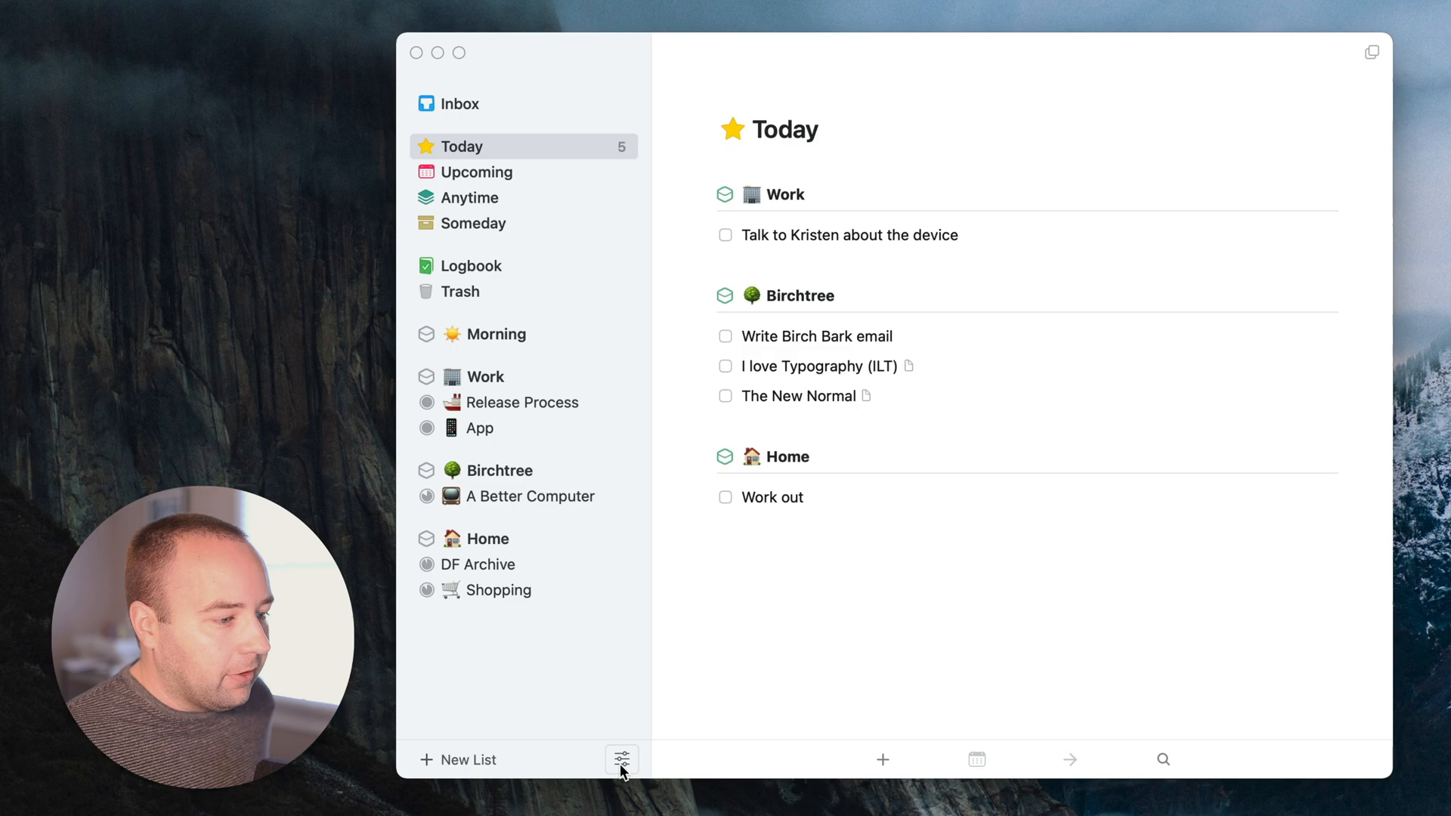
- Bring up Preferences and move the window to sit beside the Today list
left_click(620, 759)
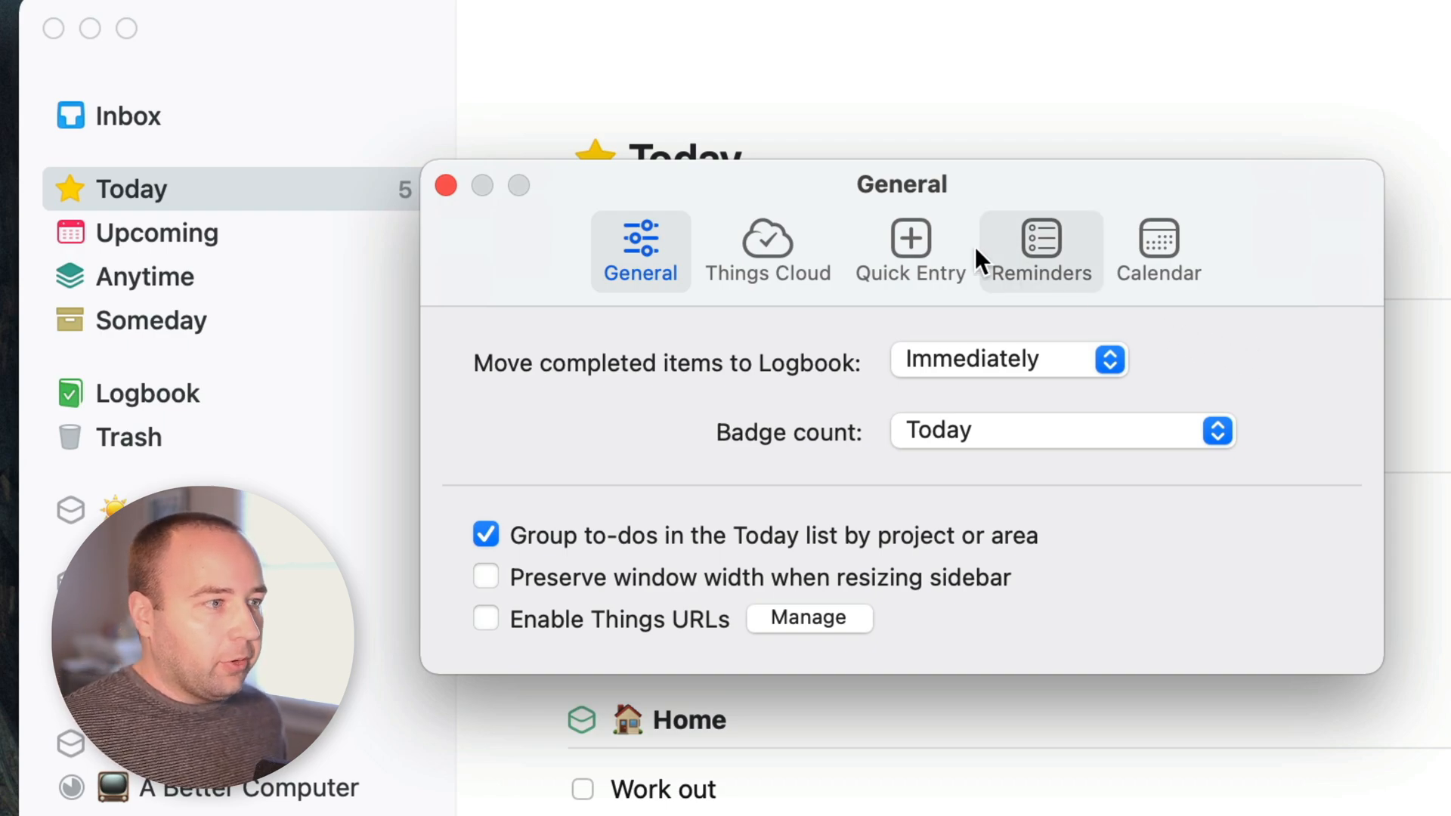
mouse_move(520, 530)
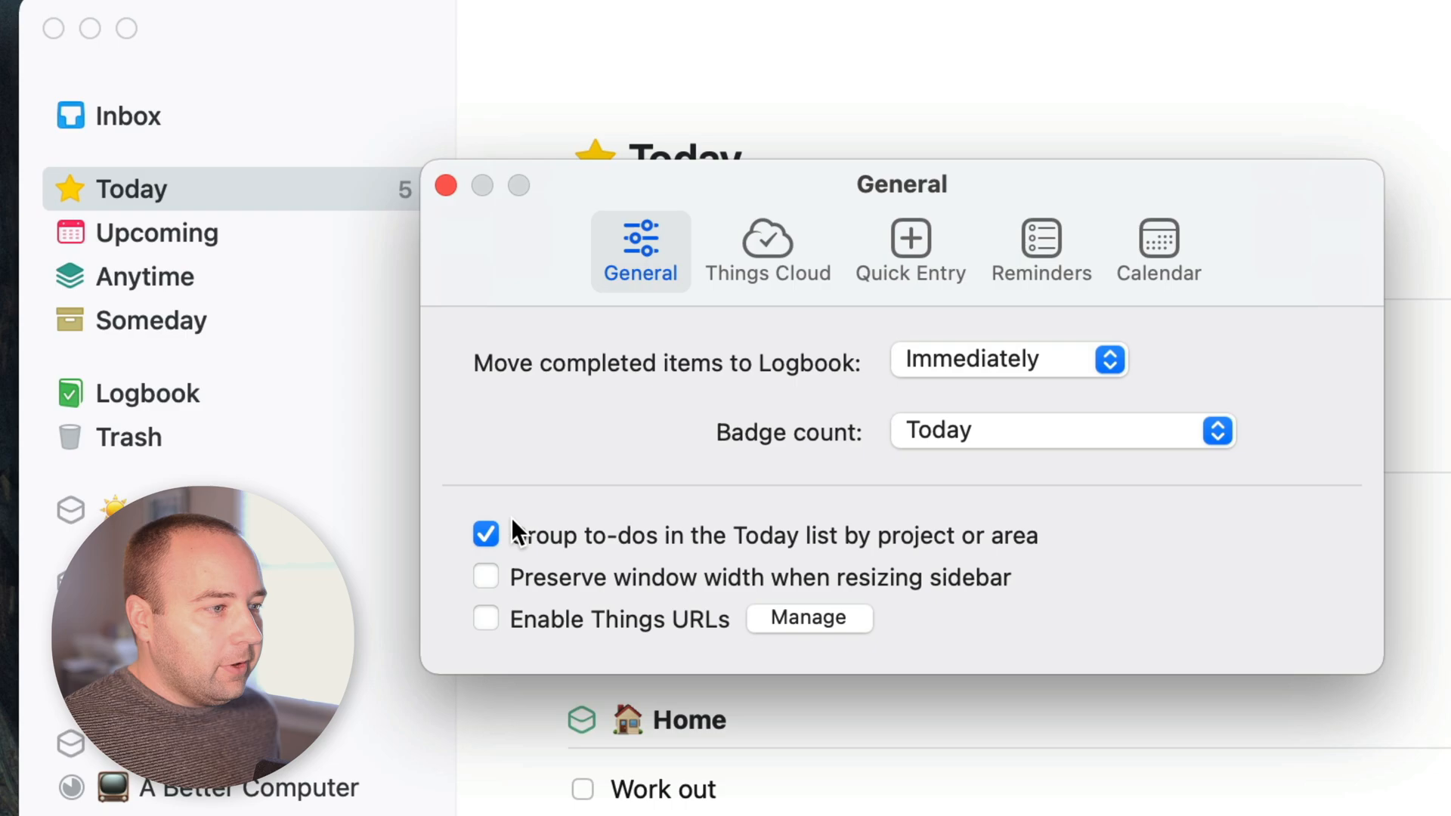
mouse_move(644, 560)
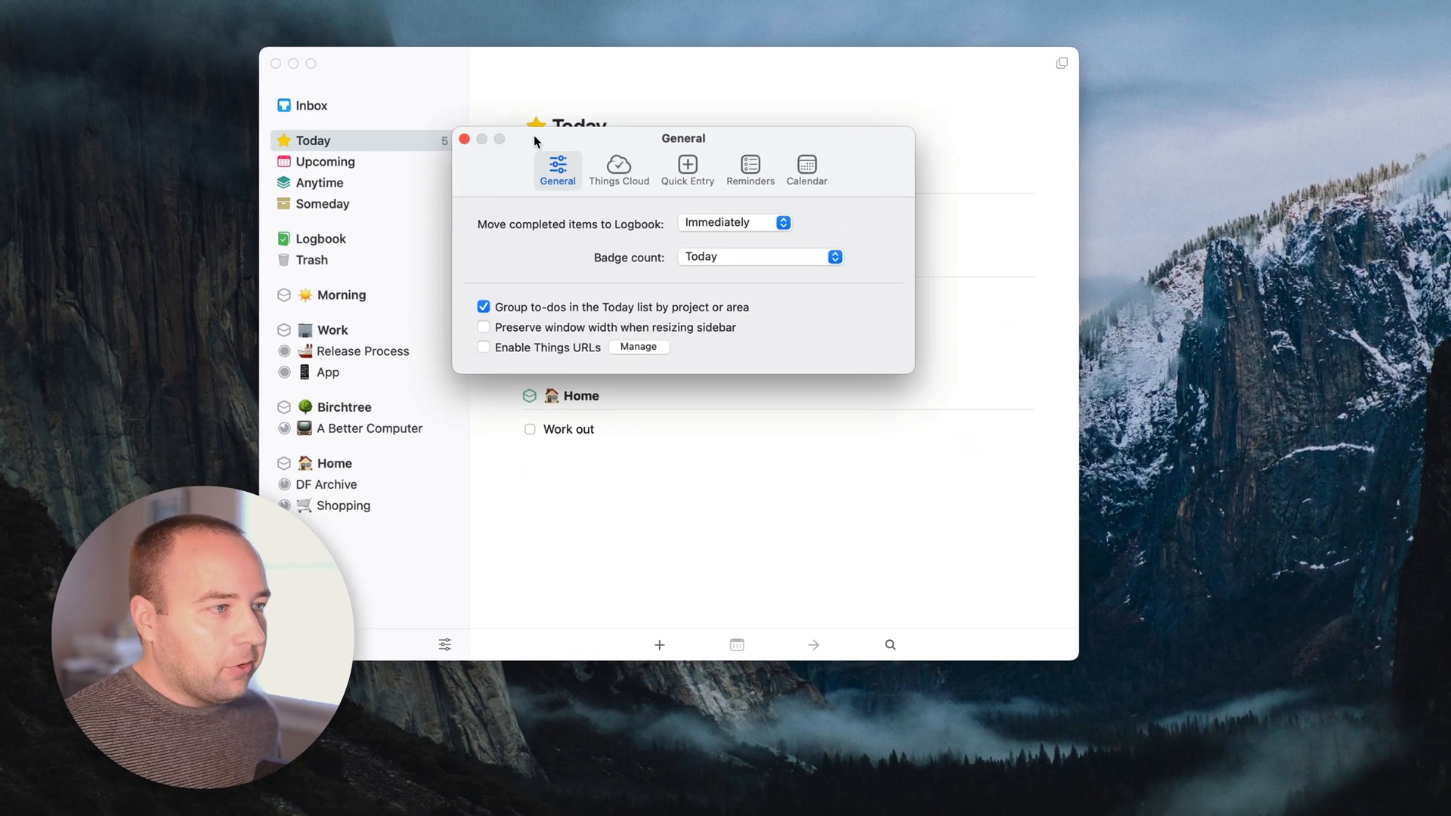
left_click_drag(684, 139, 1198, 145)
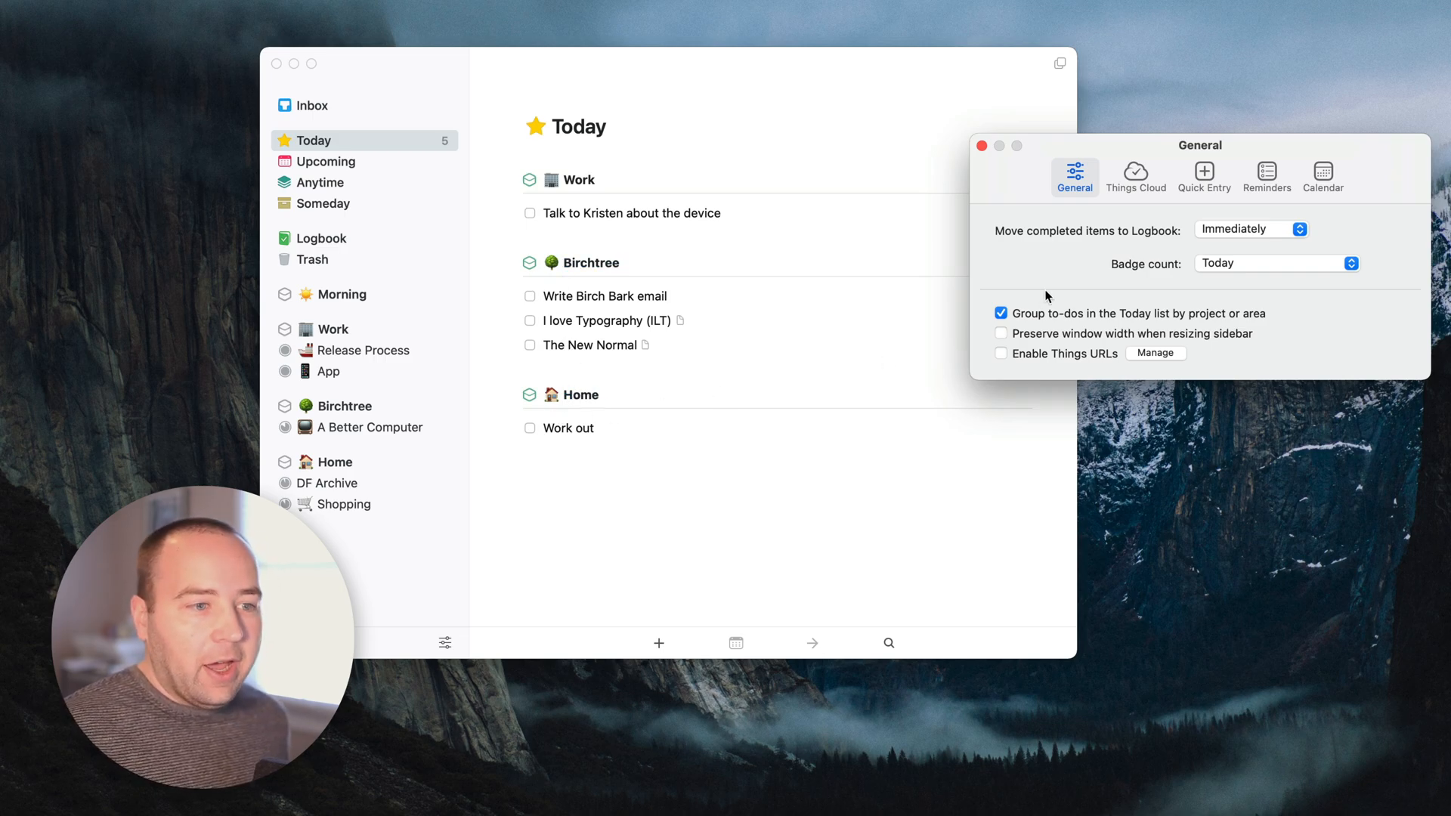
left_click(1001, 313)
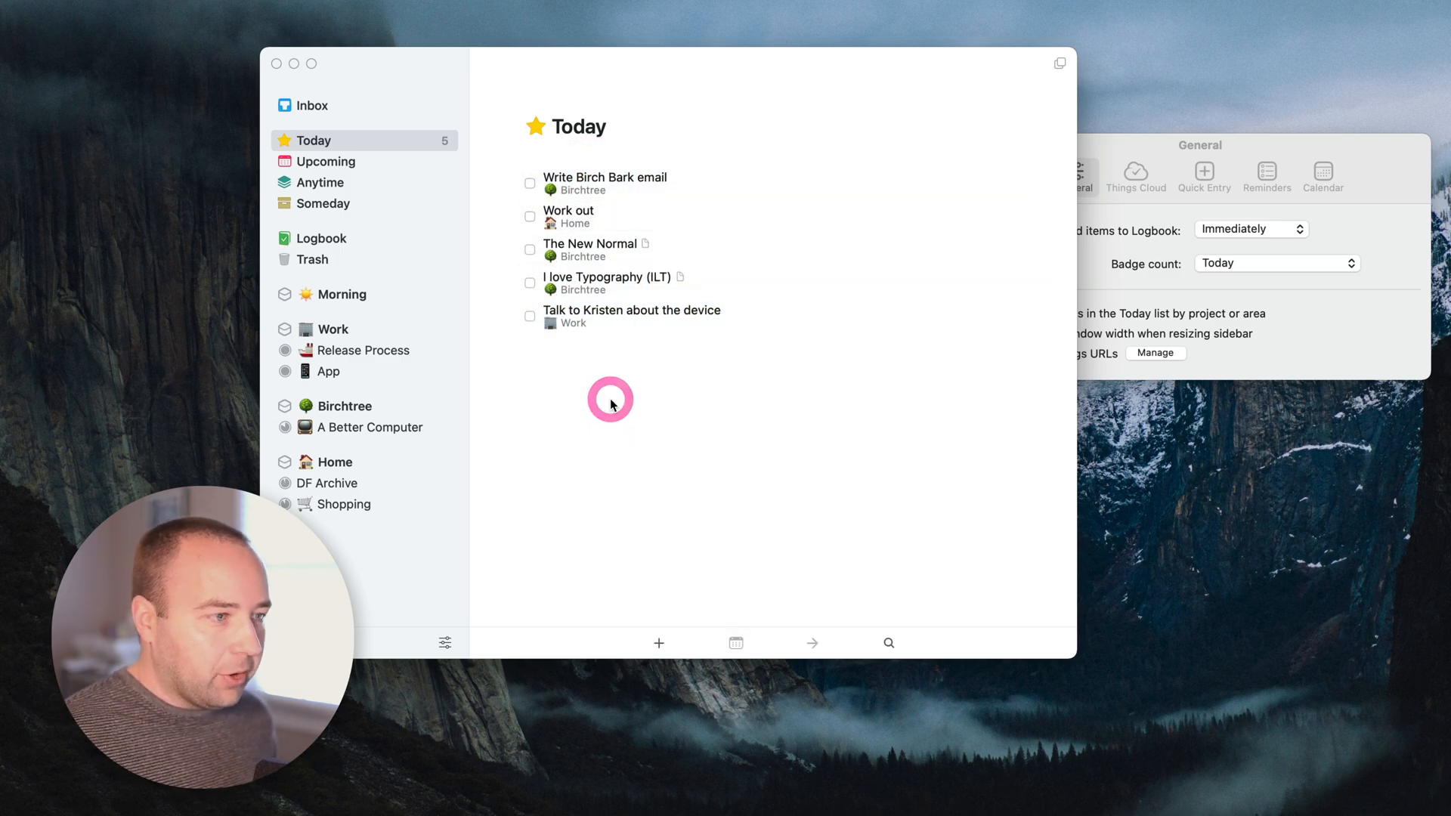
mouse_move(1022, 127)
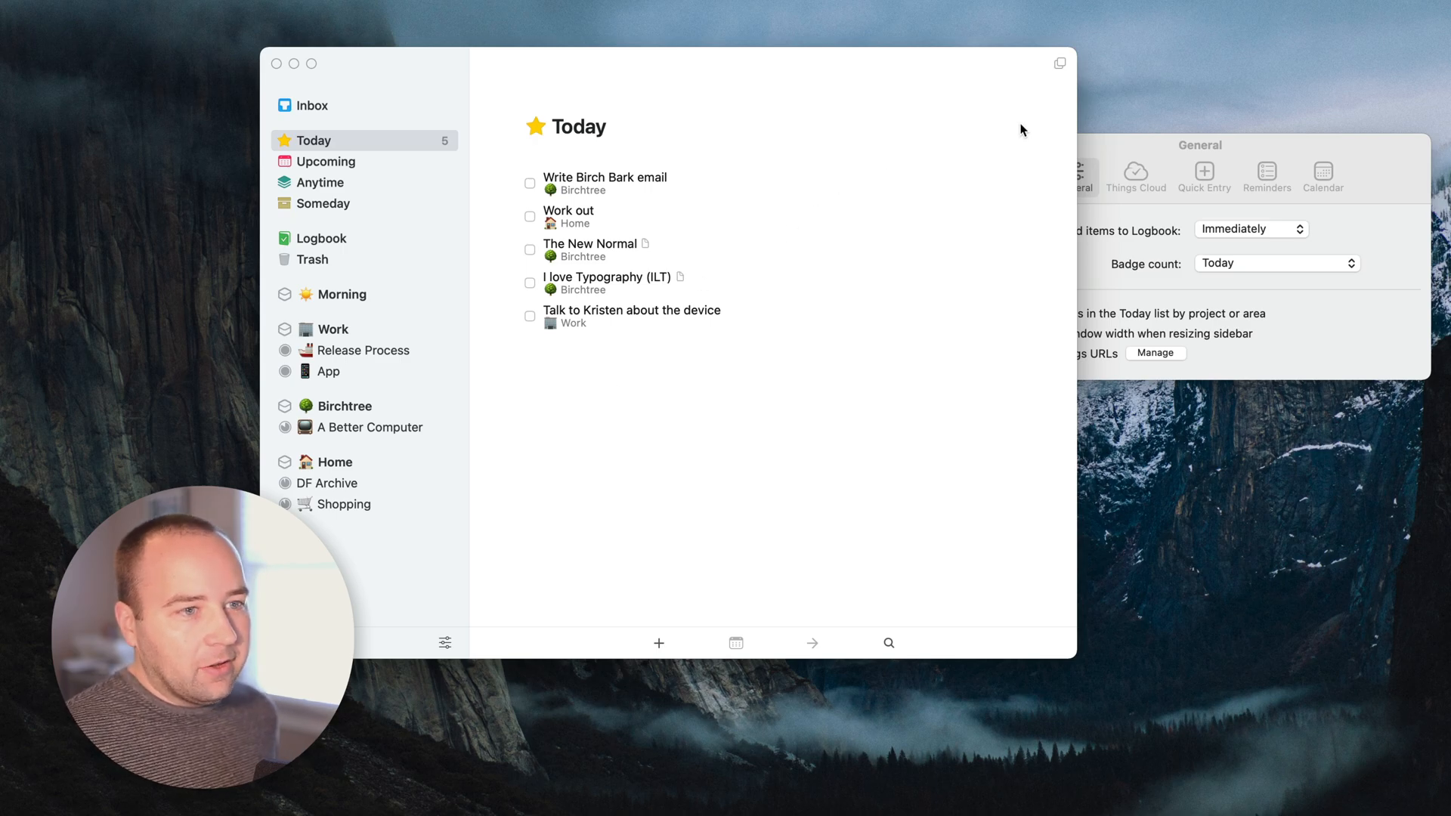
left_click(1002, 315)
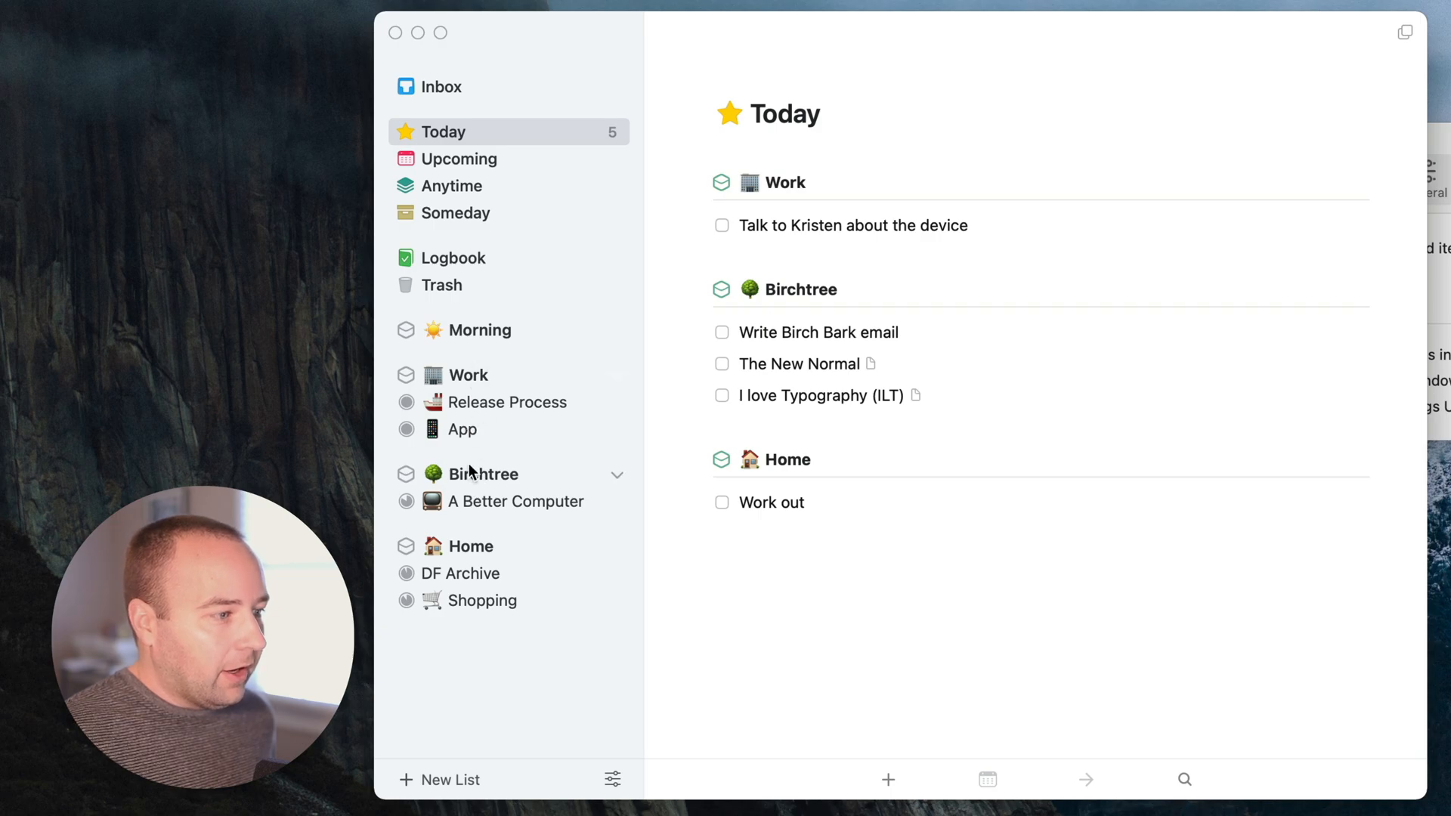
left_click(616, 474)
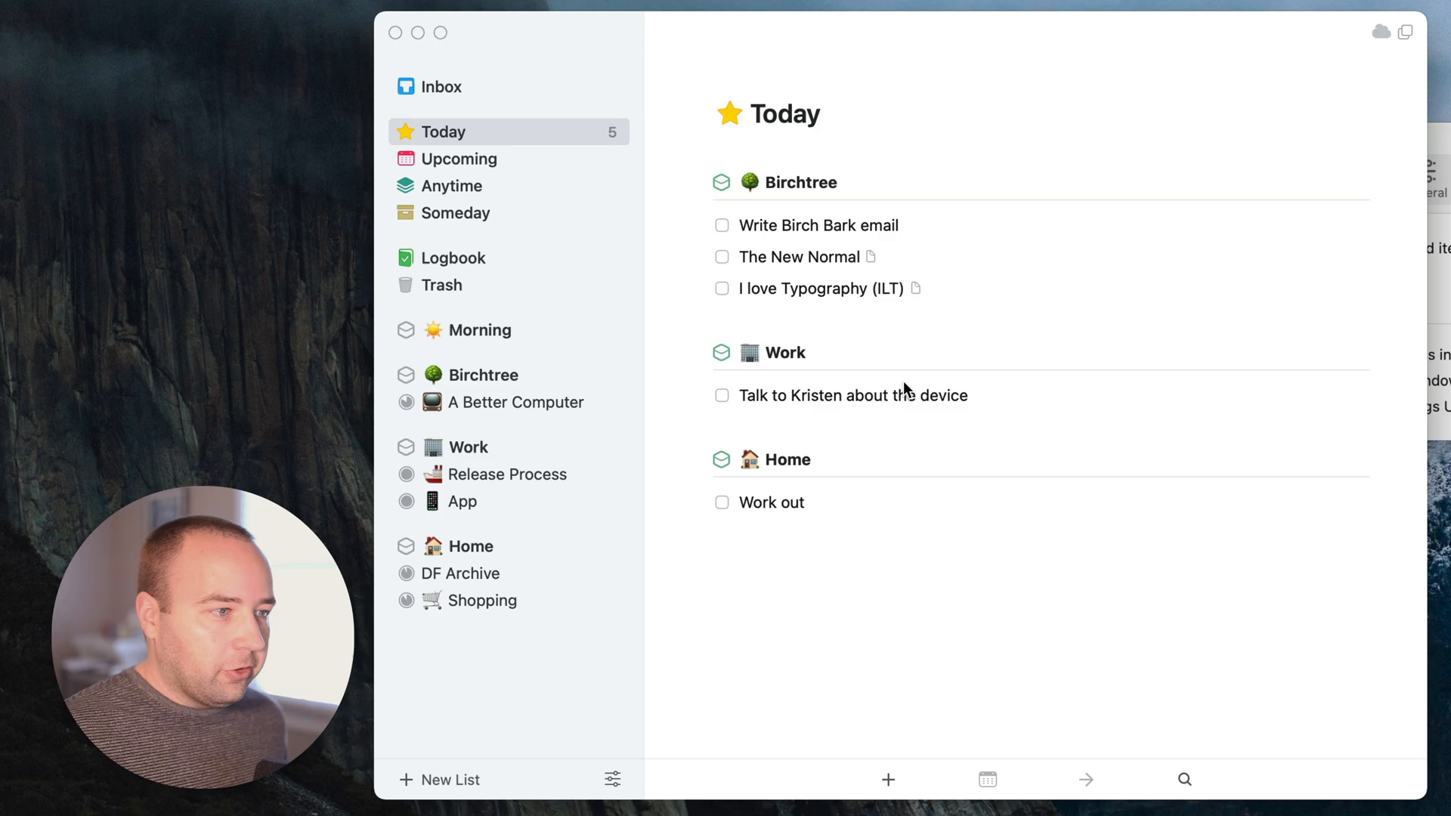
mouse_move(468, 451)
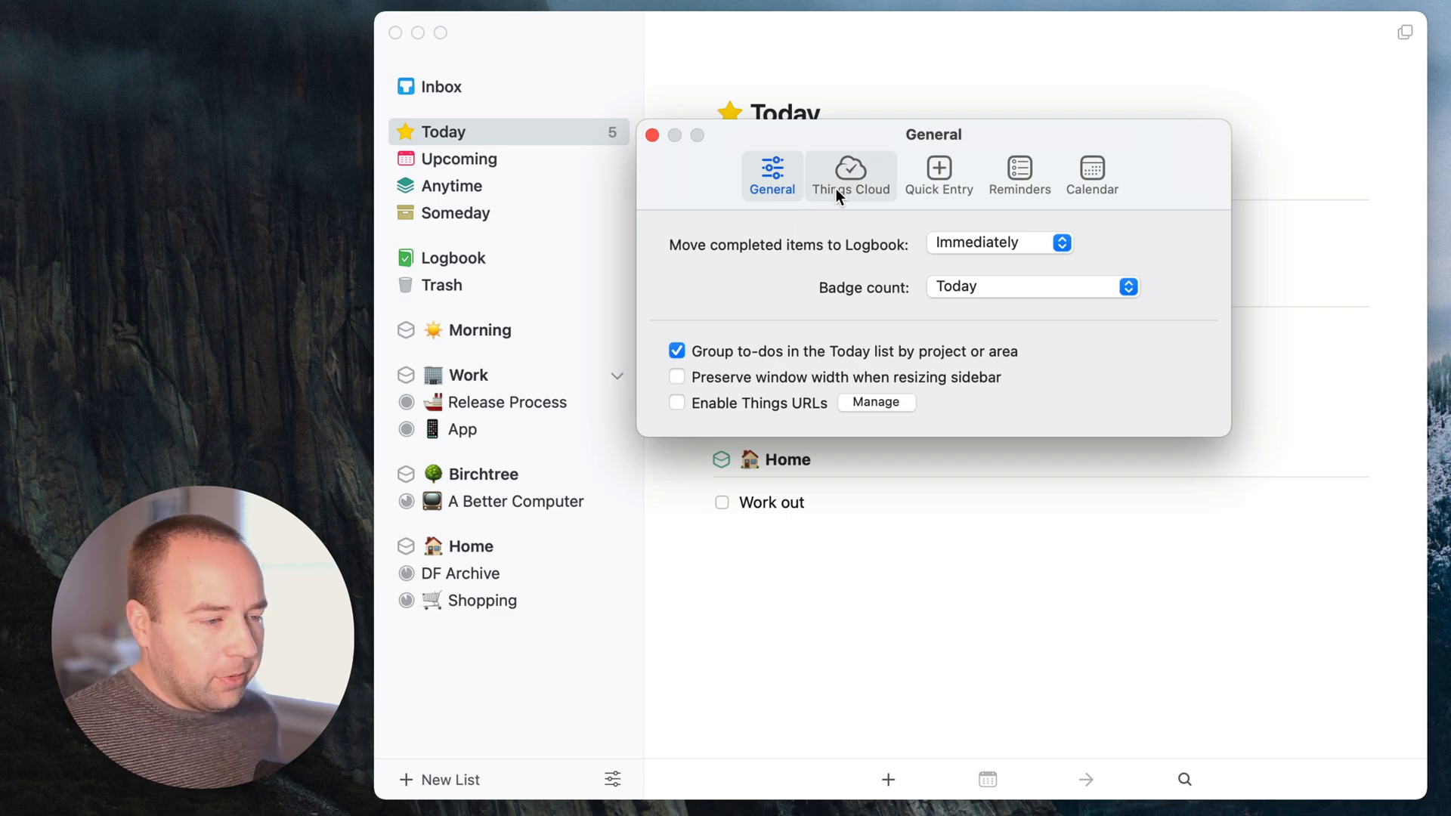
mouse_move(856, 175)
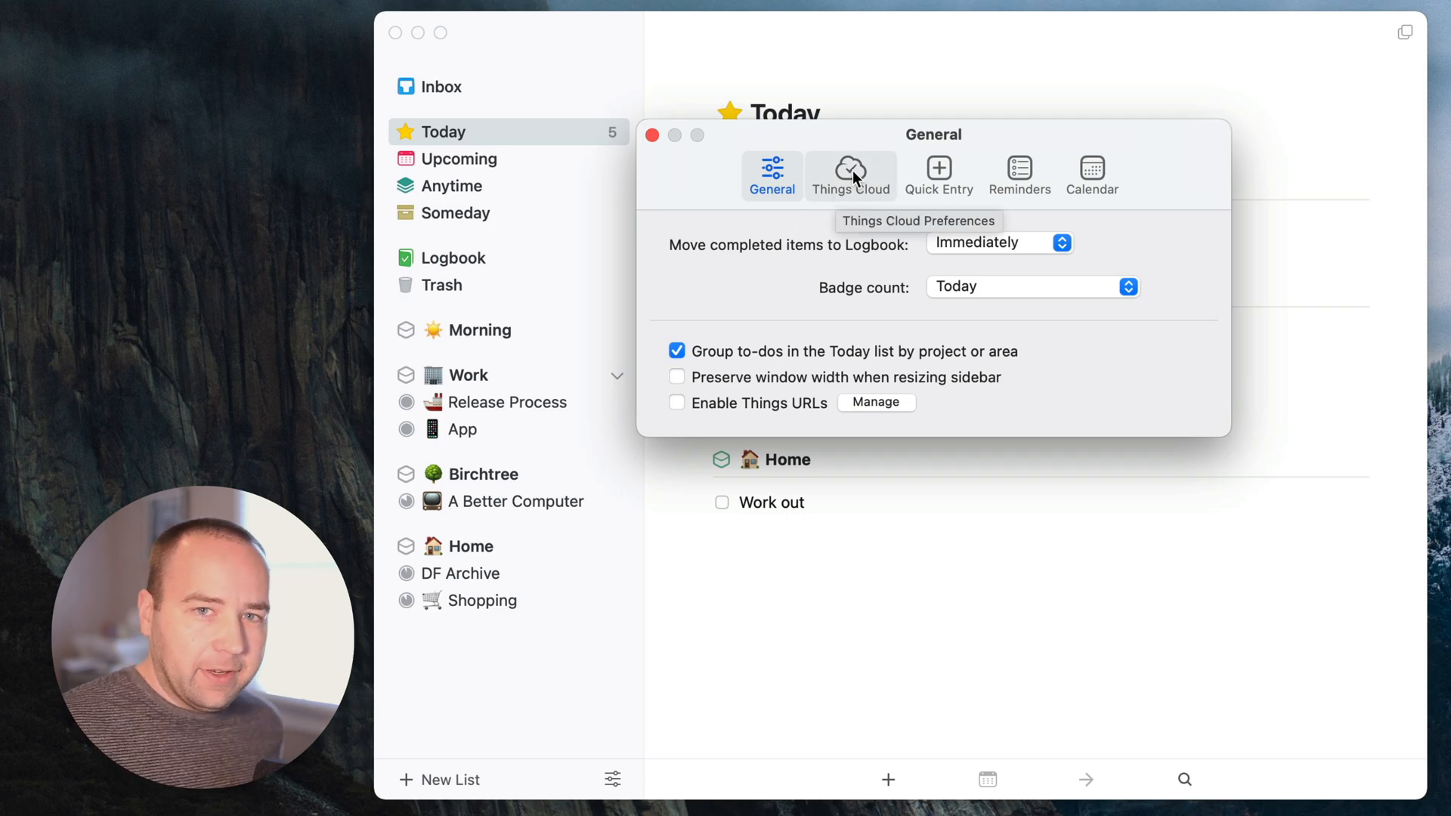
- Show the Things Cloud settings with an active account and syncing on
left_click(851, 175)
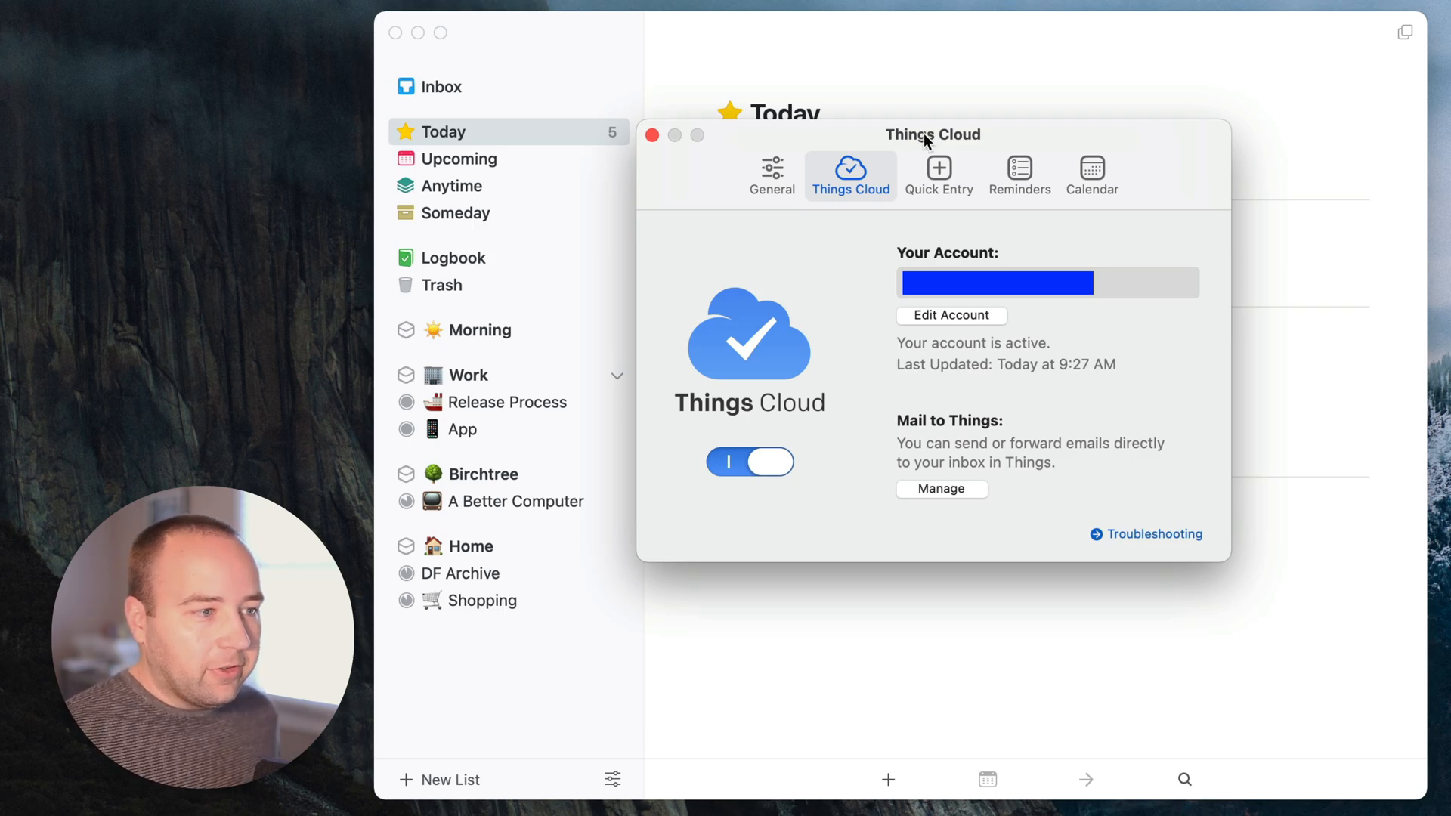
mouse_move(849, 291)
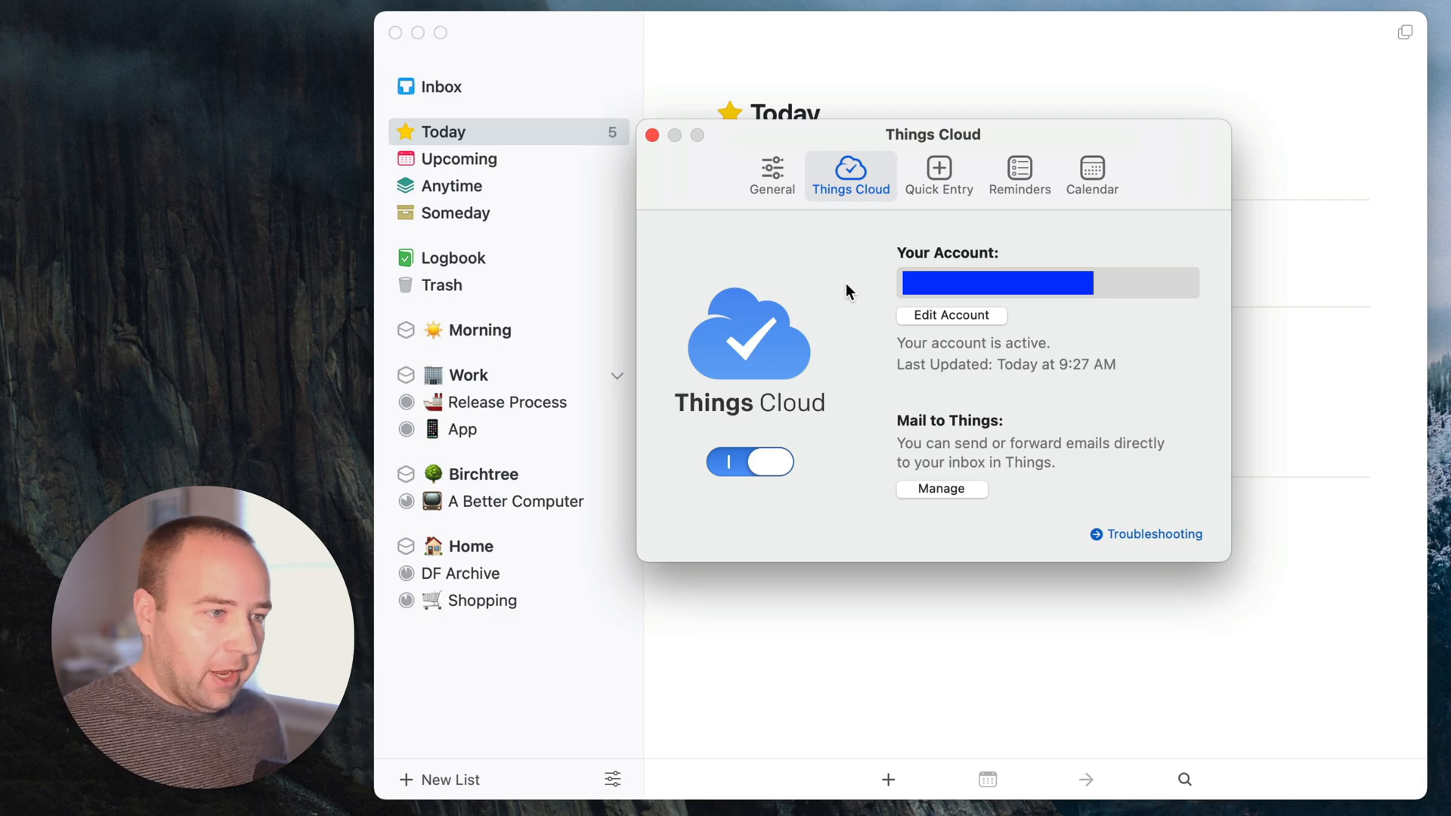
mouse_move(940, 245)
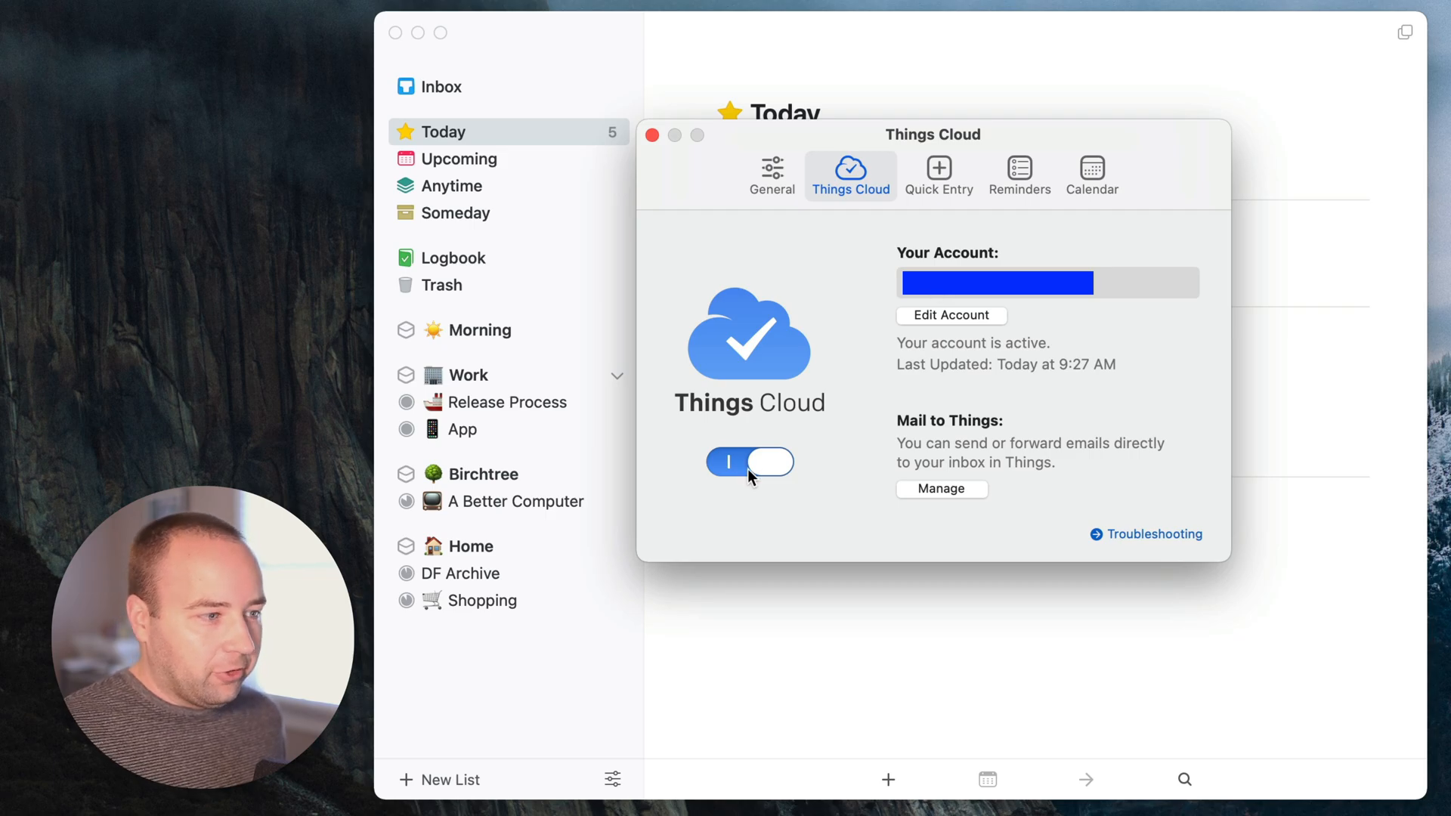
mouse_move(823, 407)
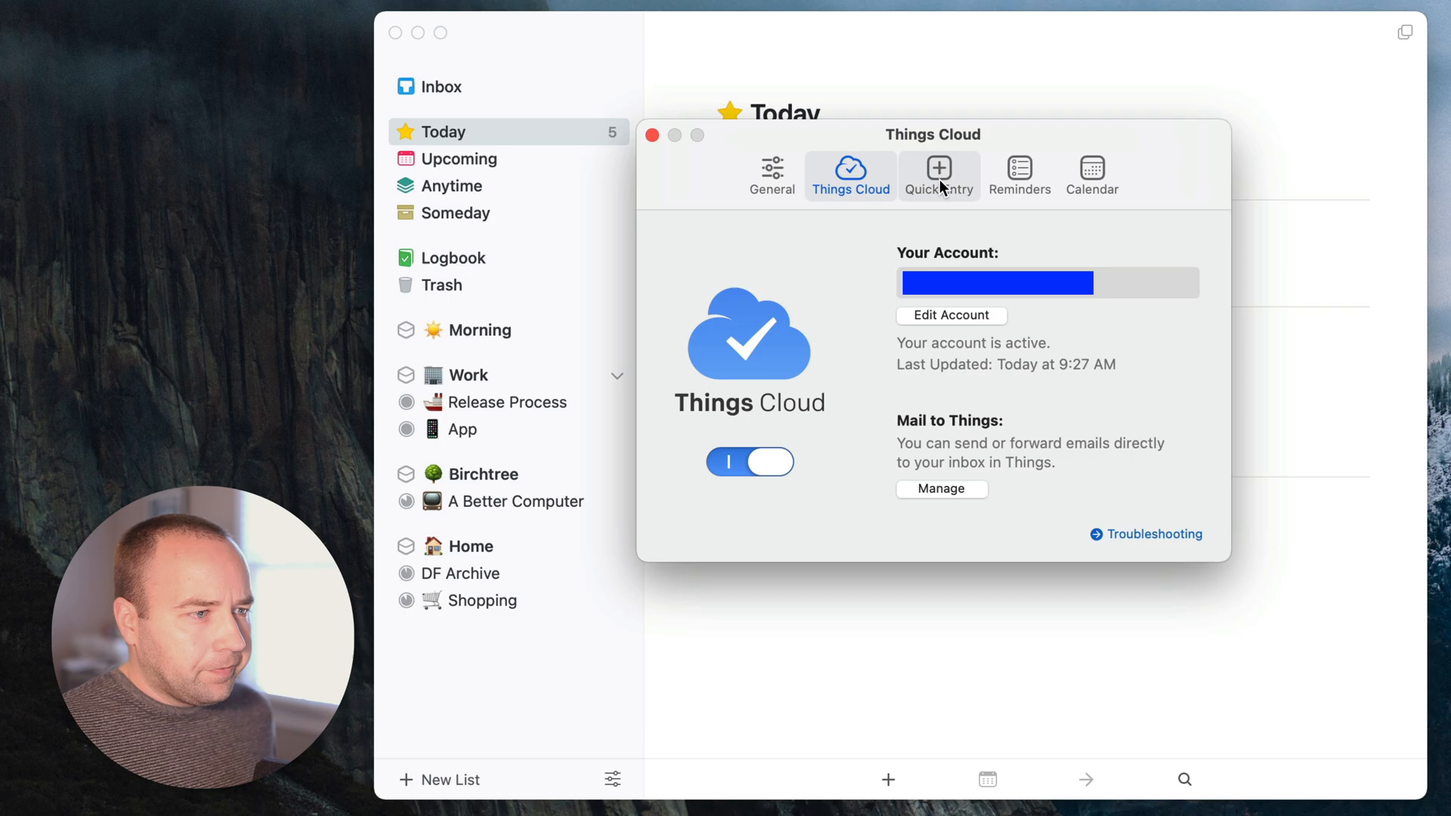
- Show the Quick Entry settings with both shortcuts enabled and saving to Inbox
left_click(940, 168)
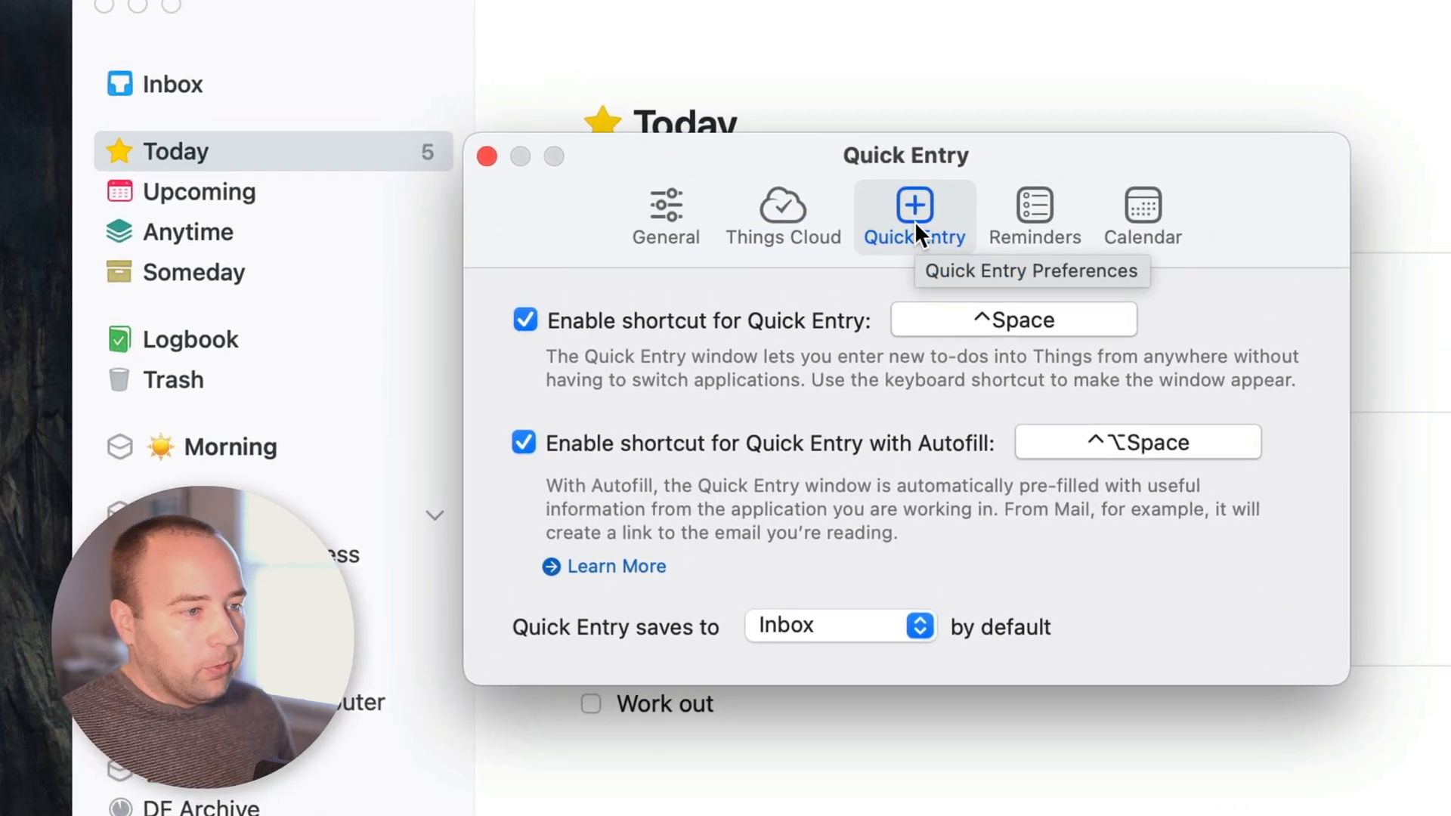
mouse_move(804, 402)
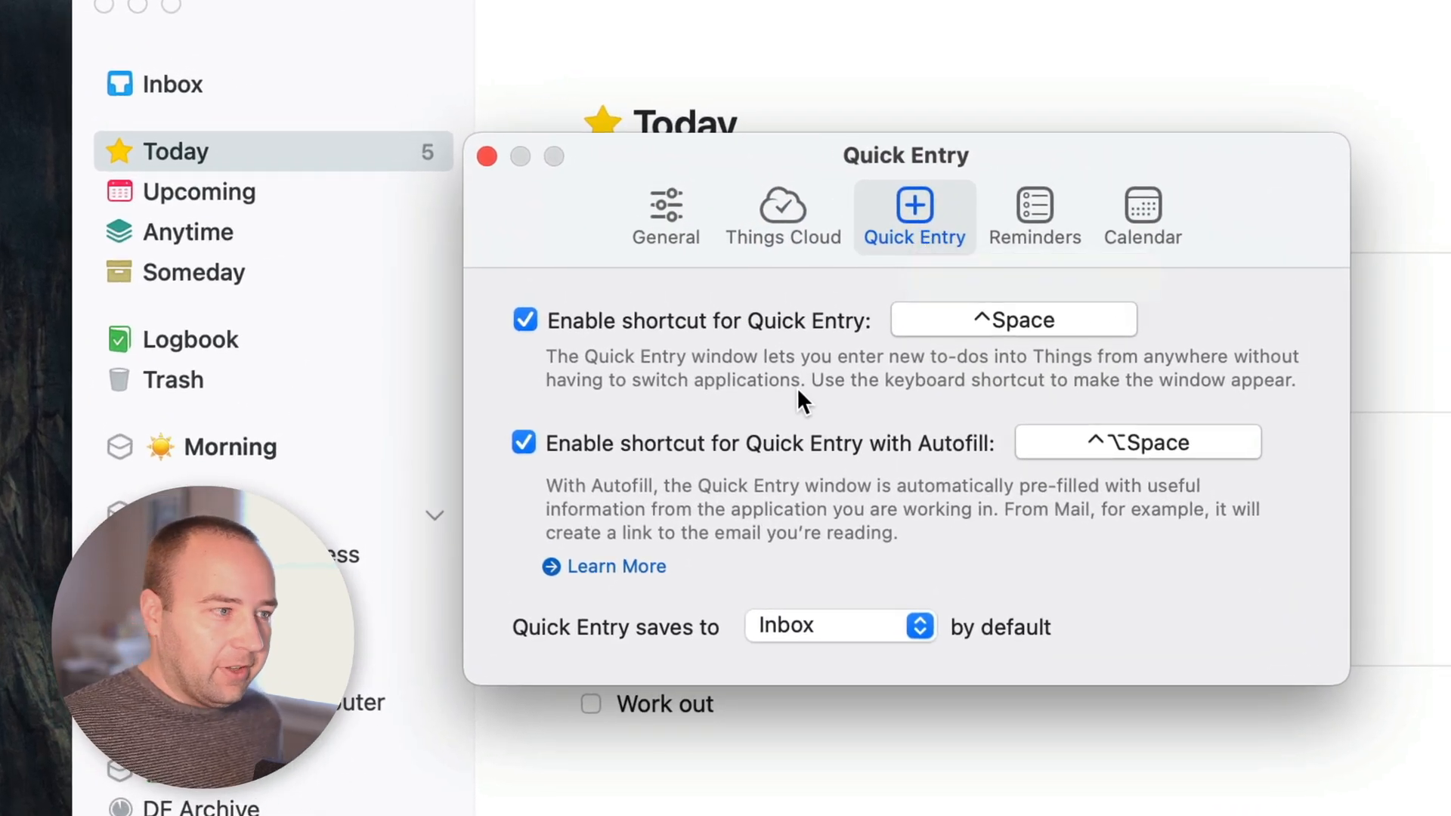
mouse_move(665, 375)
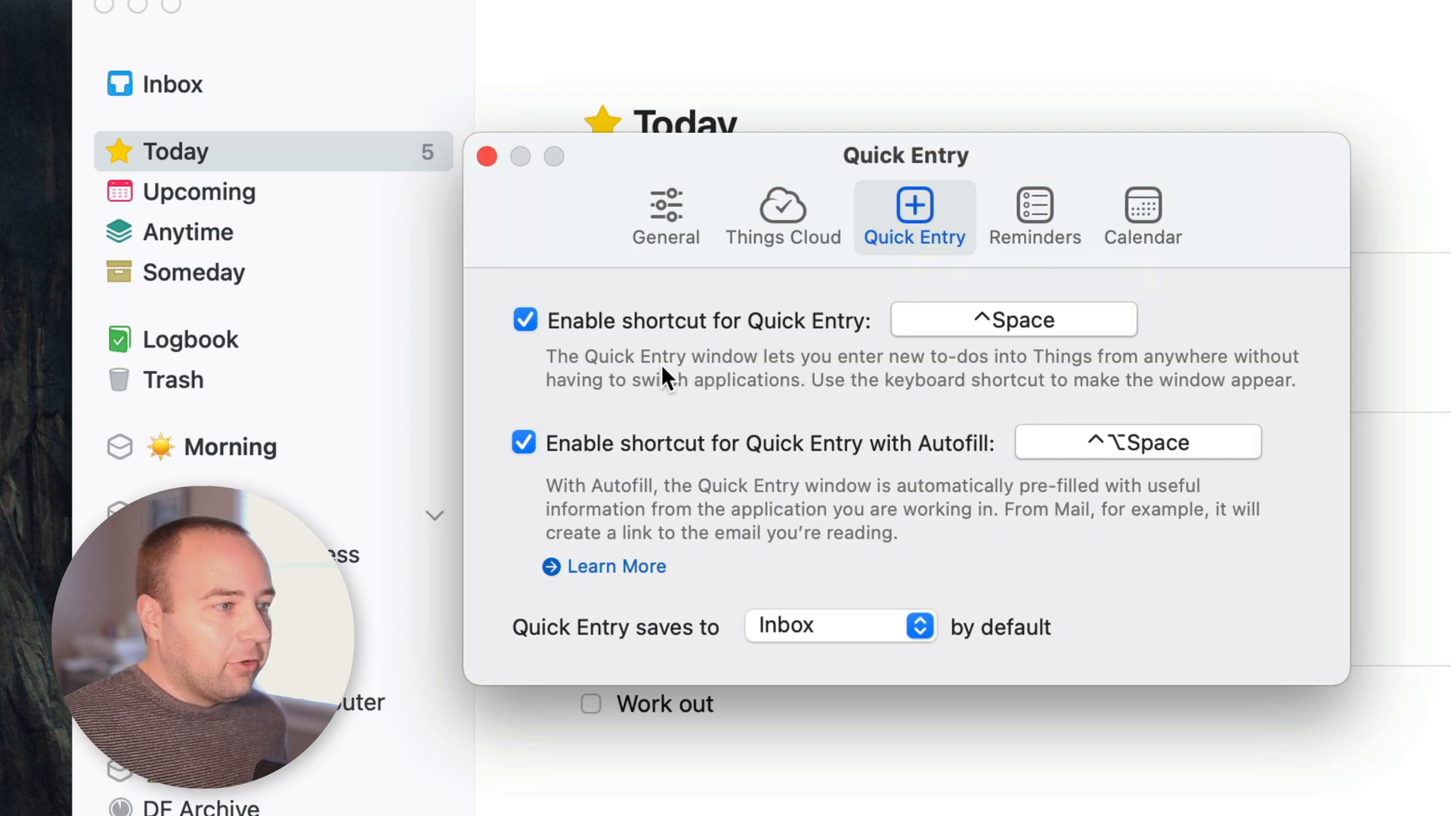
mouse_move(864, 348)
type("Thing")
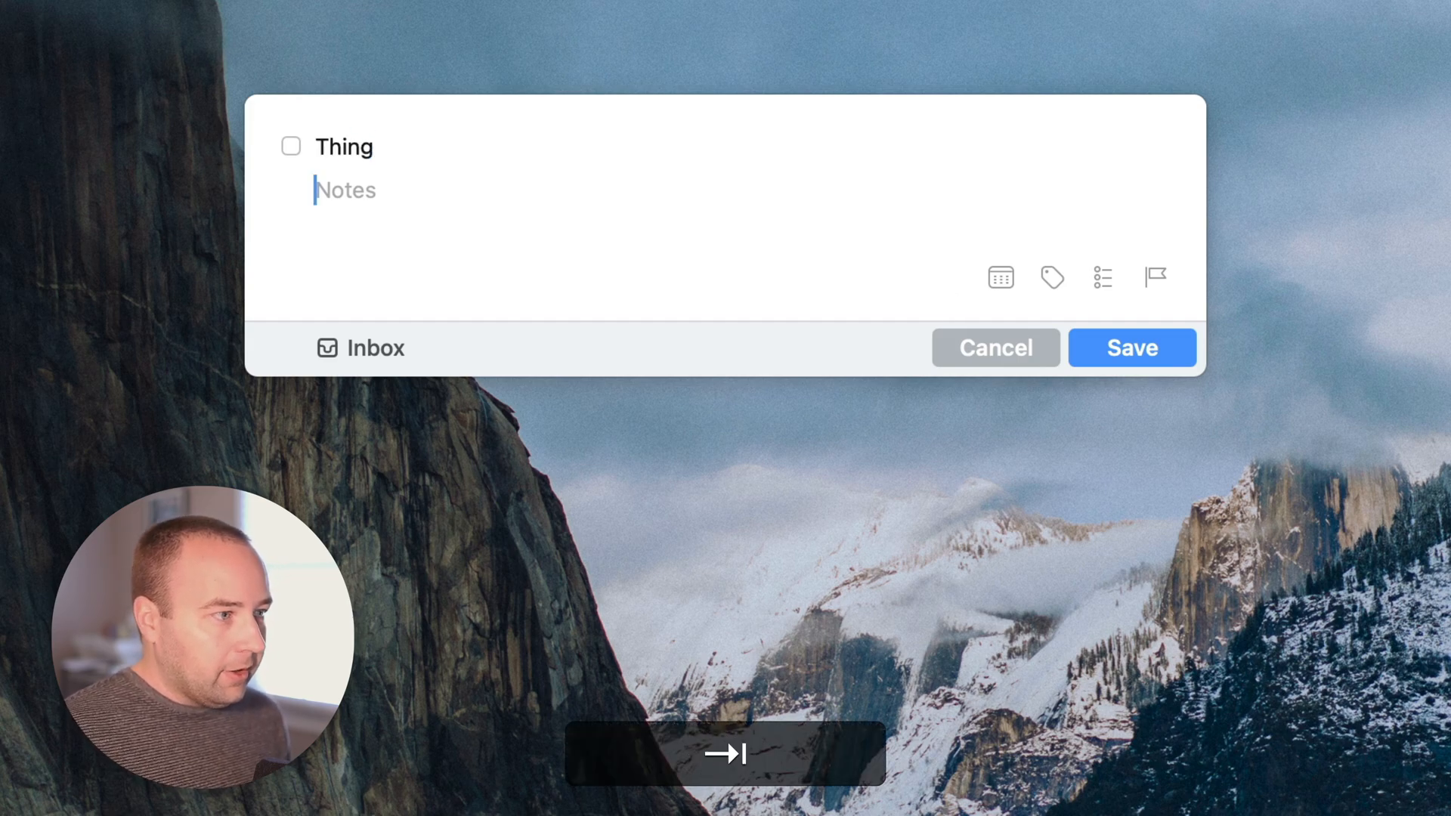
- Enter the note 'This is something I need to do' for the new Quick Entry to-do
type("This")
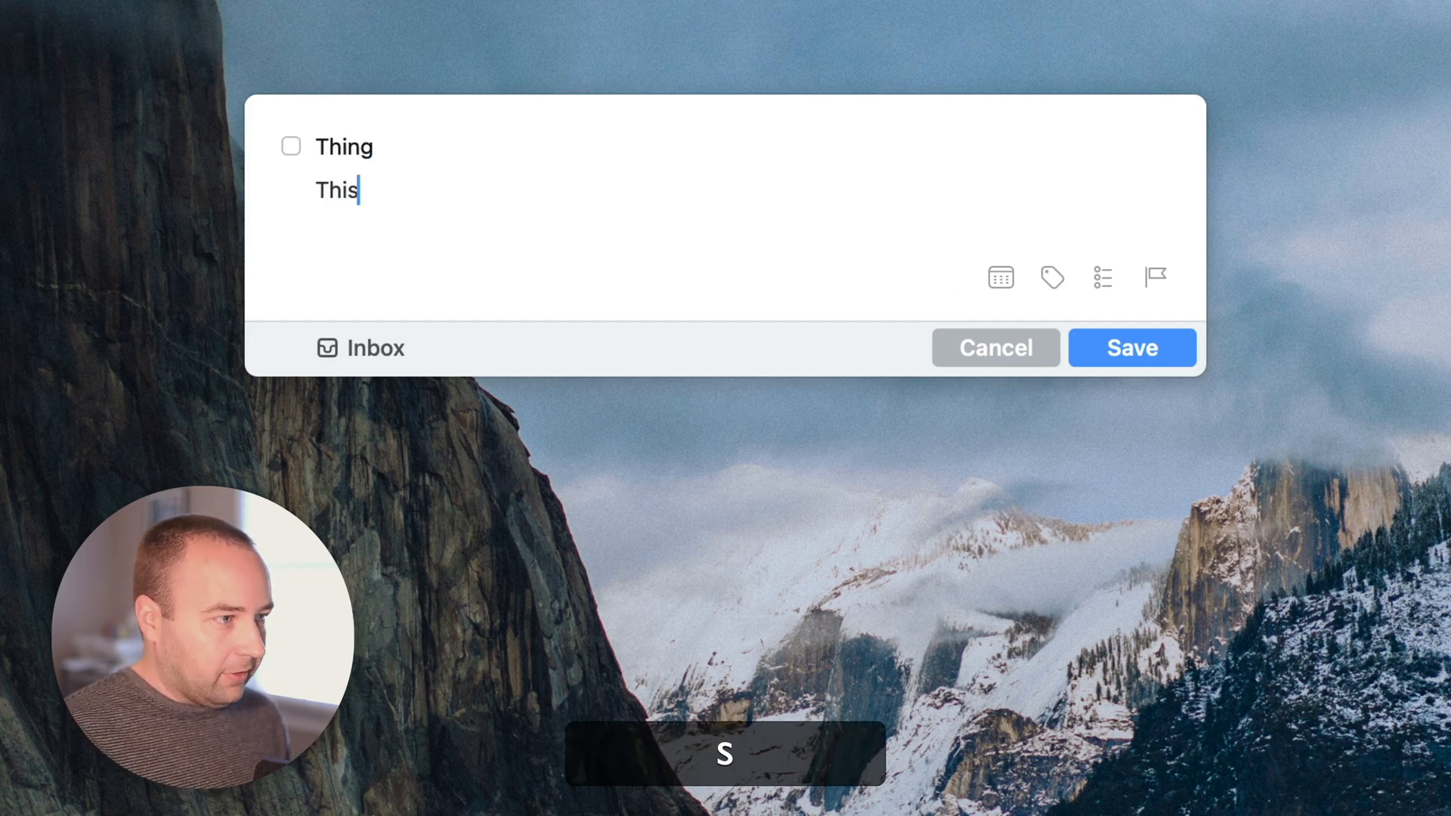
type("is something I ne")
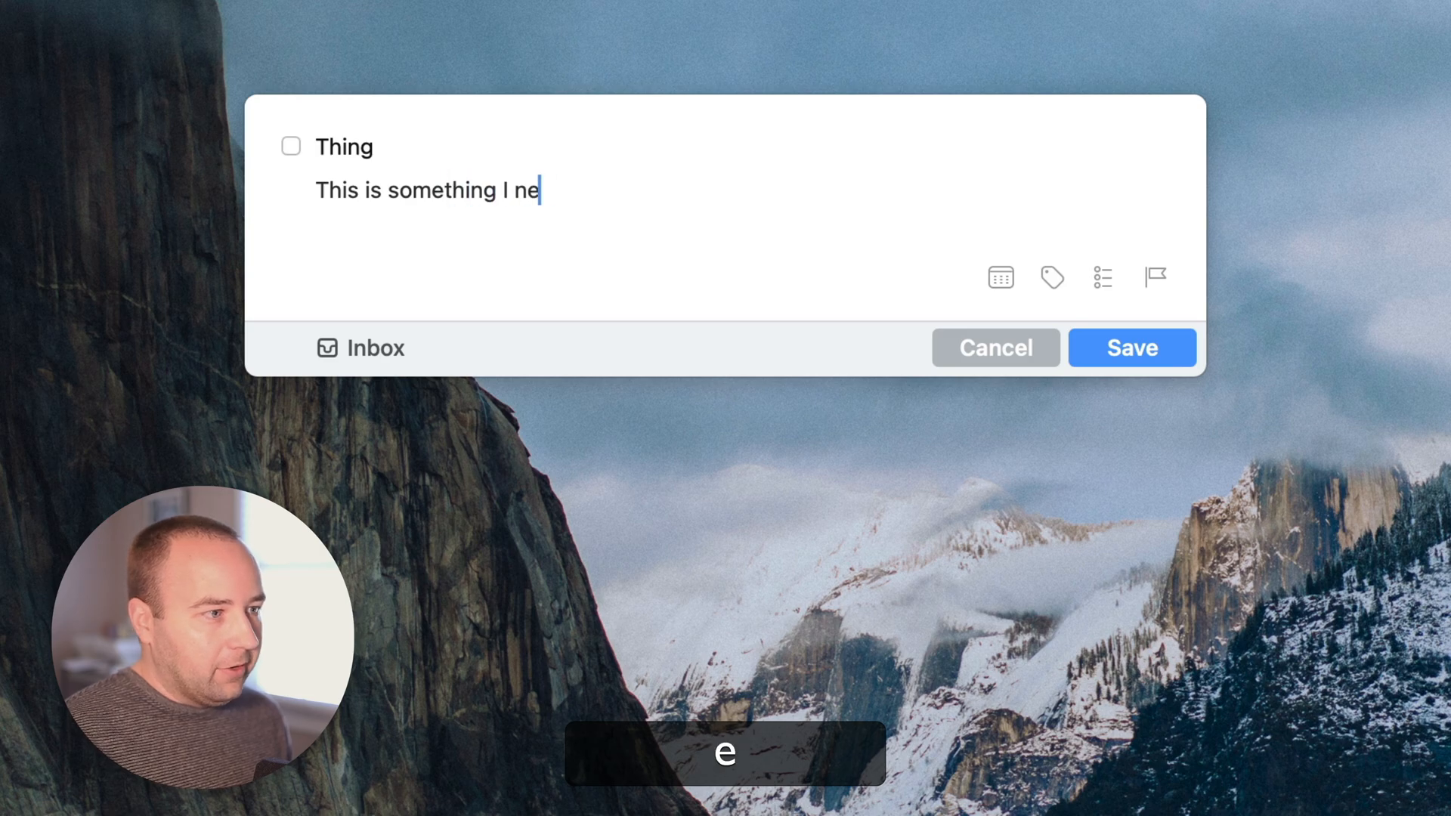
type("ed to do")
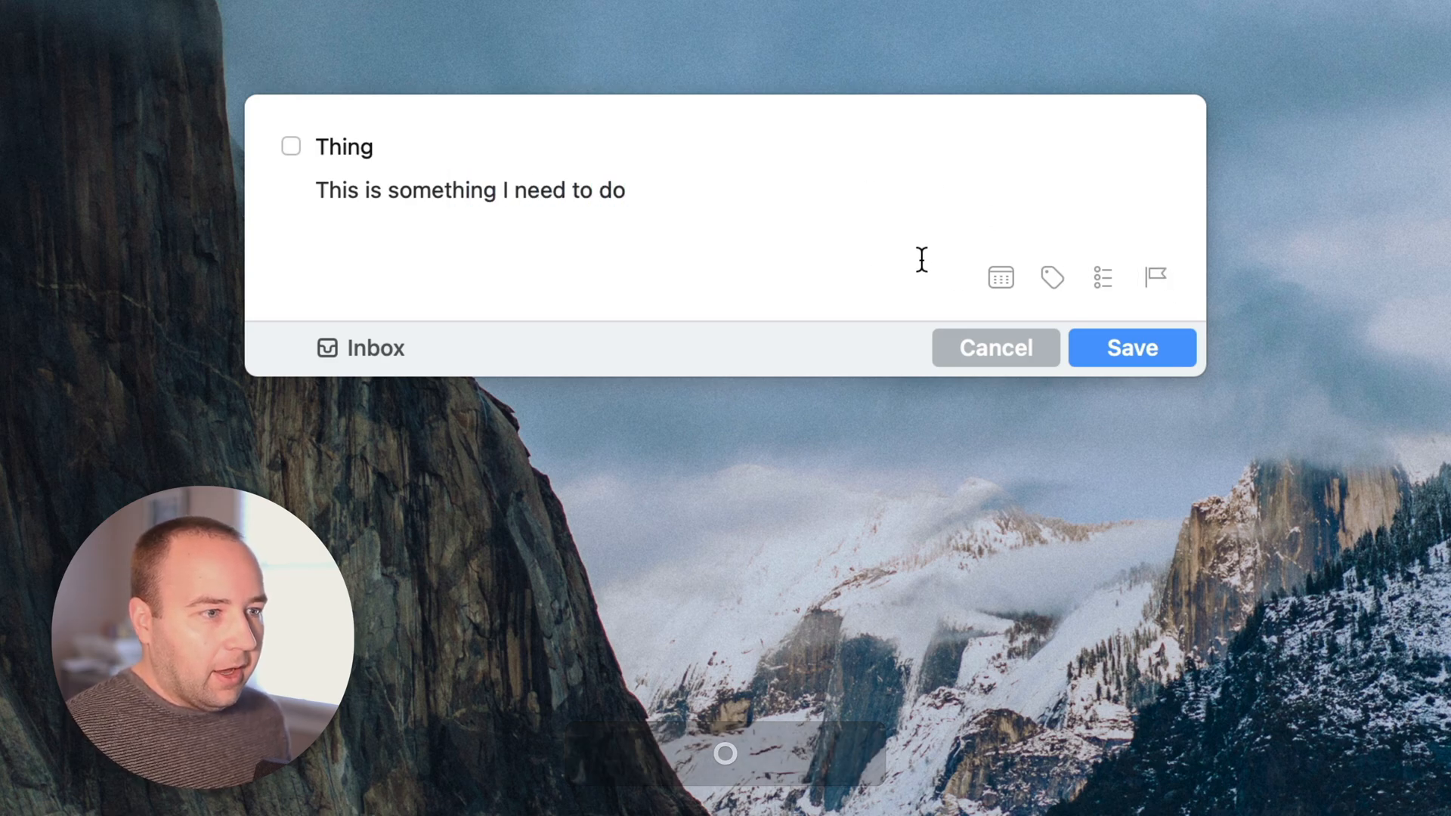
- Schedule the to-do for today at 8:00 PM
left_click(998, 278)
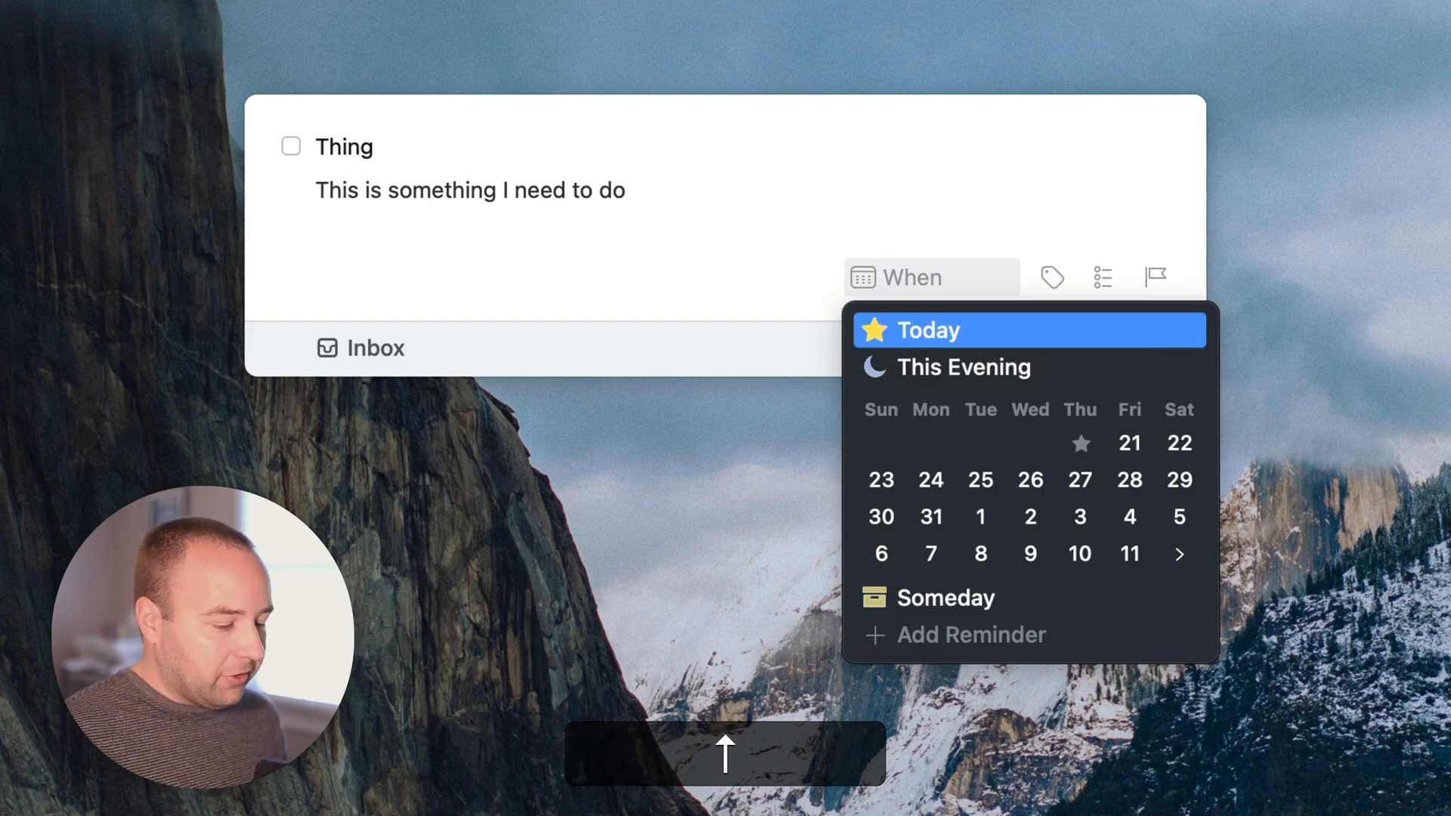
type("8pm")
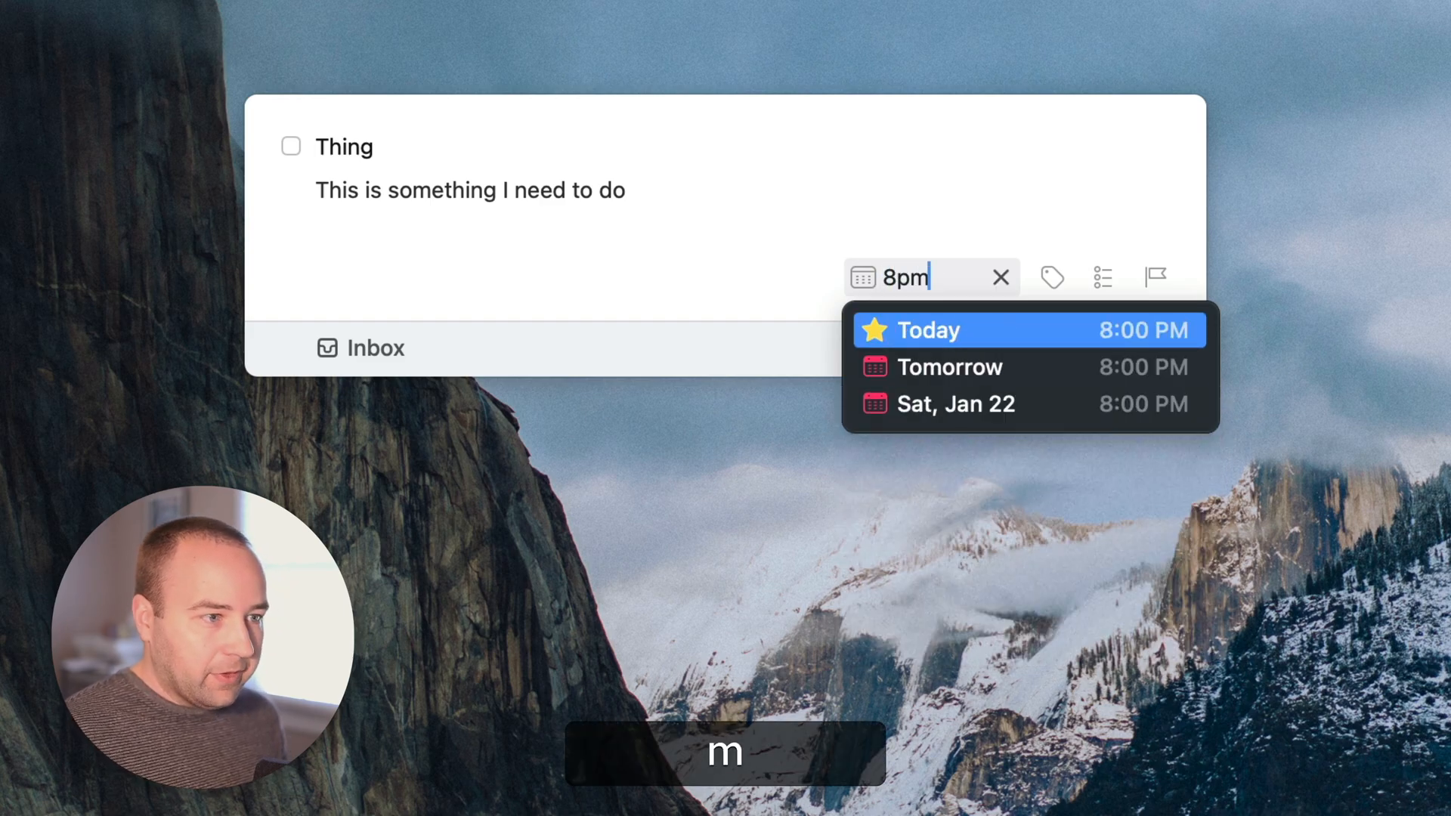
left_click(955, 330)
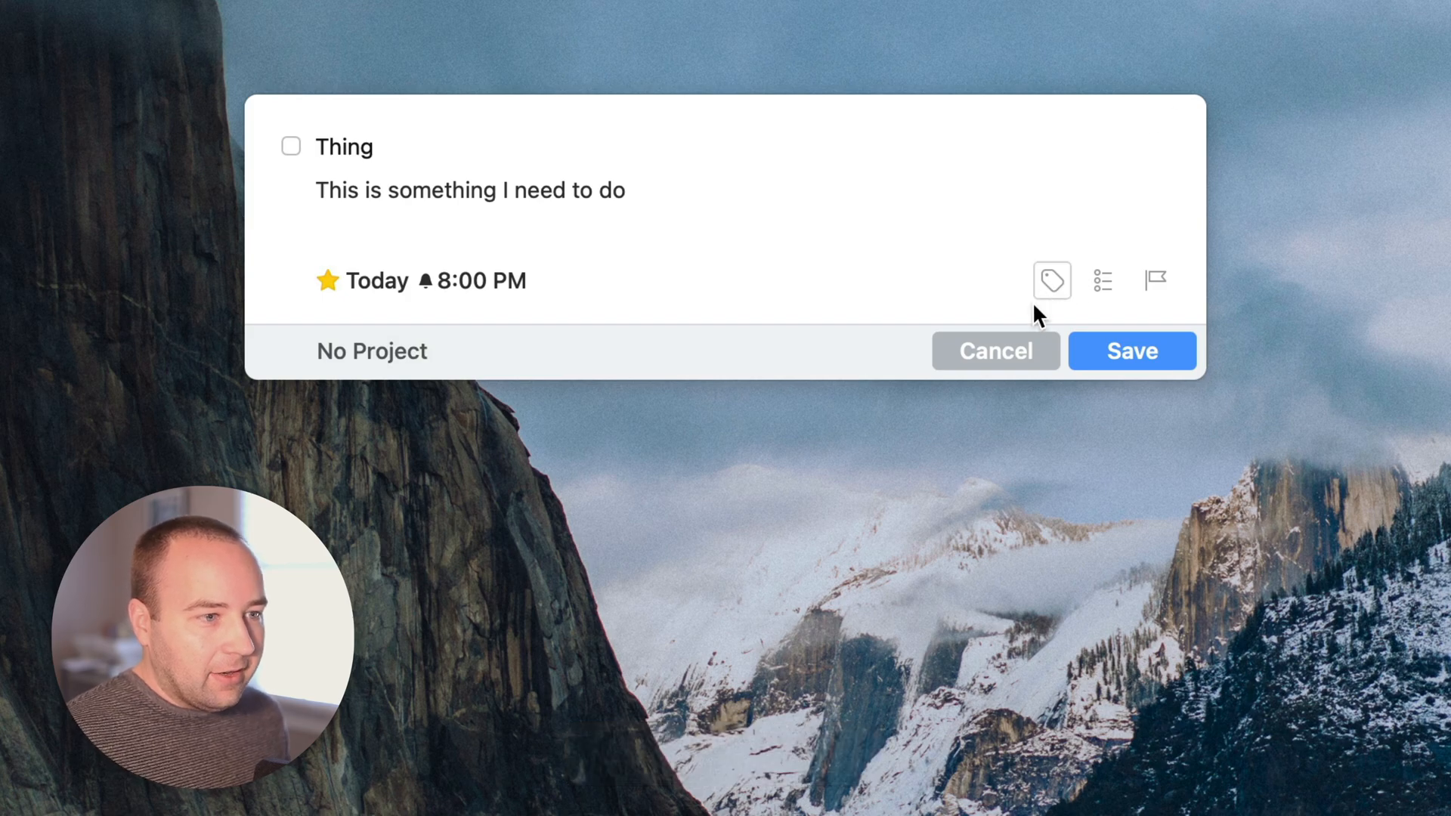
mouse_move(1111, 293)
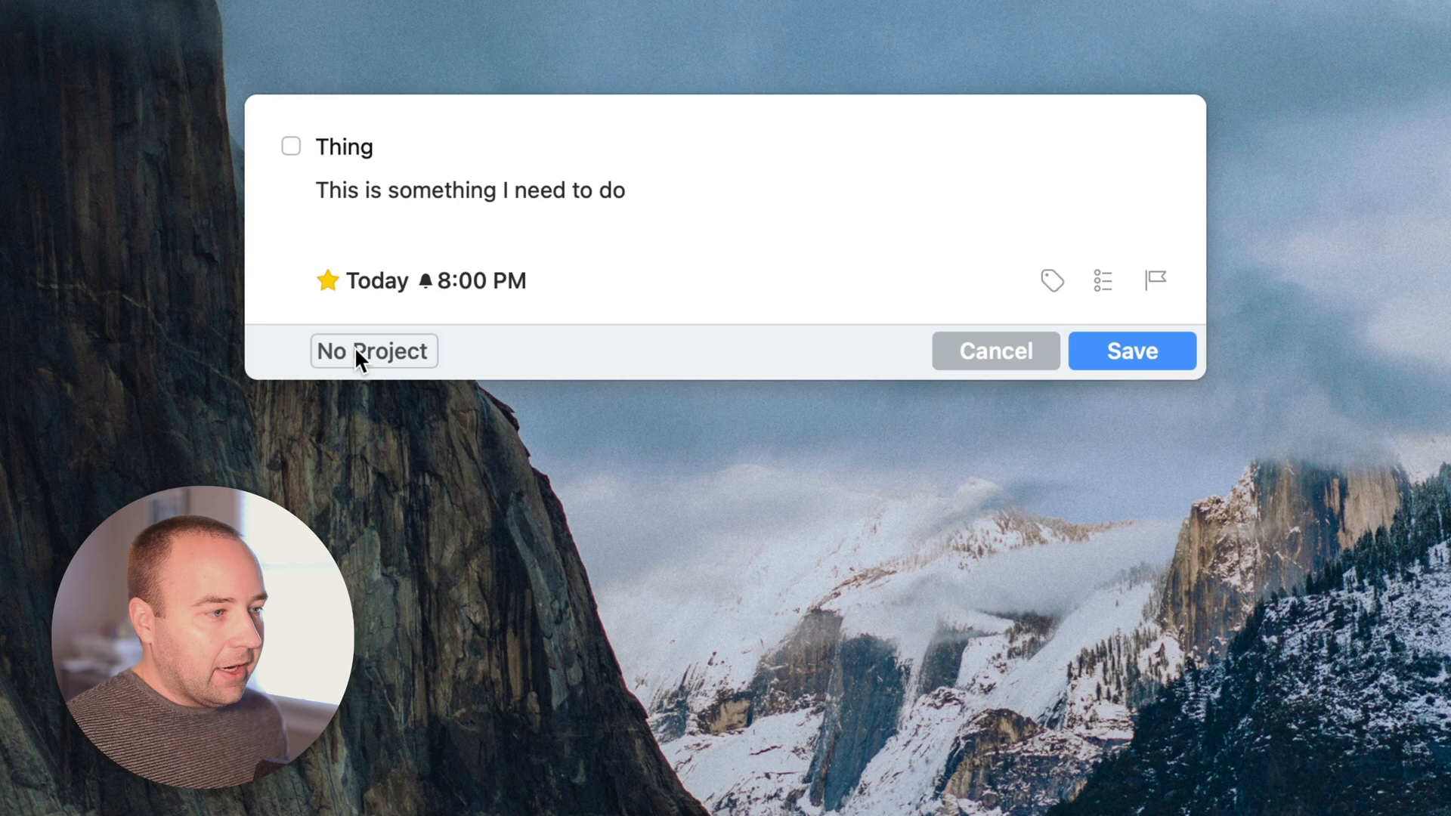
- File the to-do under Work and save it
left_click(373, 351)
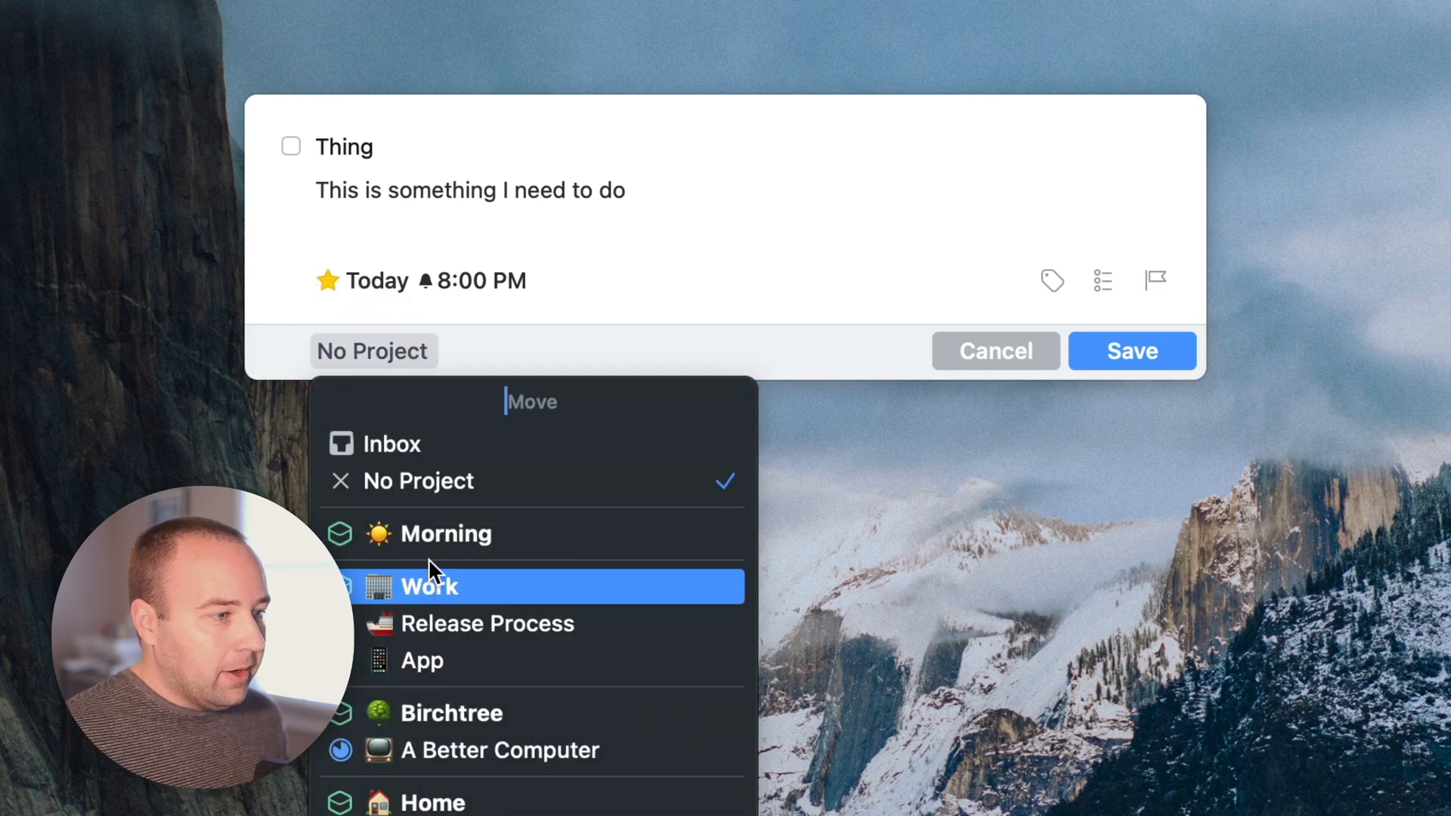
left_click(429, 587)
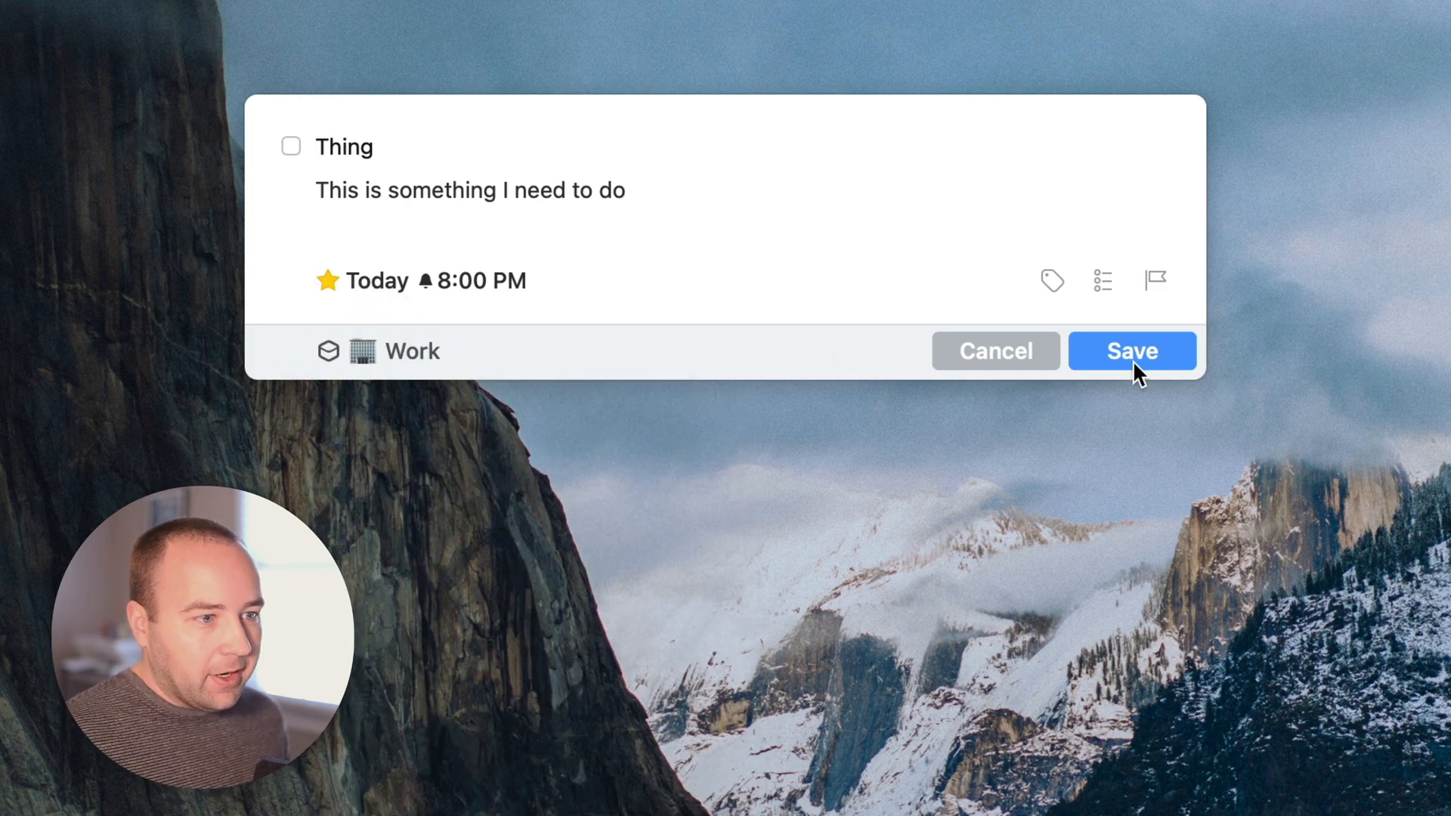
left_click(1132, 350)
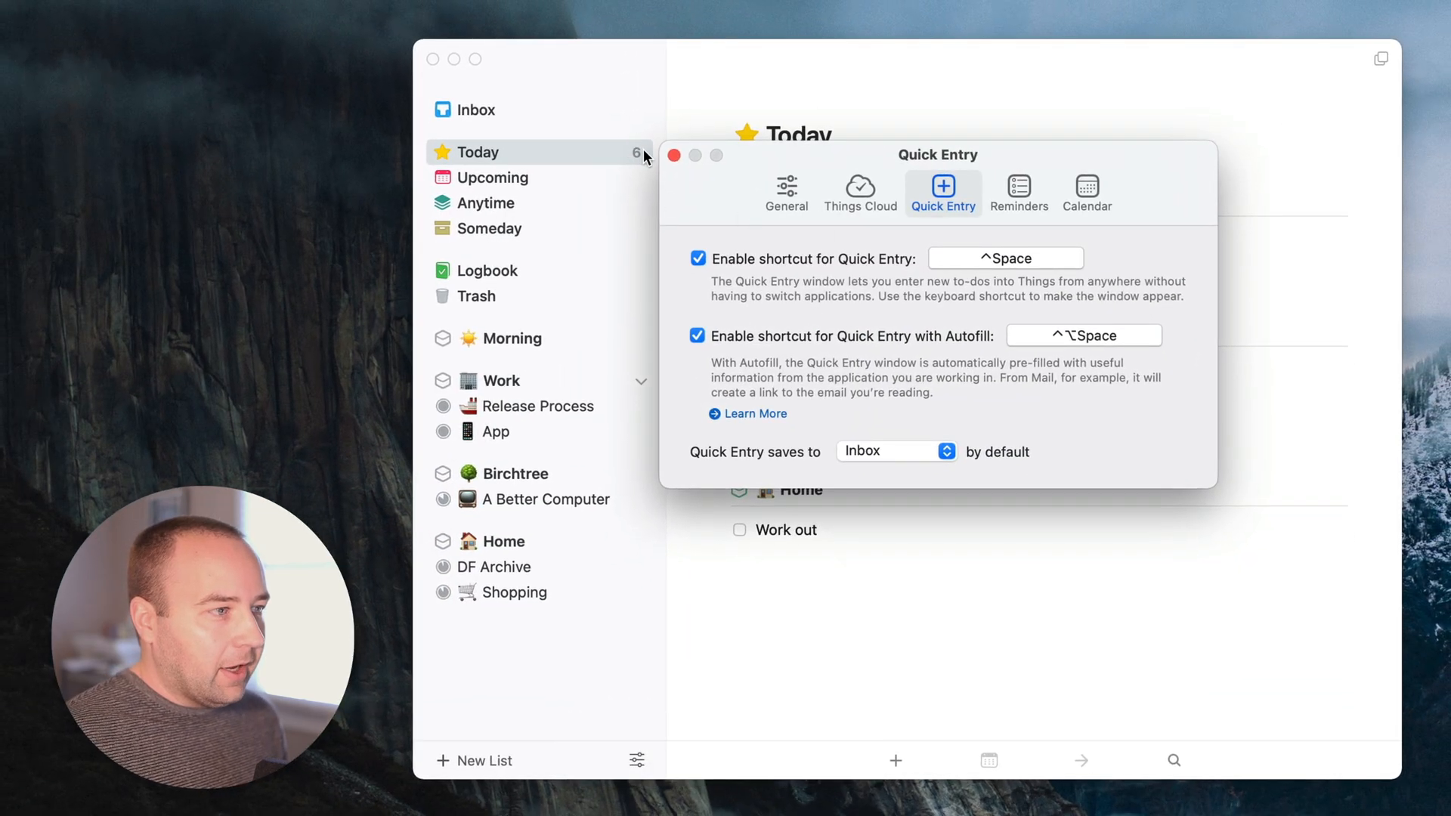
left_click(674, 154)
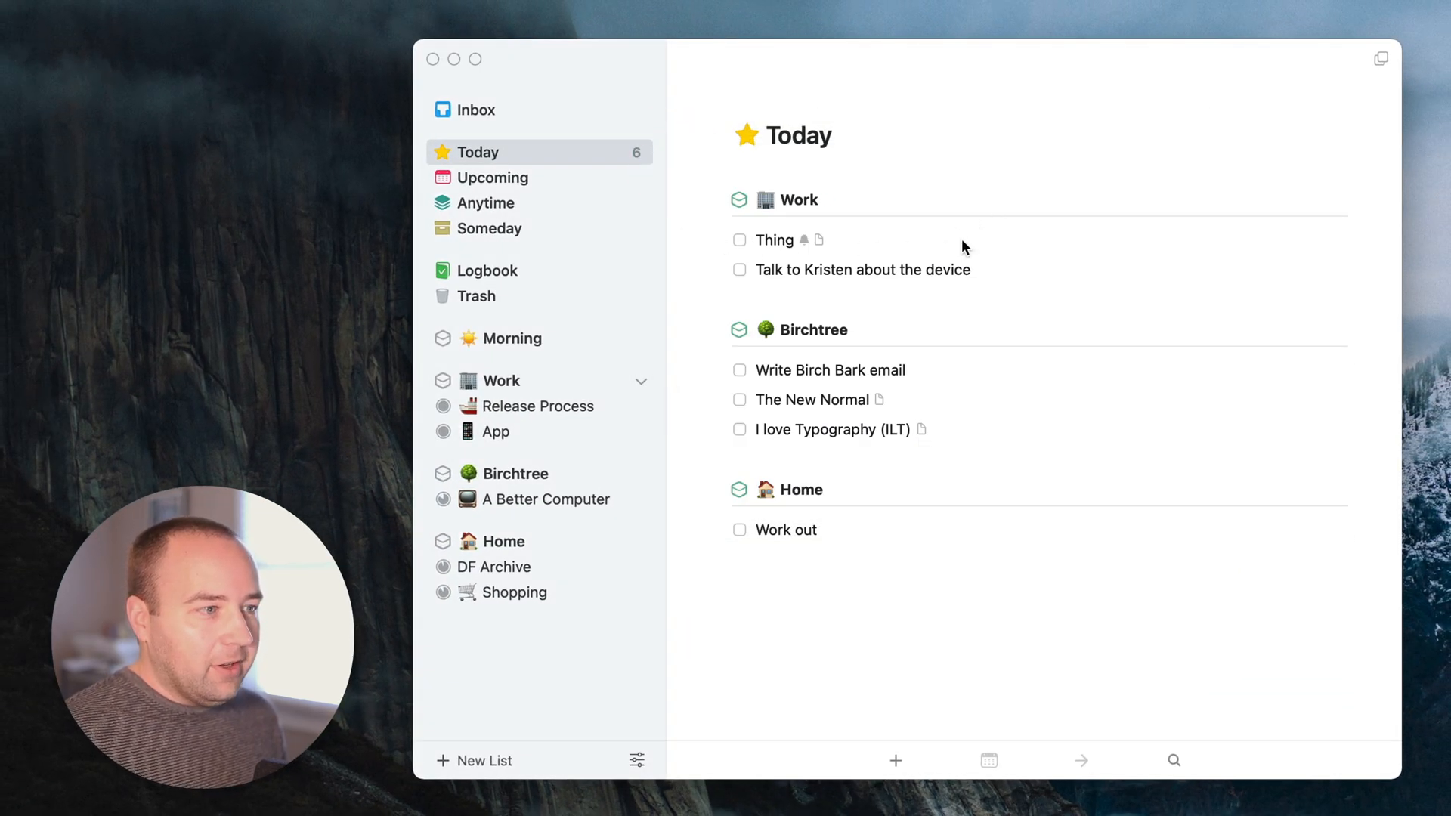
left_click(775, 239)
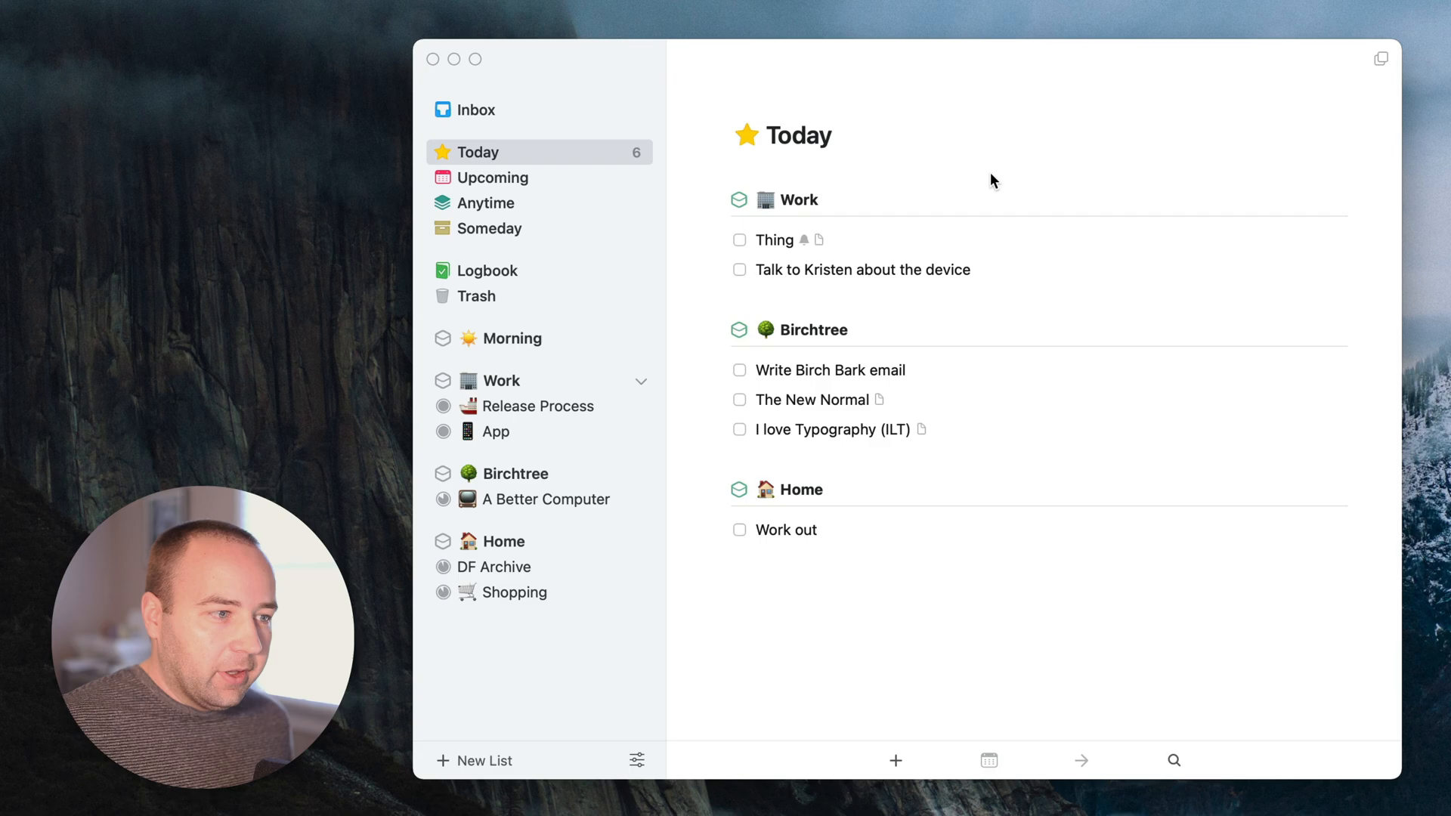
key("Cmd+,")
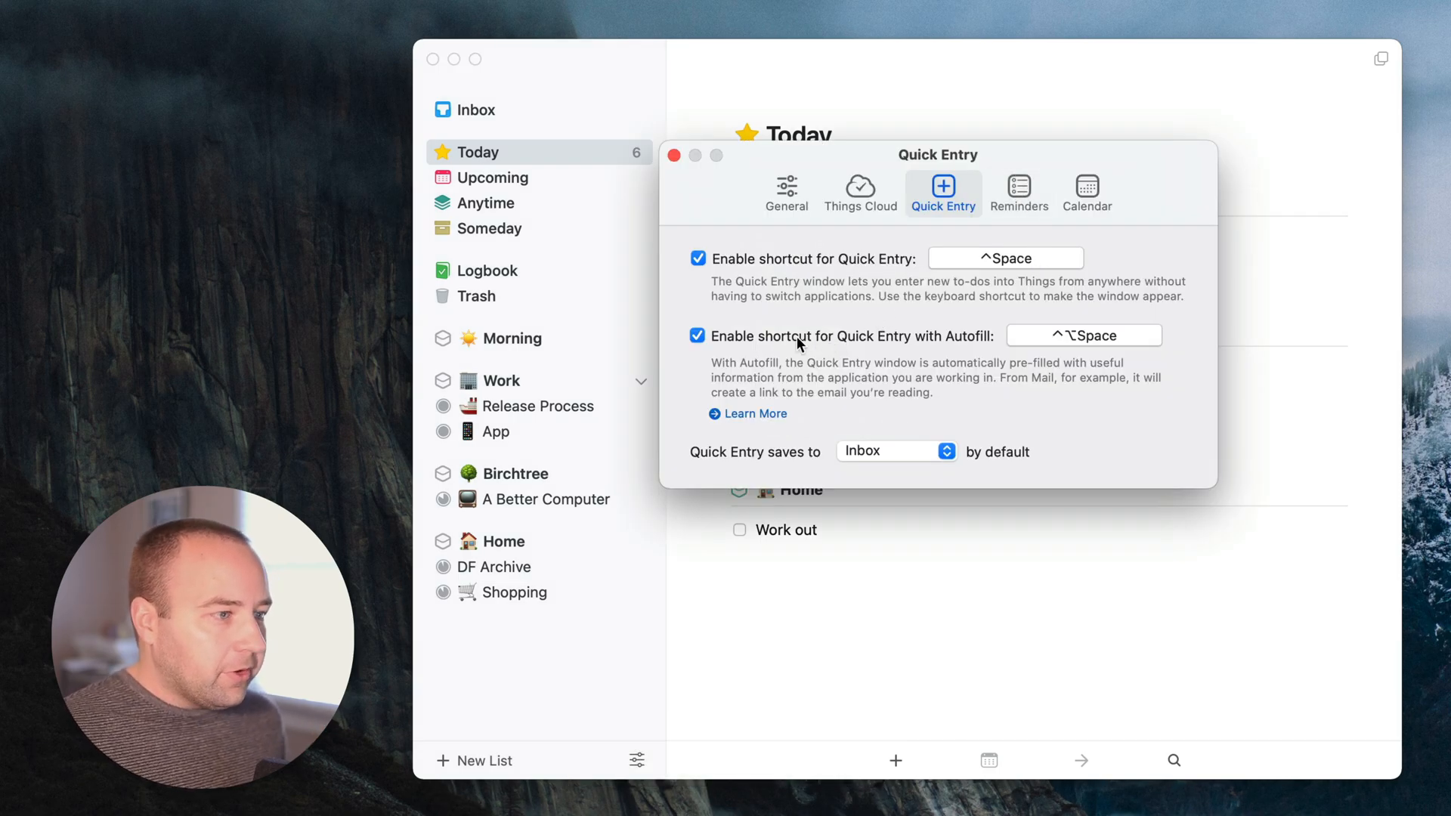
mouse_move(971, 346)
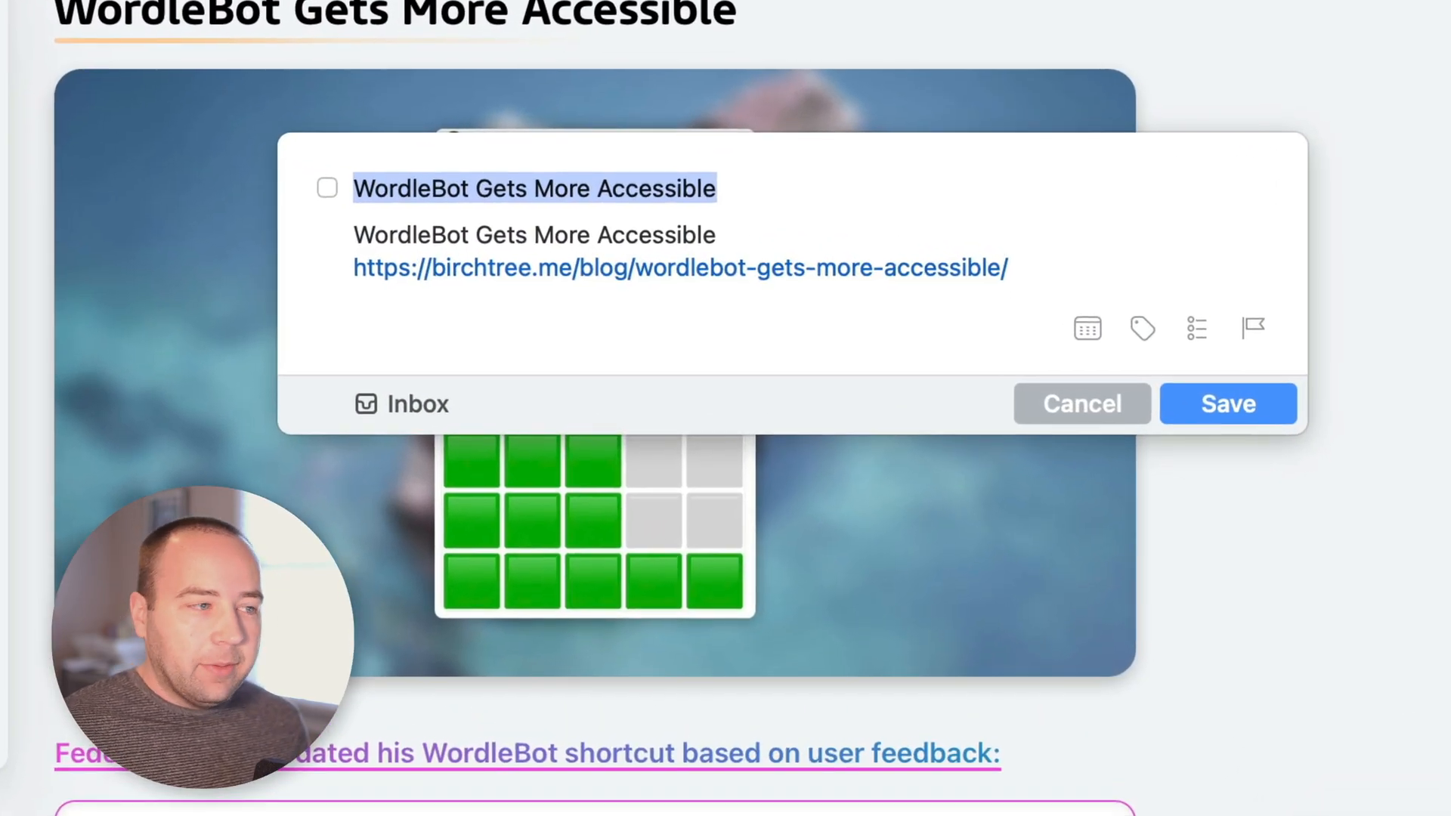
mouse_move(1376, 402)
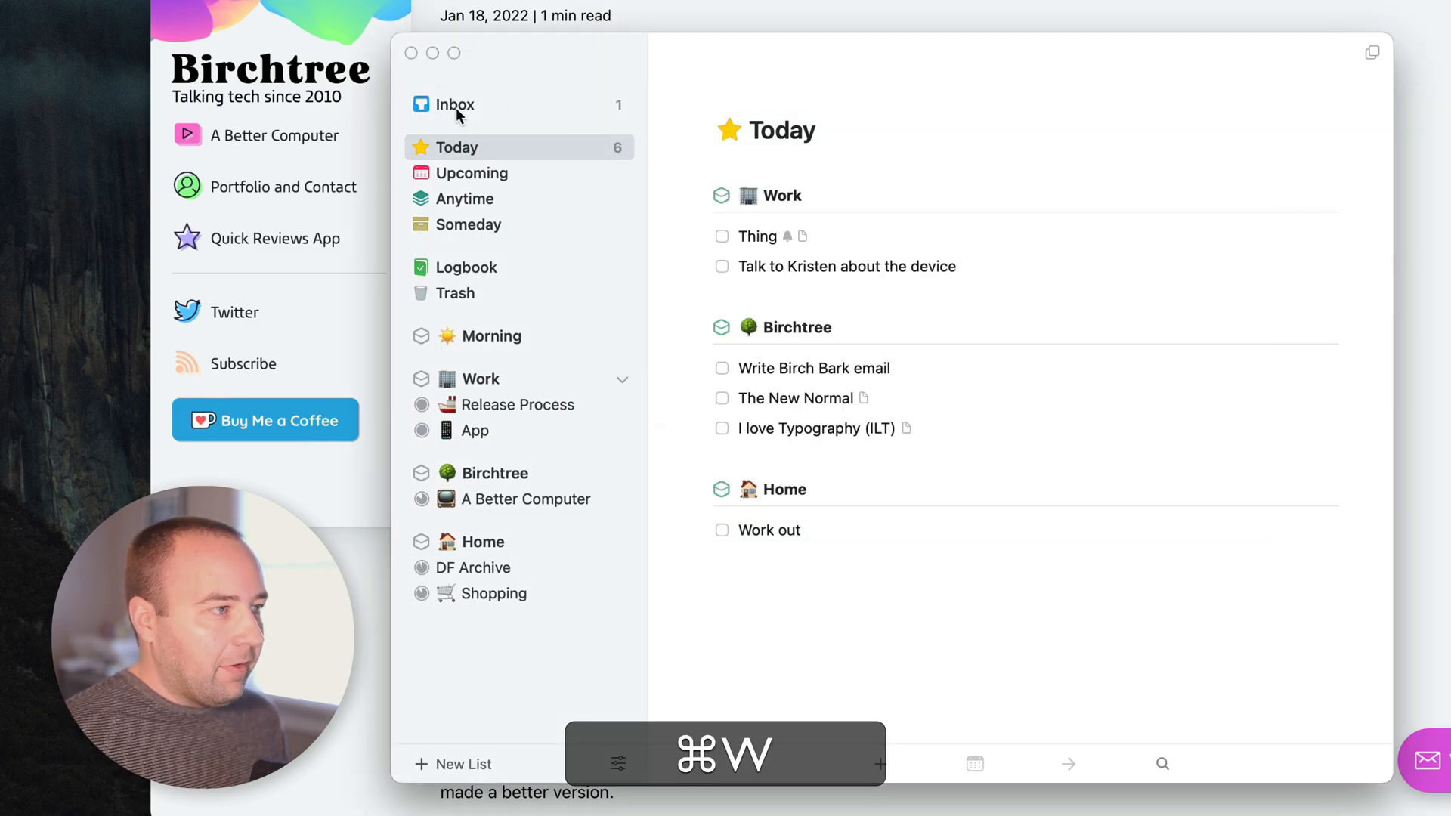
- Check the Inbox for the WordleBot to-do, return to Today and reopen Settings
left_click(454, 105)
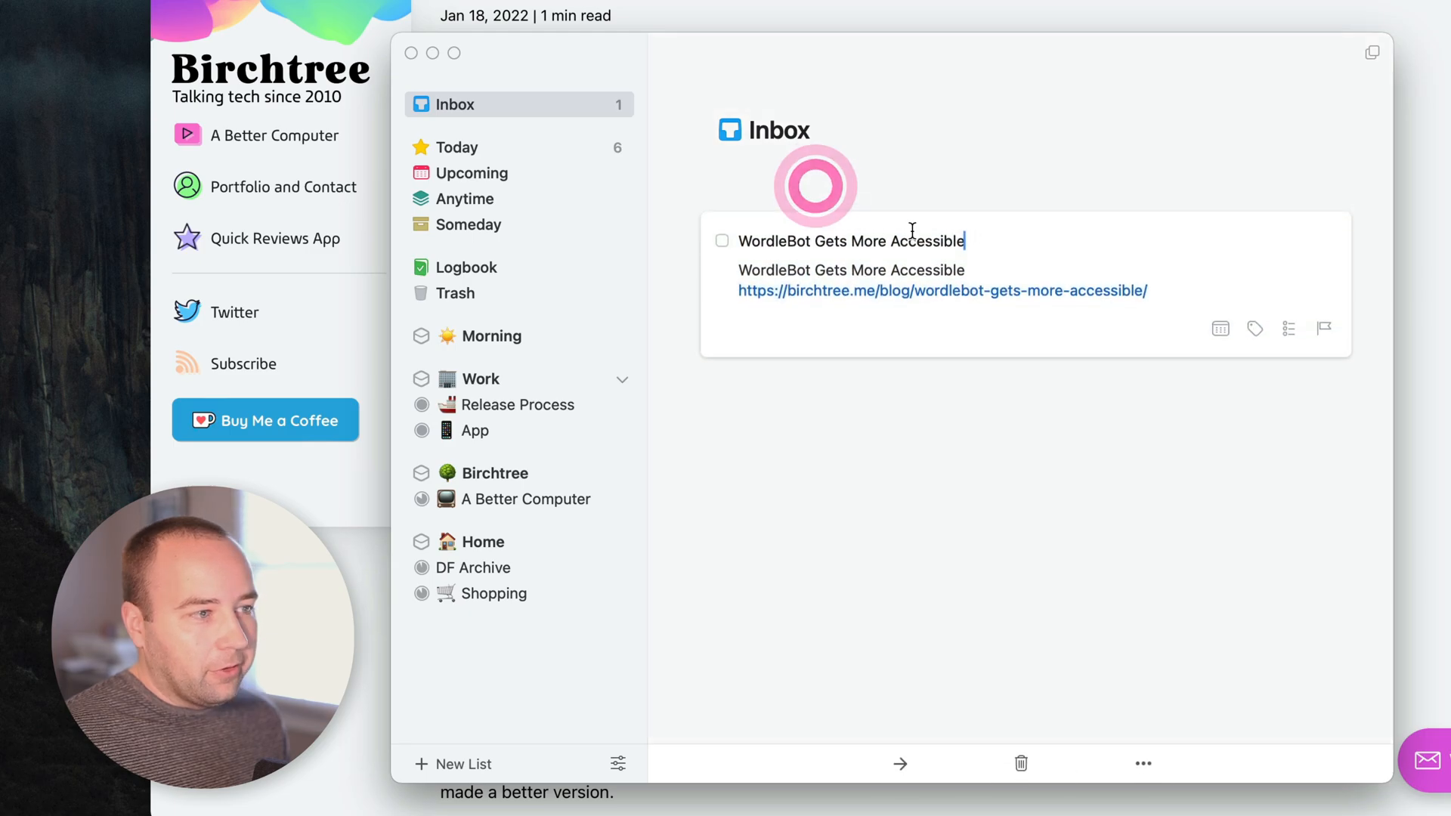
left_click(456, 148)
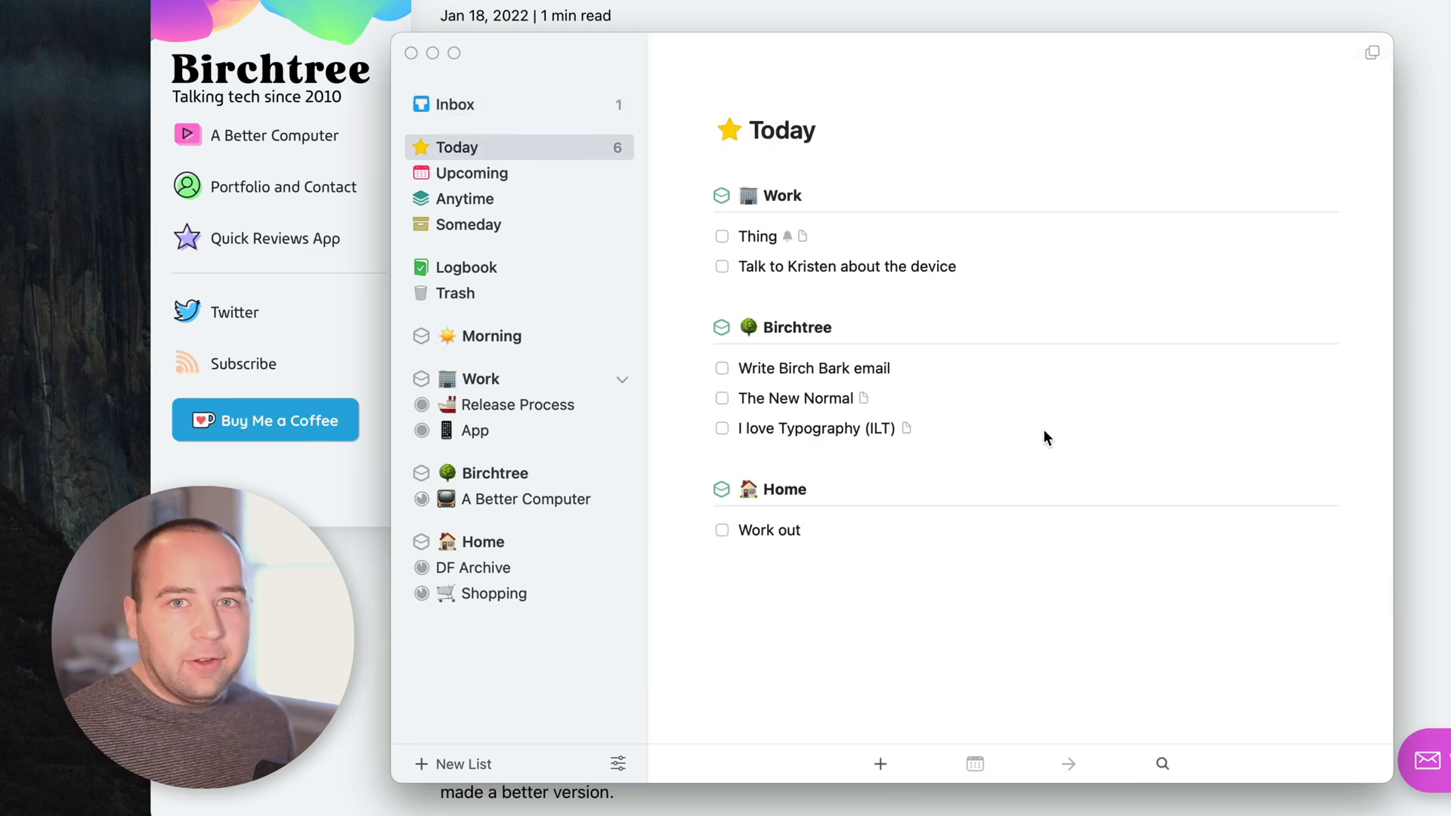
key("Cmd+`")
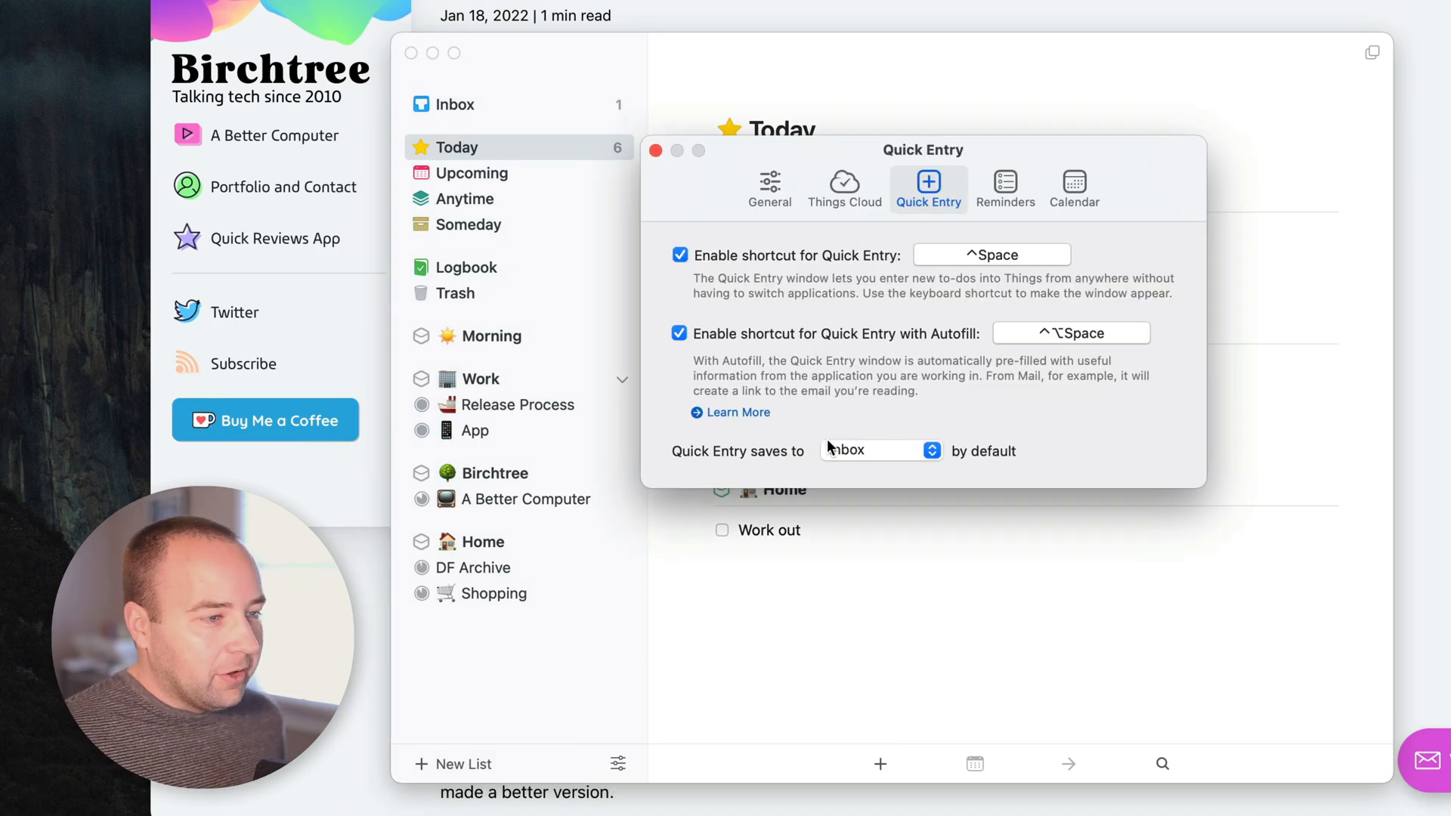
- Keep 'Quick Entry saves to' set to Inbox and show the Reminders settings
left_click(880, 451)
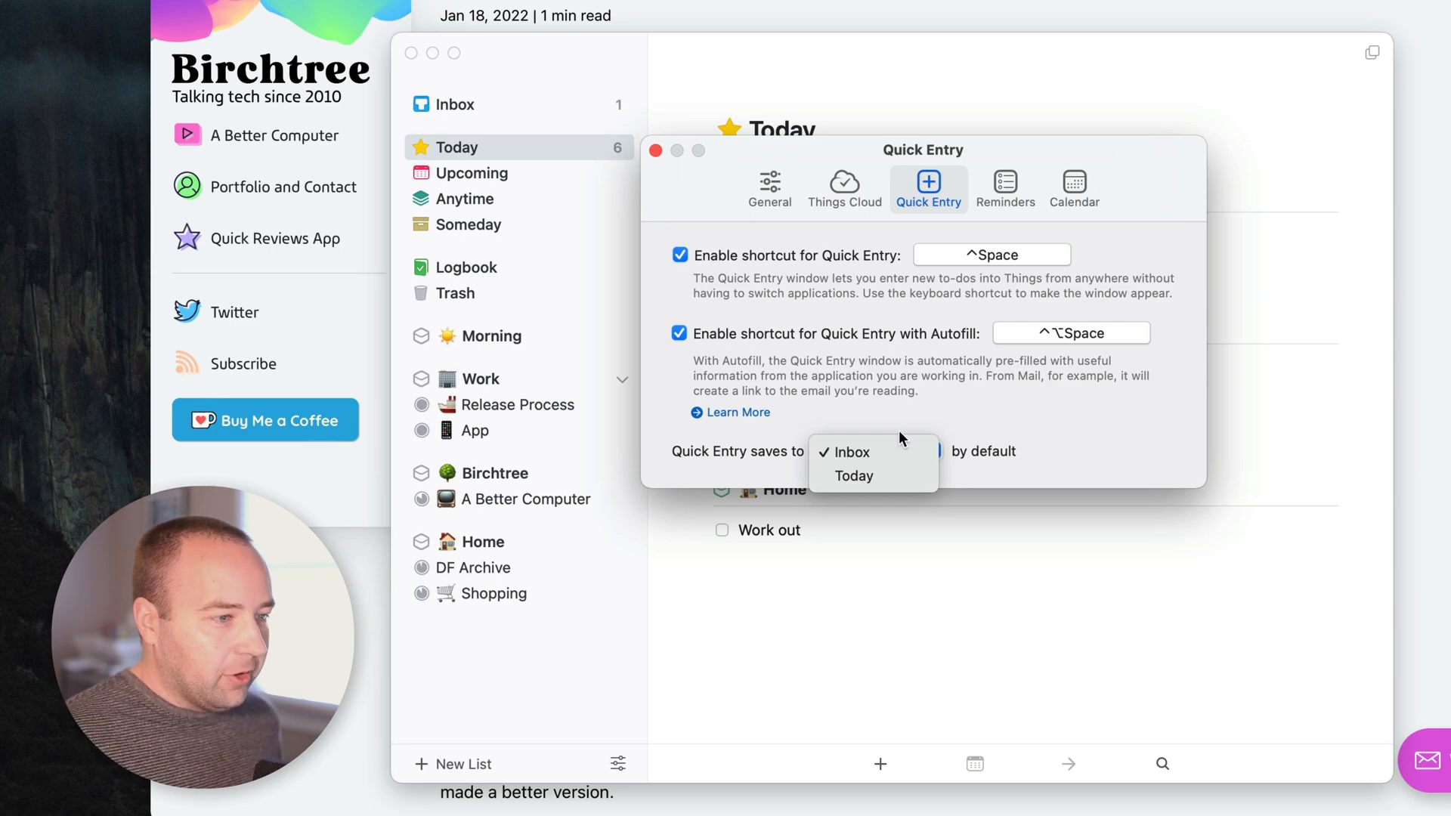
mouse_move(889, 432)
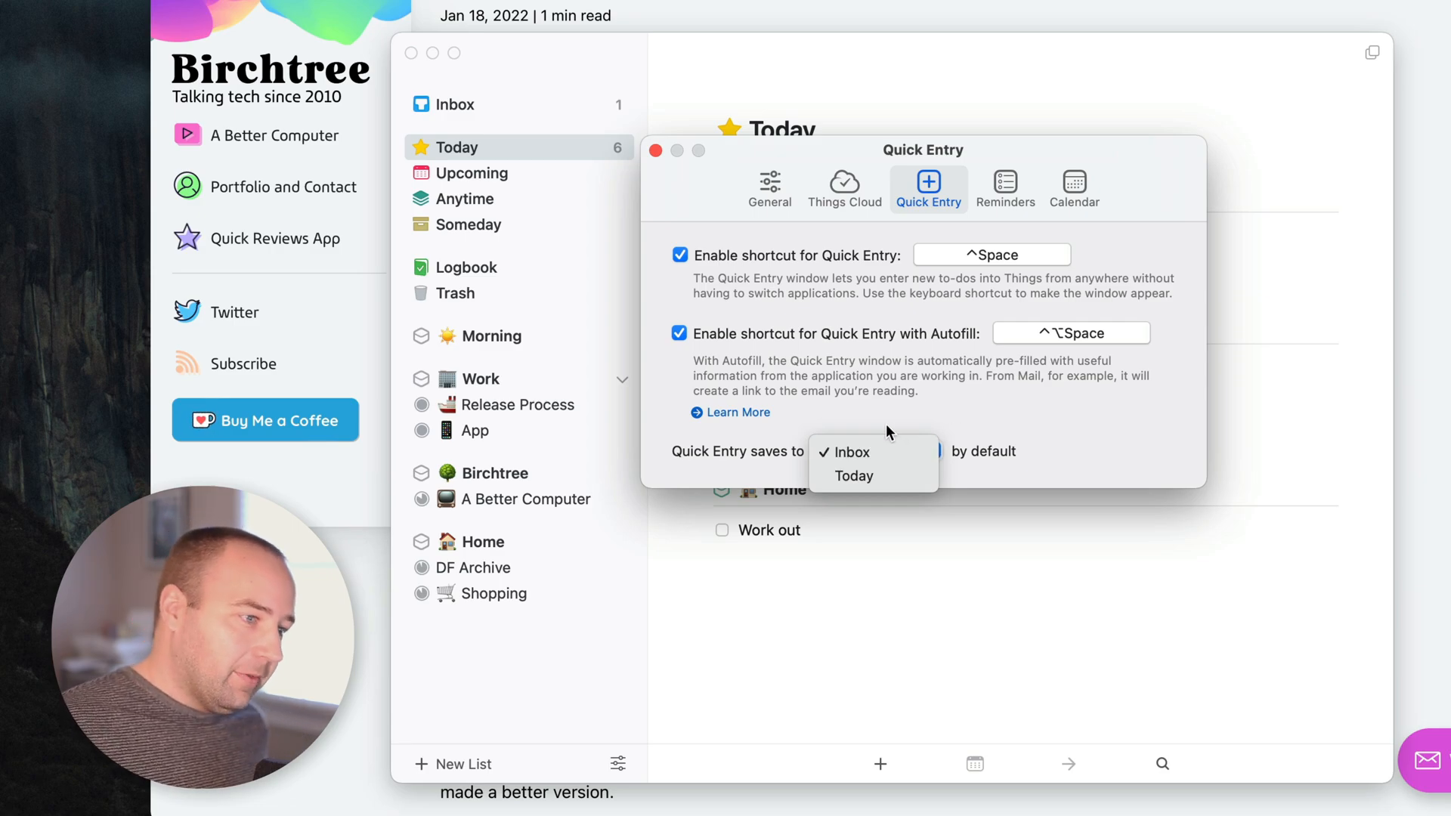
left_click(854, 454)
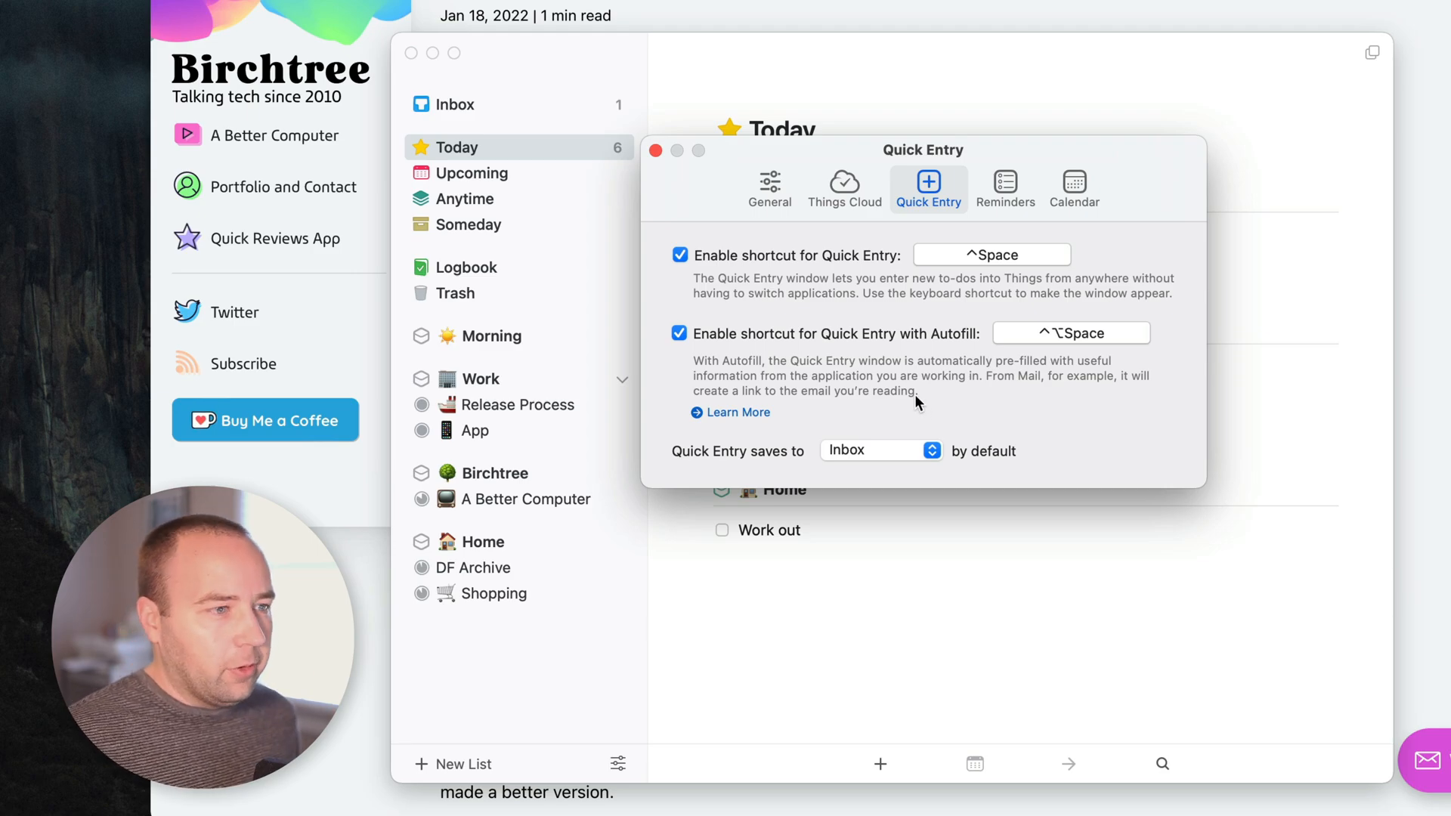
left_click(1005, 189)
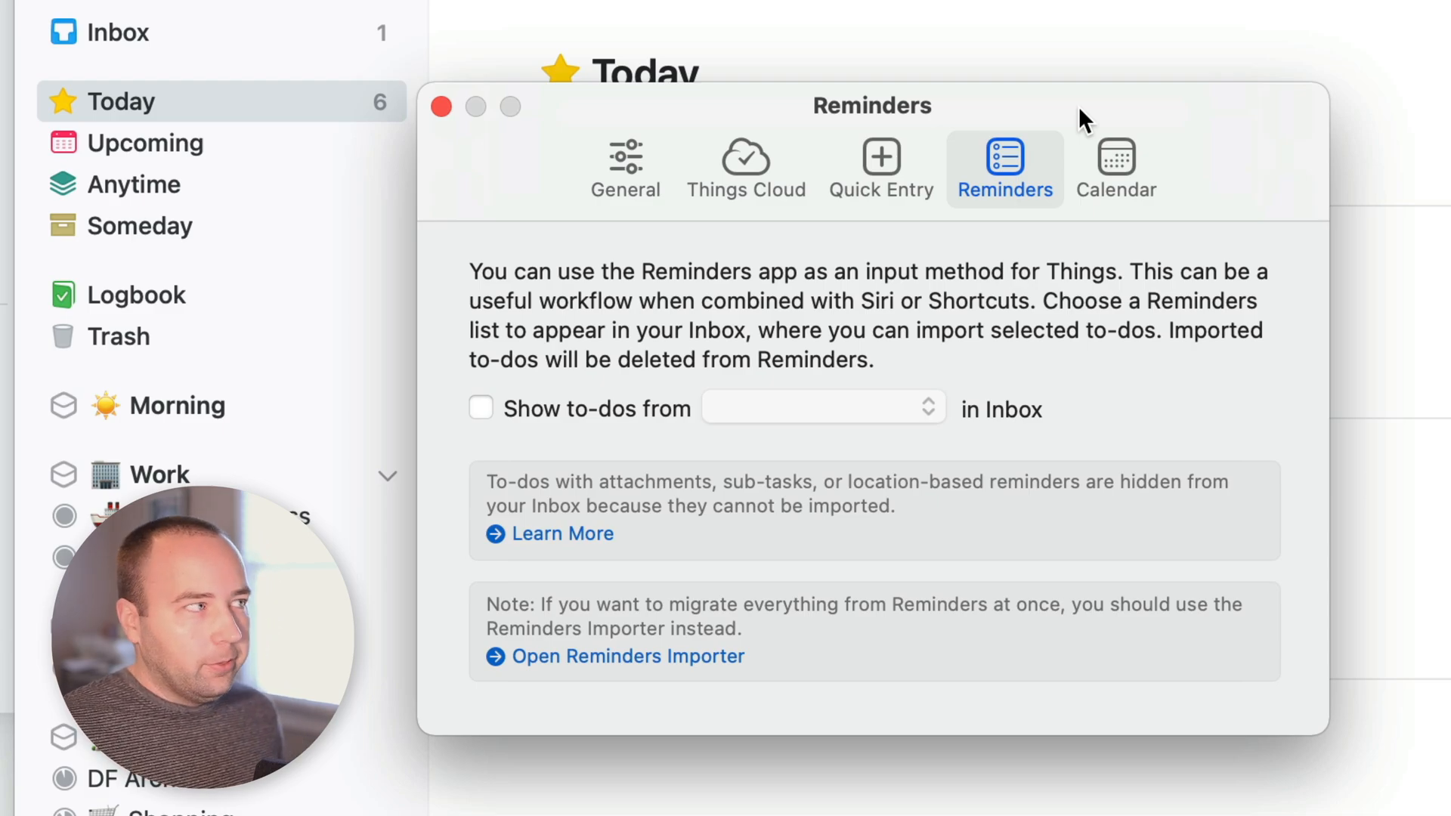
mouse_move(843, 241)
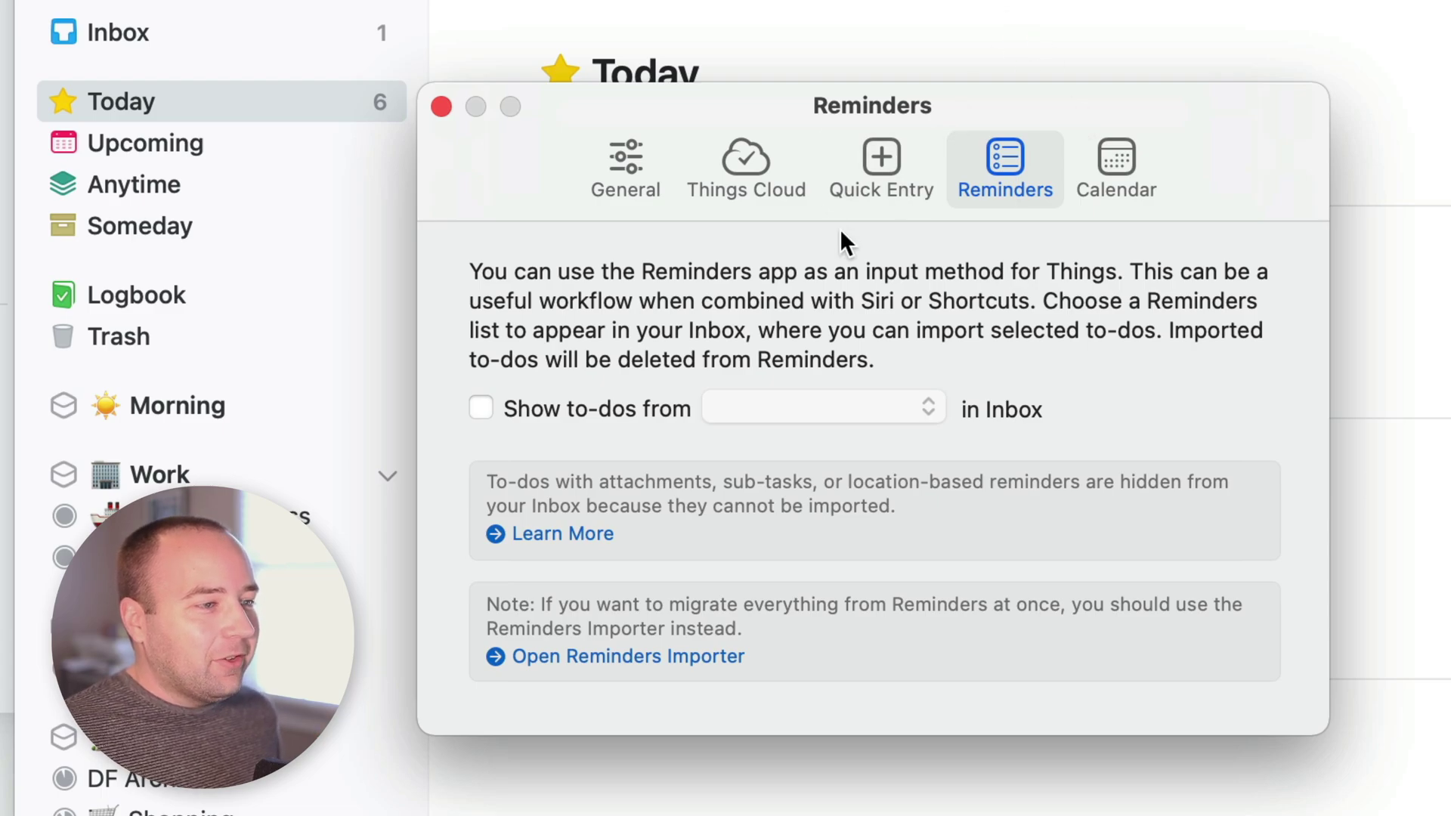
mouse_move(786, 417)
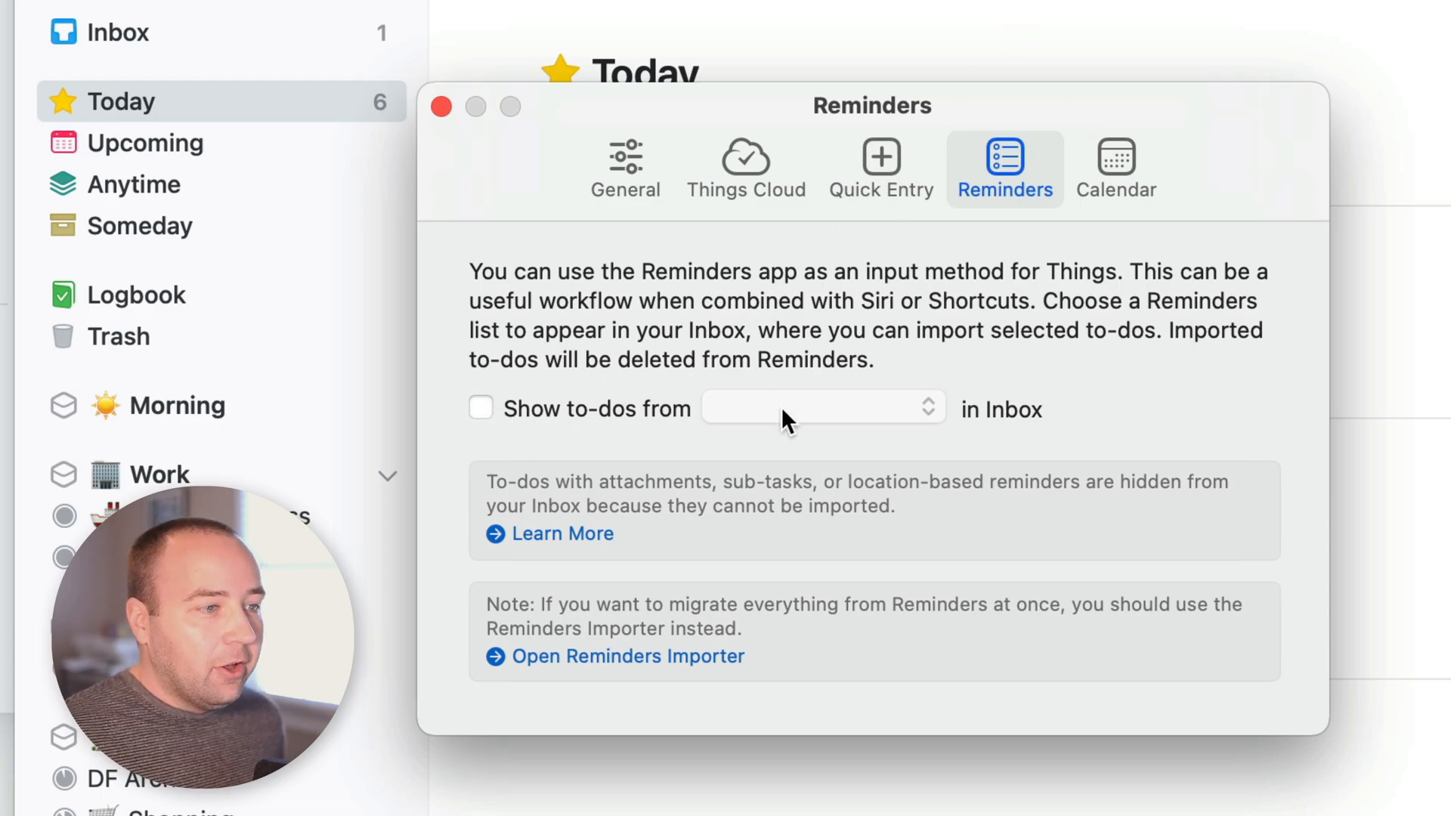
mouse_move(580, 417)
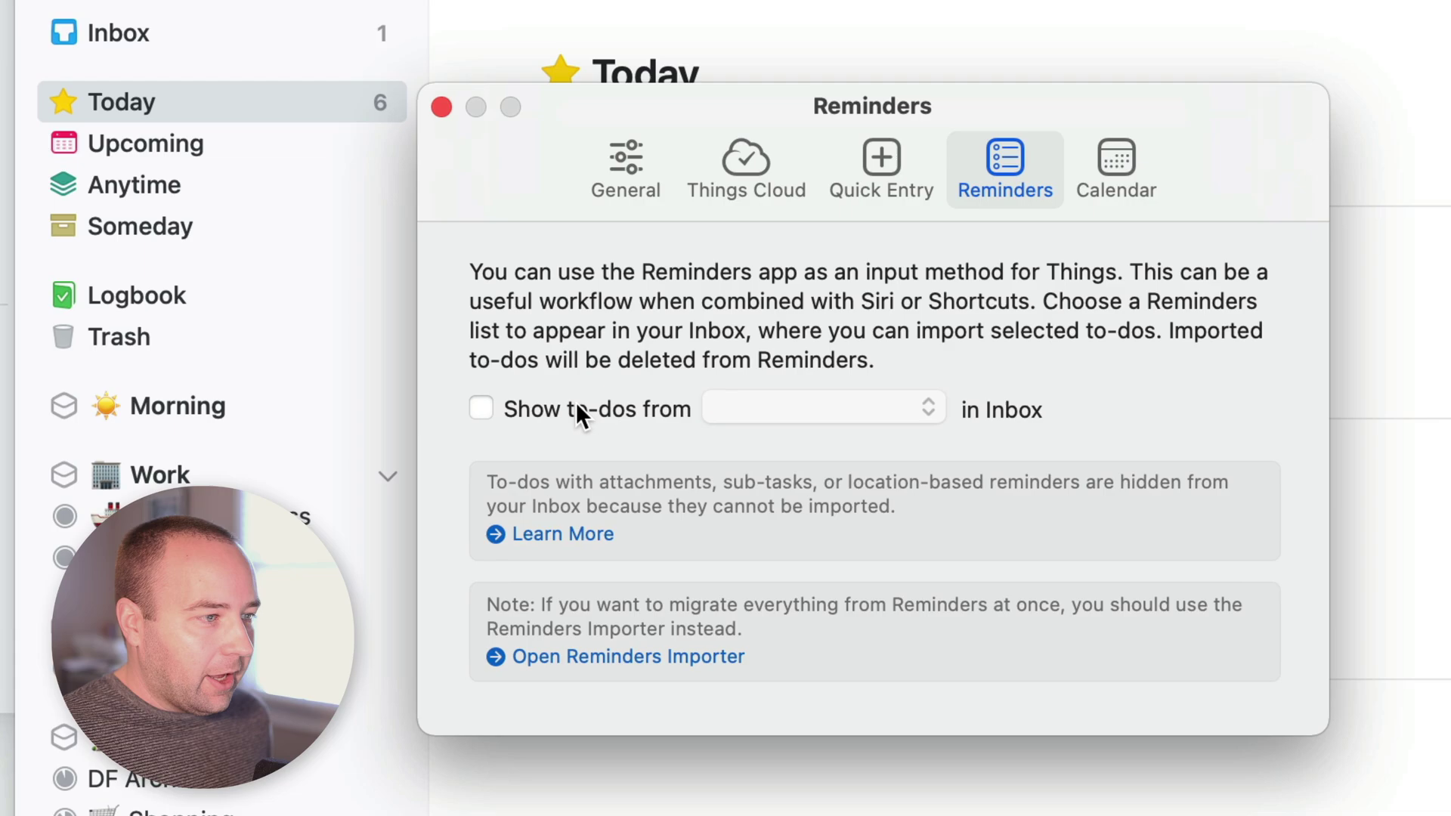
- Enable 'Show to-dos from', allow Reminders access and choose the Reminders list to feed the Inbox
left_click(480, 408)
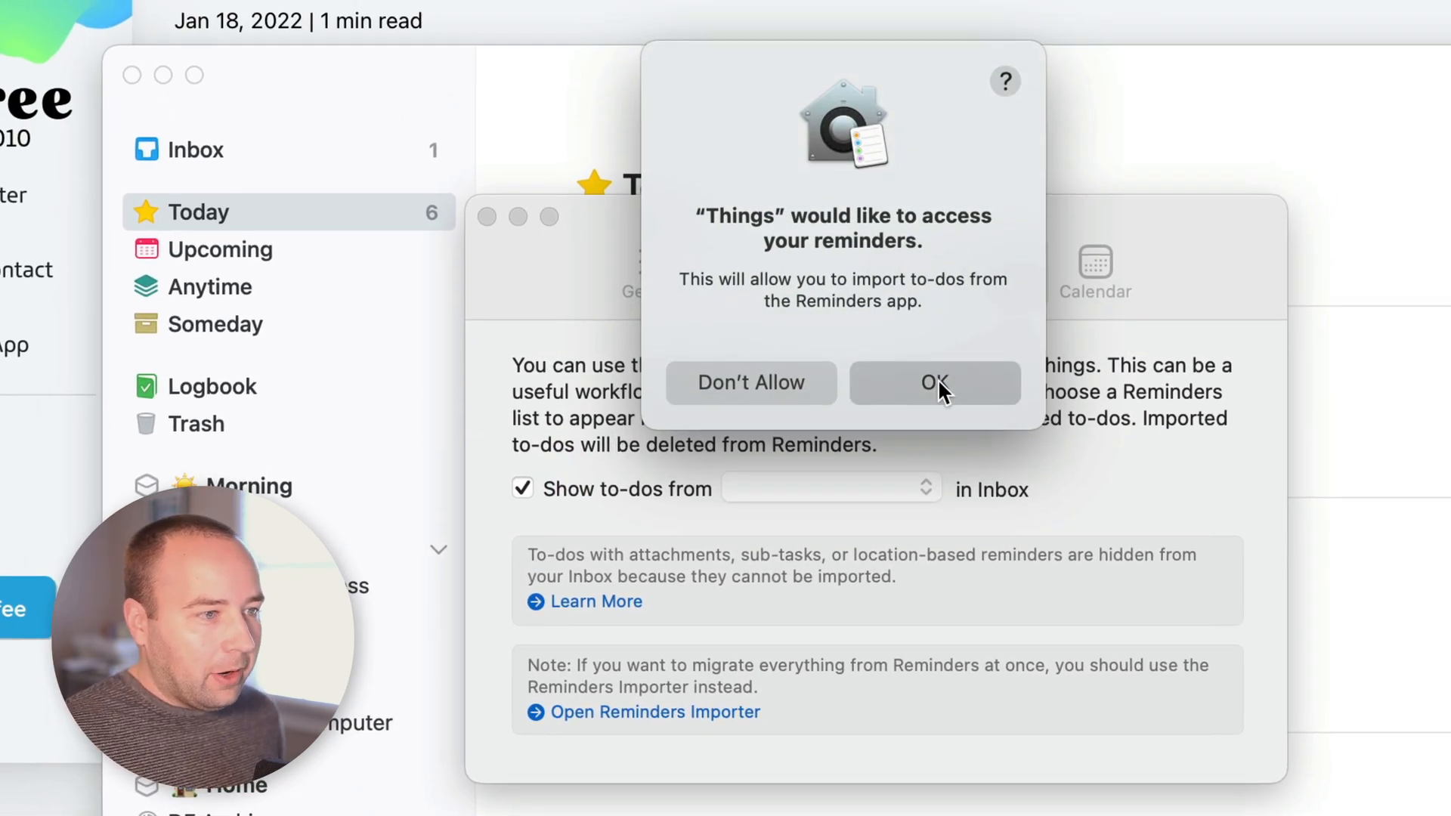
left_click(934, 383)
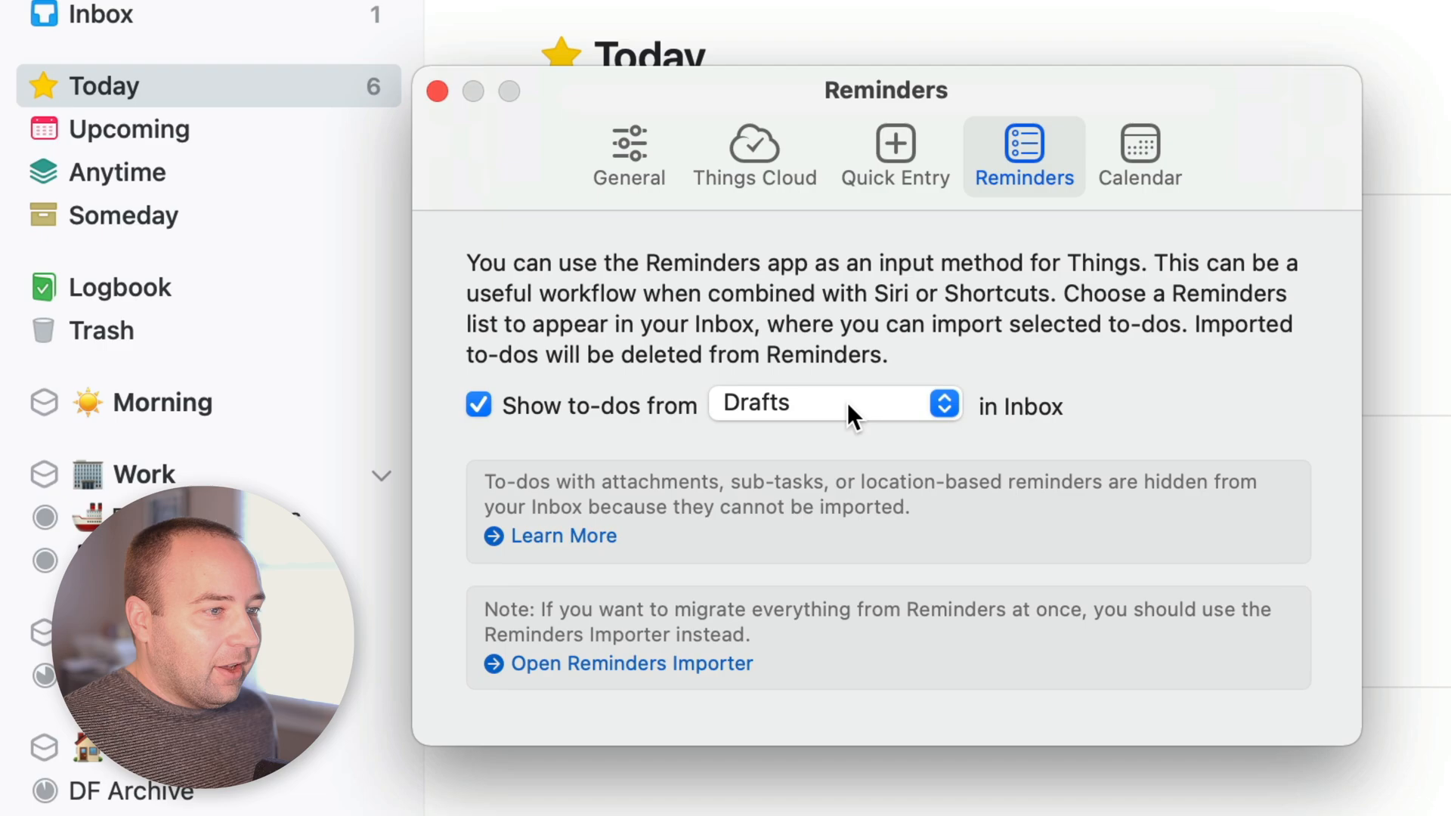
left_click(833, 402)
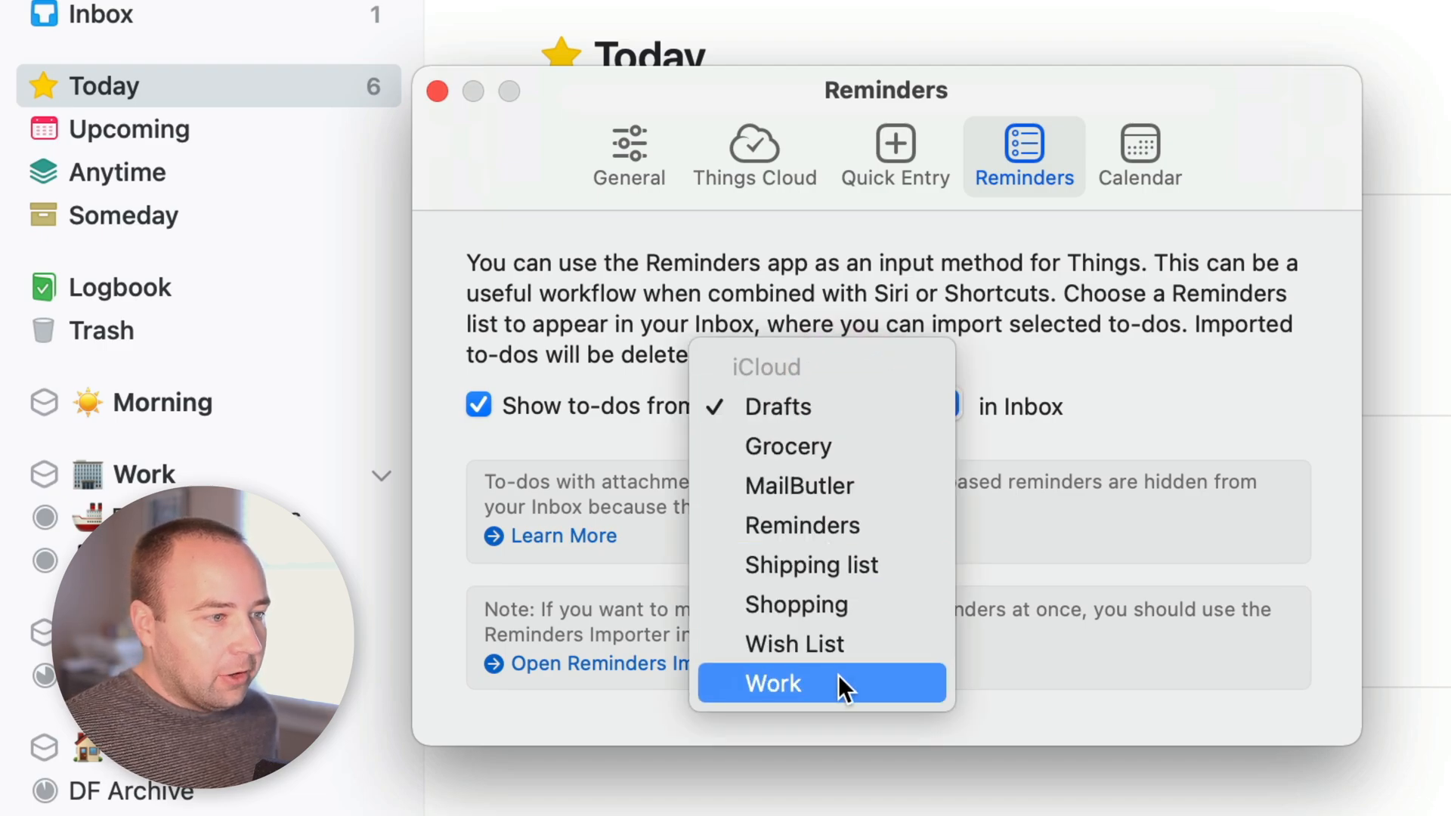
mouse_move(833, 446)
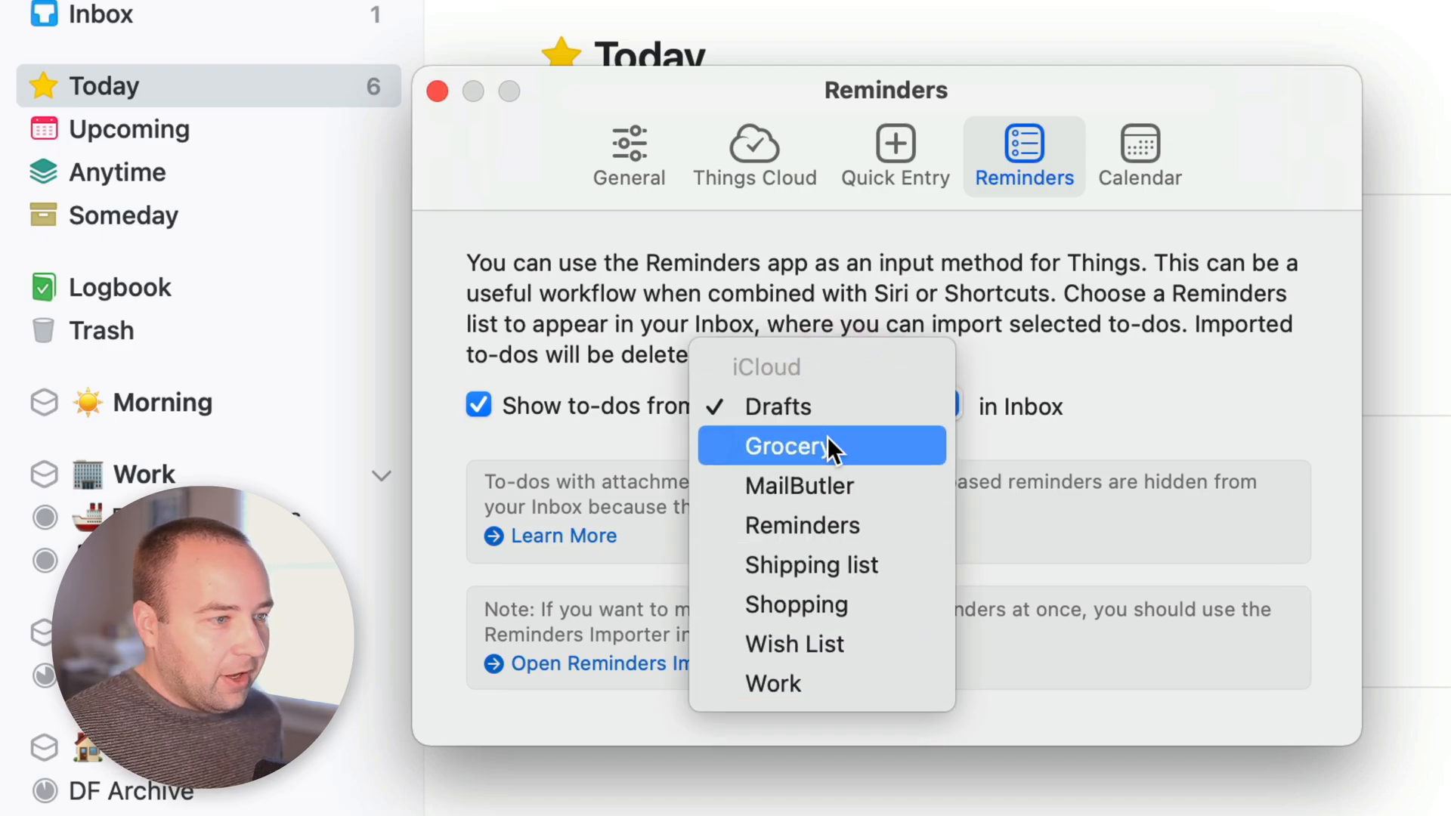
left_click(801, 526)
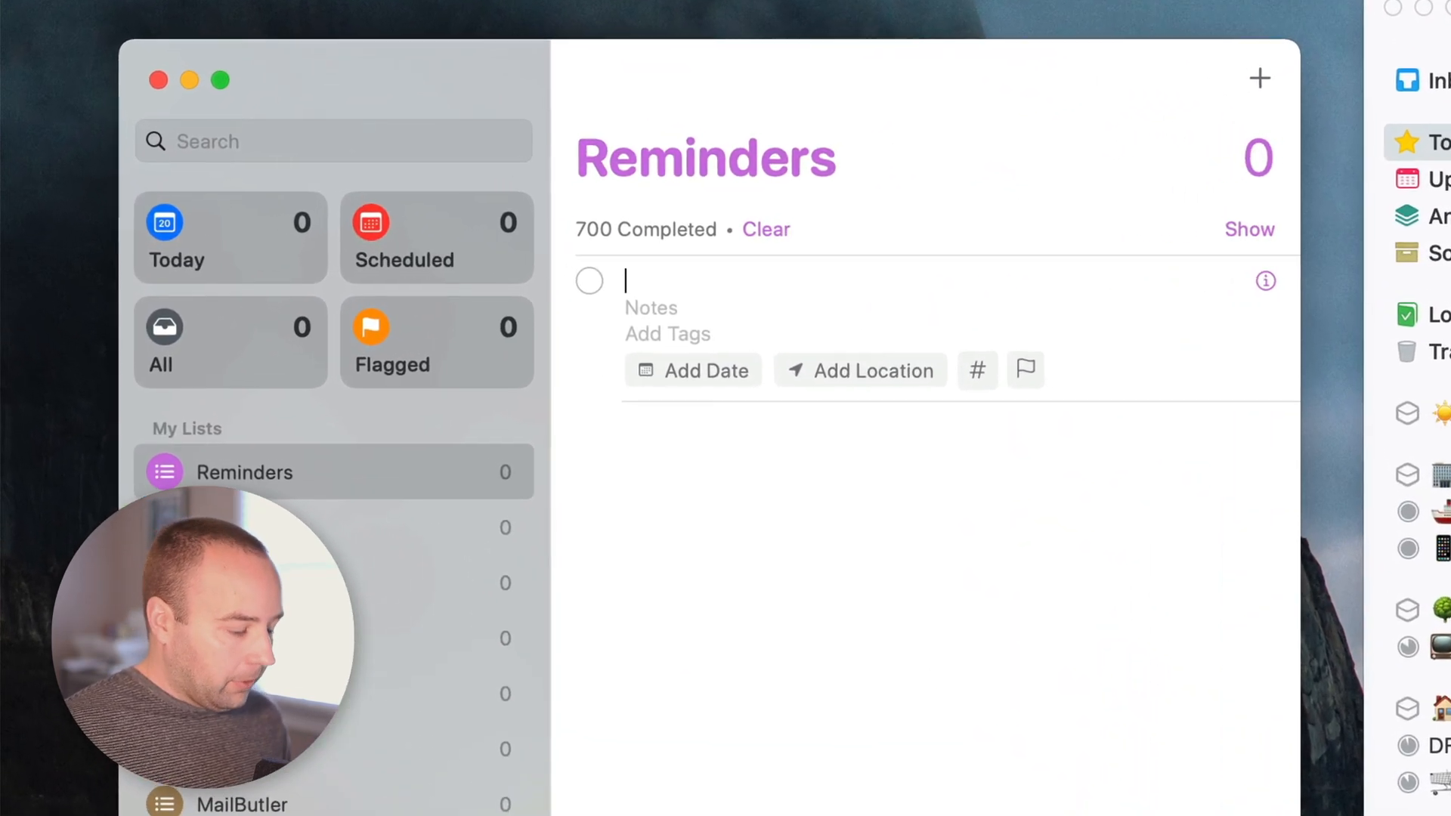
- Create the reminder 'Something else' due today at 3:00 PM
type("Something else")
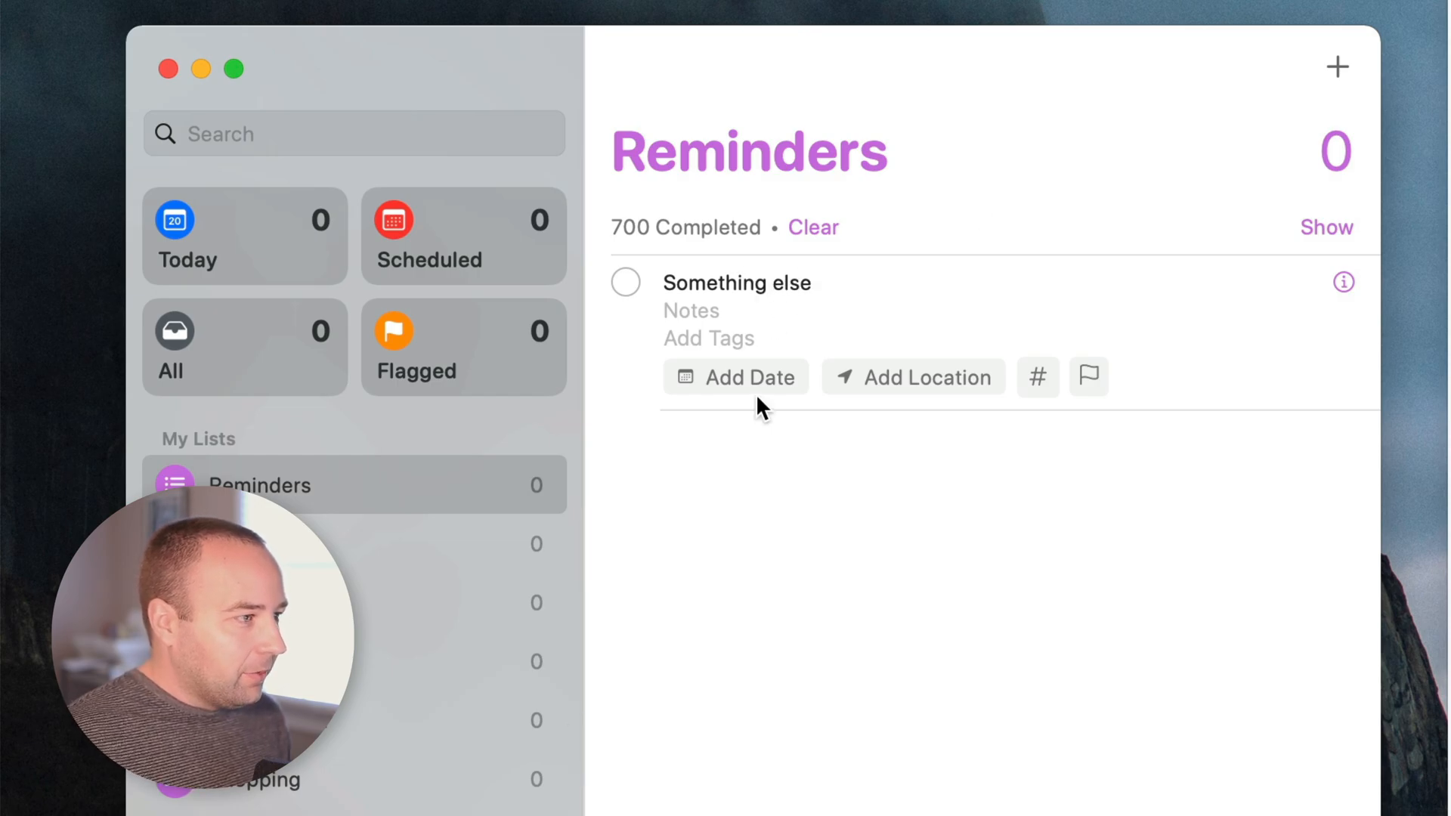
left_click(750, 378)
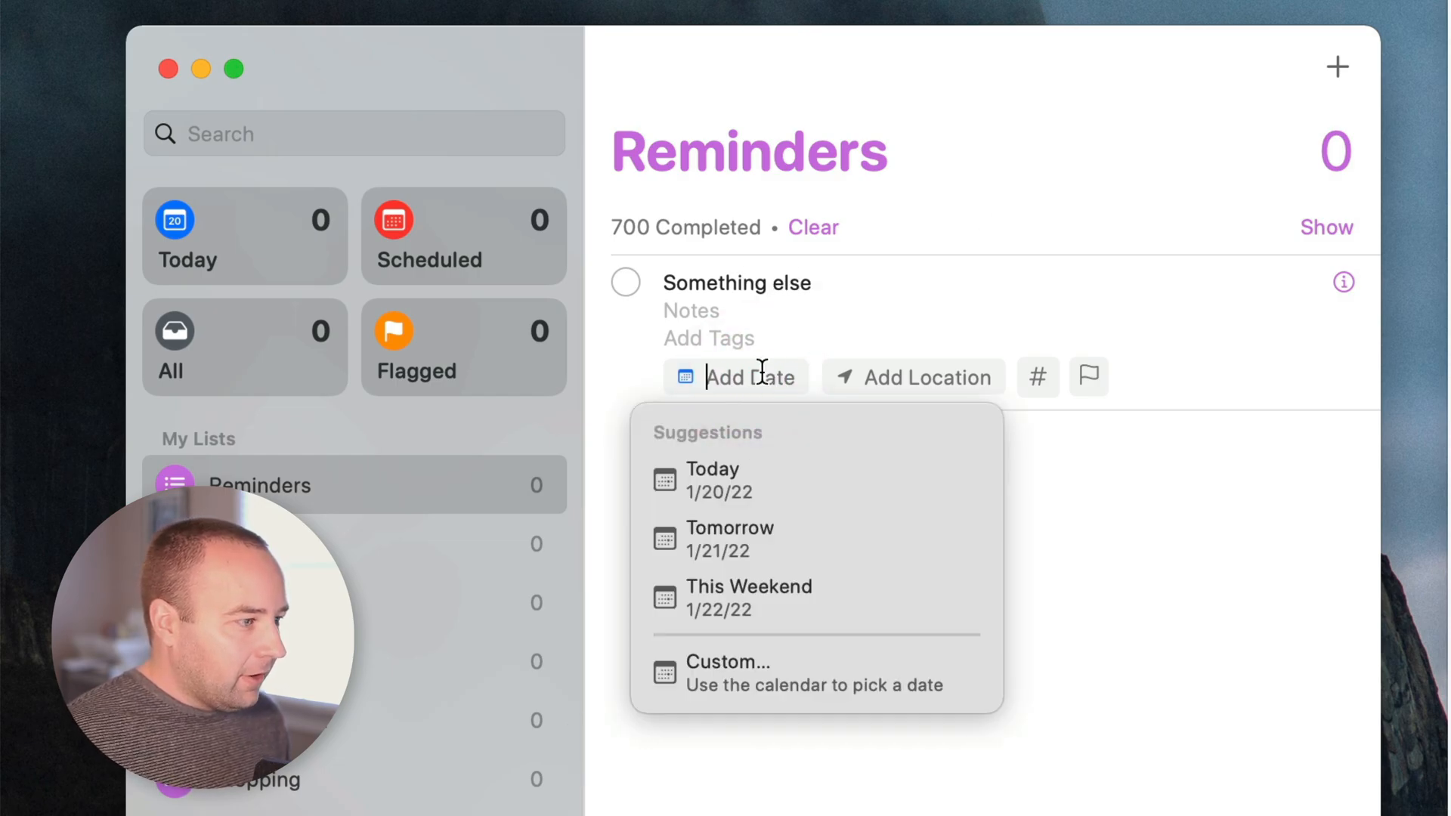
type("today")
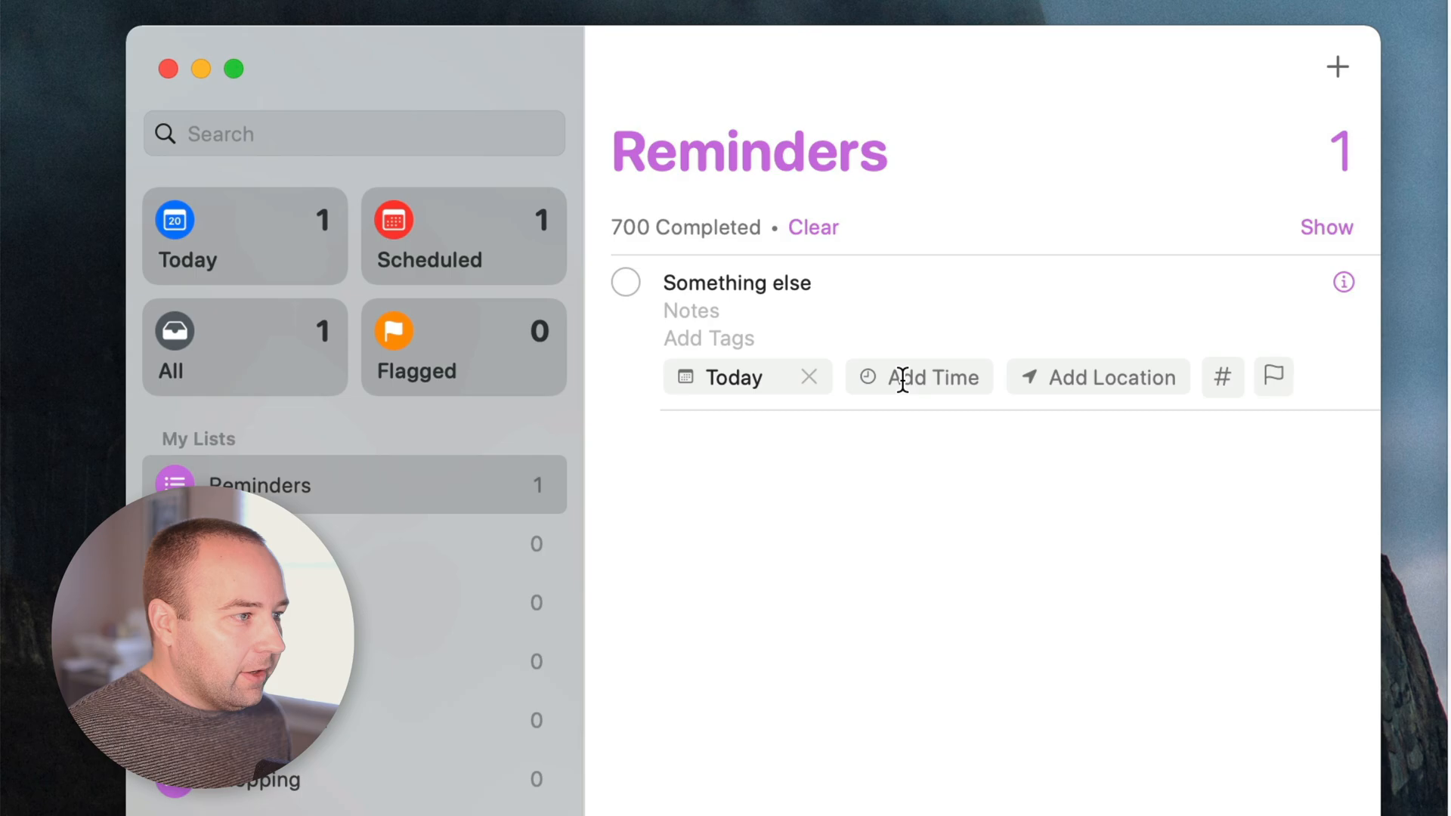
left_click(934, 378)
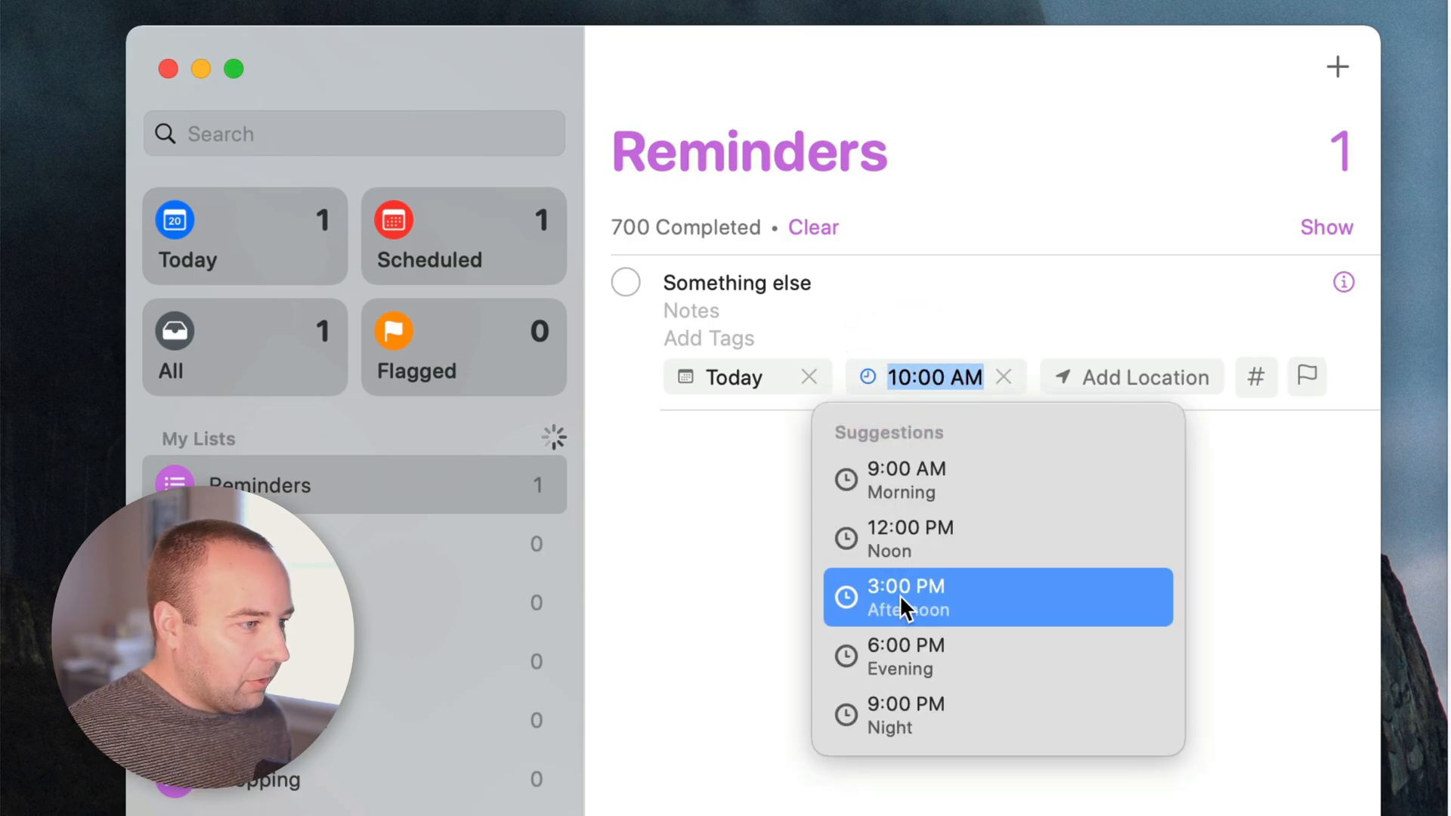
left_click(906, 597)
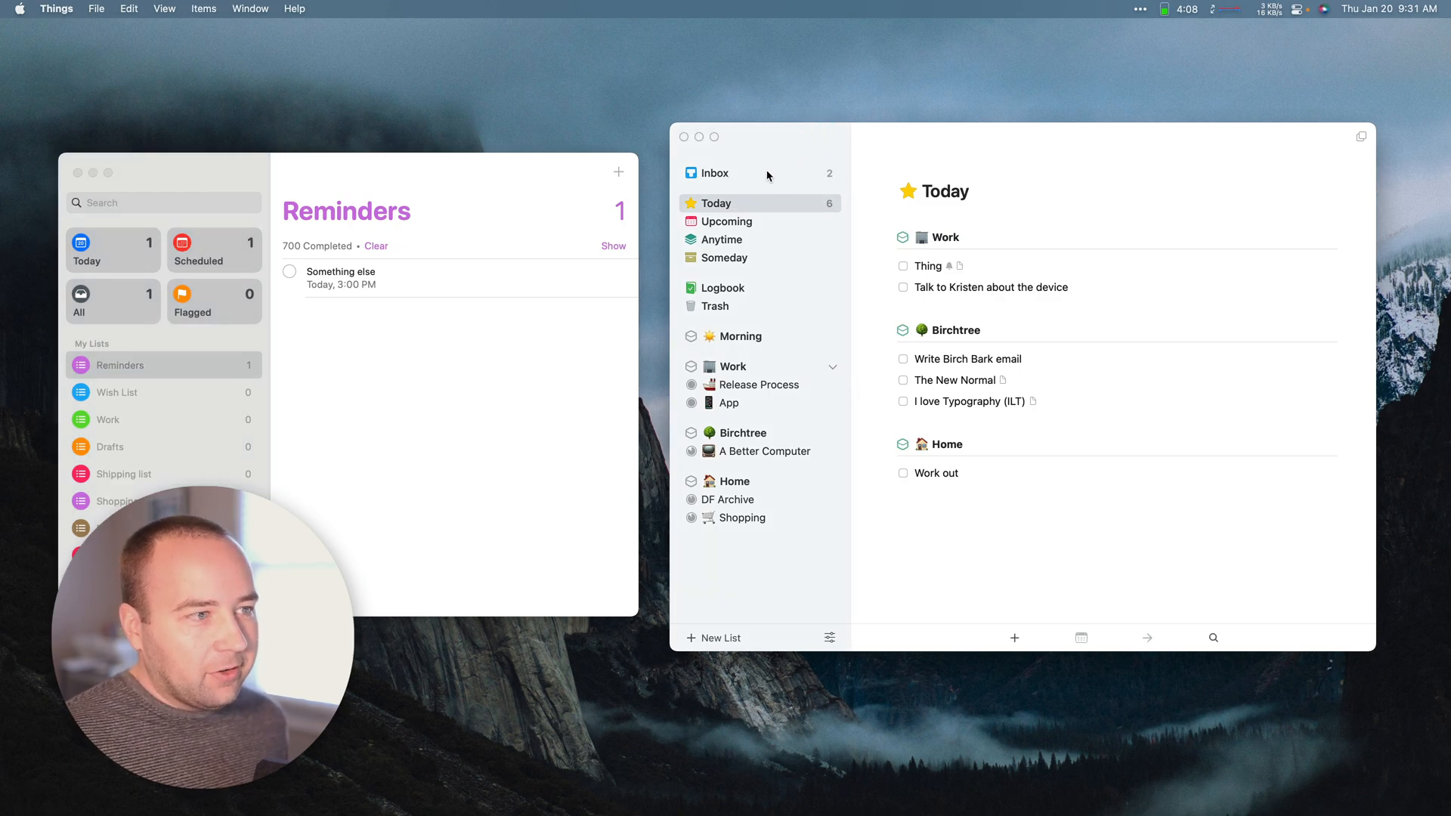
- Import all waiting reminders from the Inbox into Things, confirming the import
left_click(715, 172)
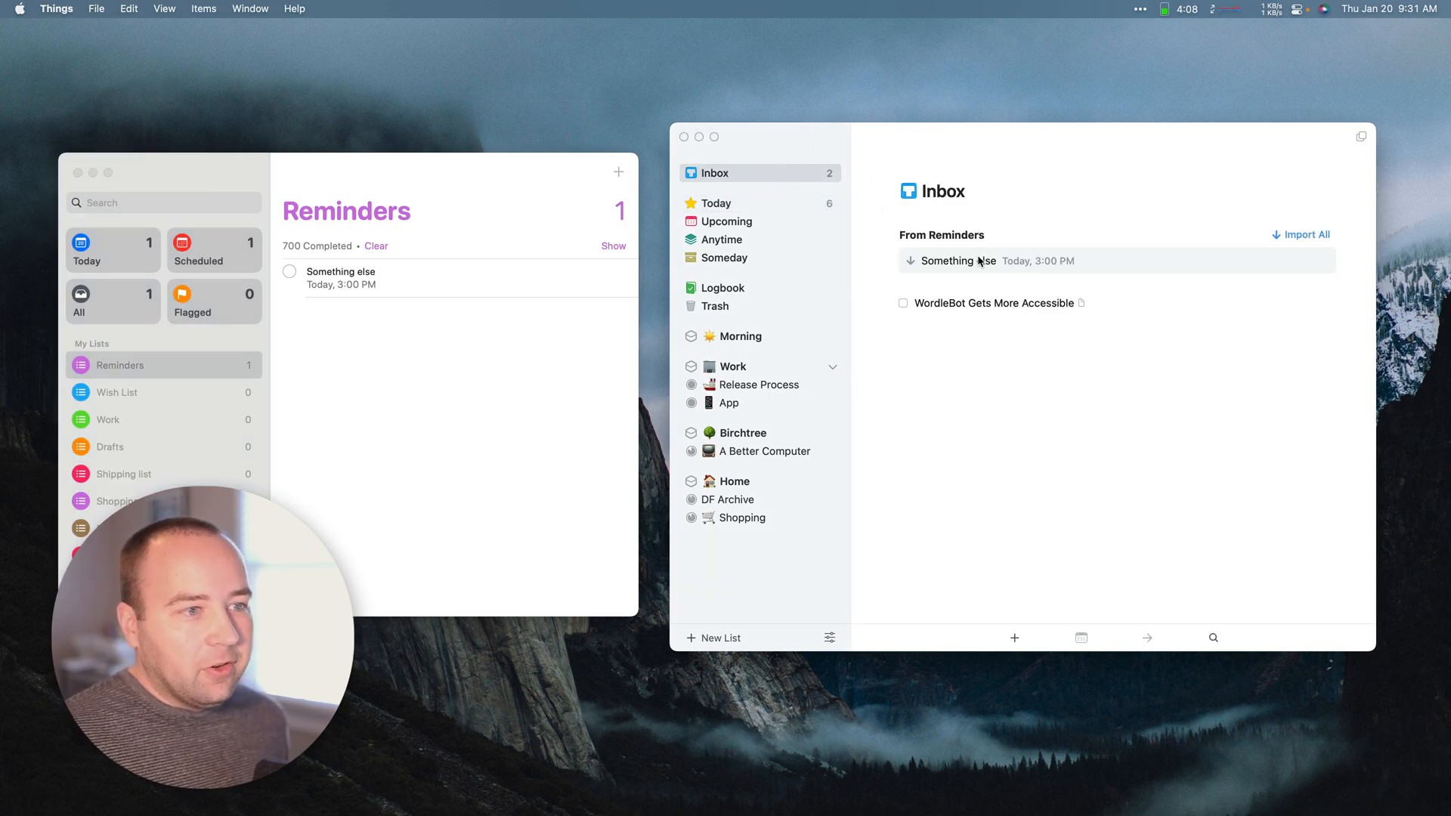
mouse_move(1056, 248)
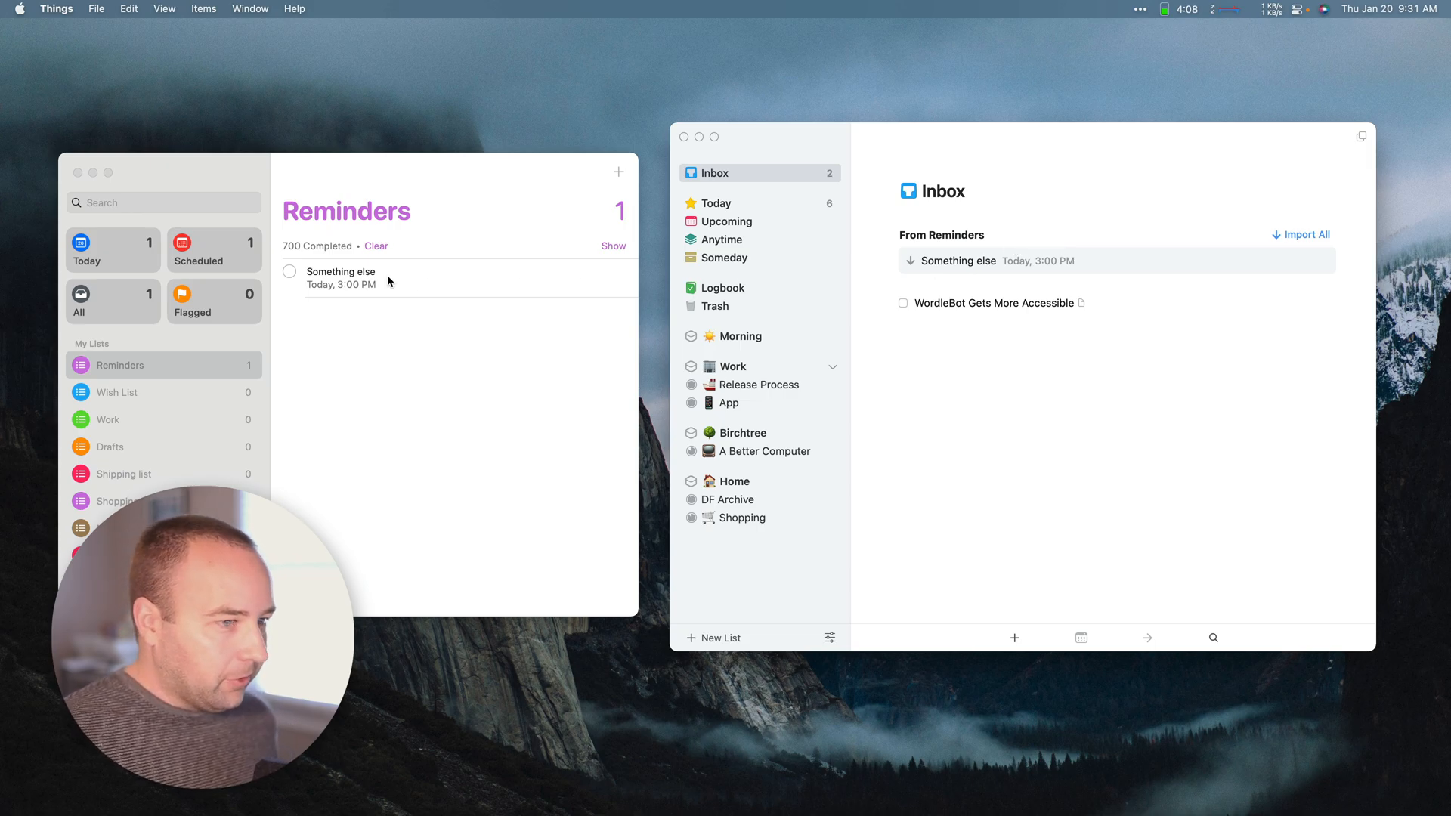
mouse_move(1288, 240)
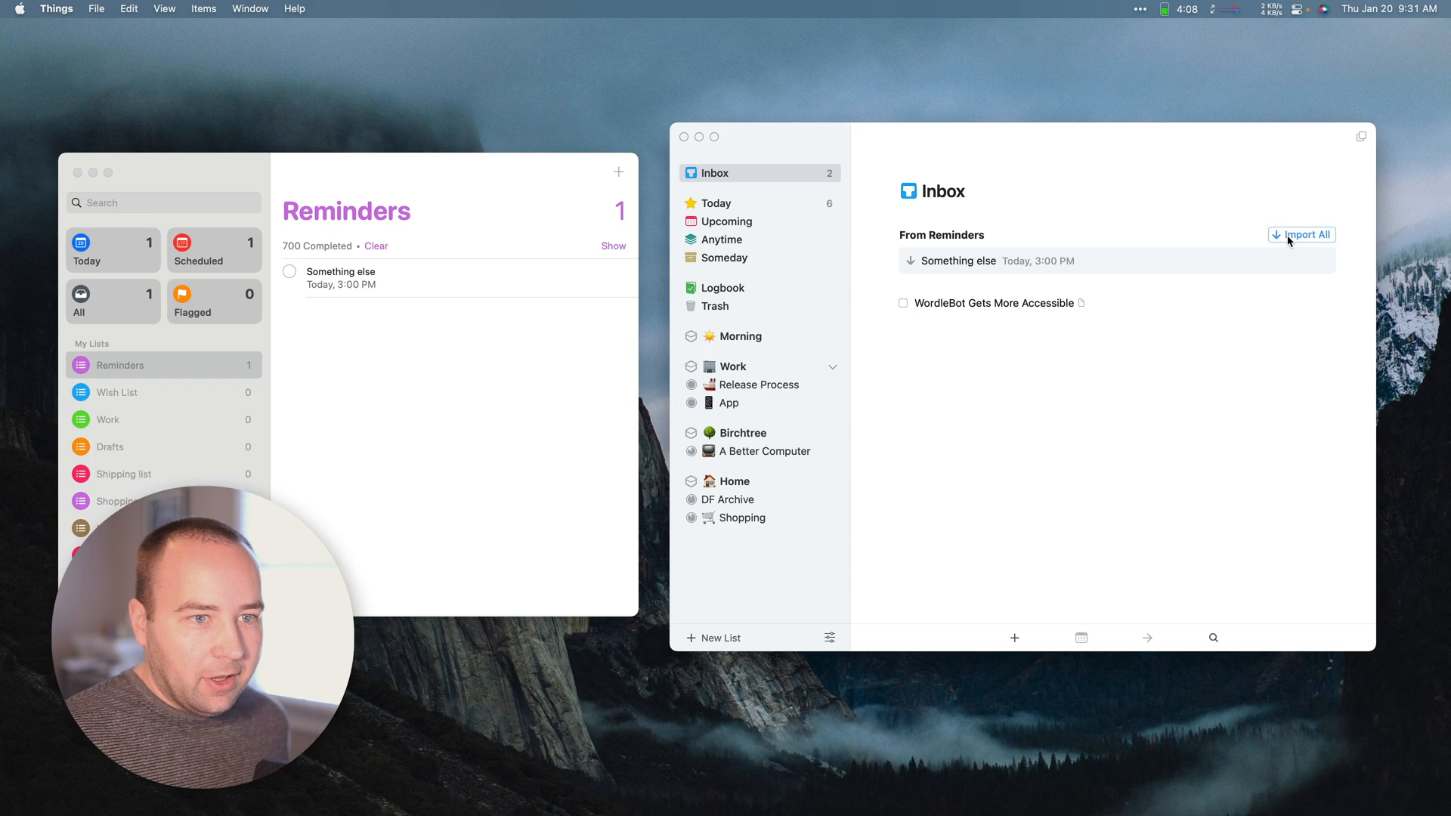
left_click(1302, 234)
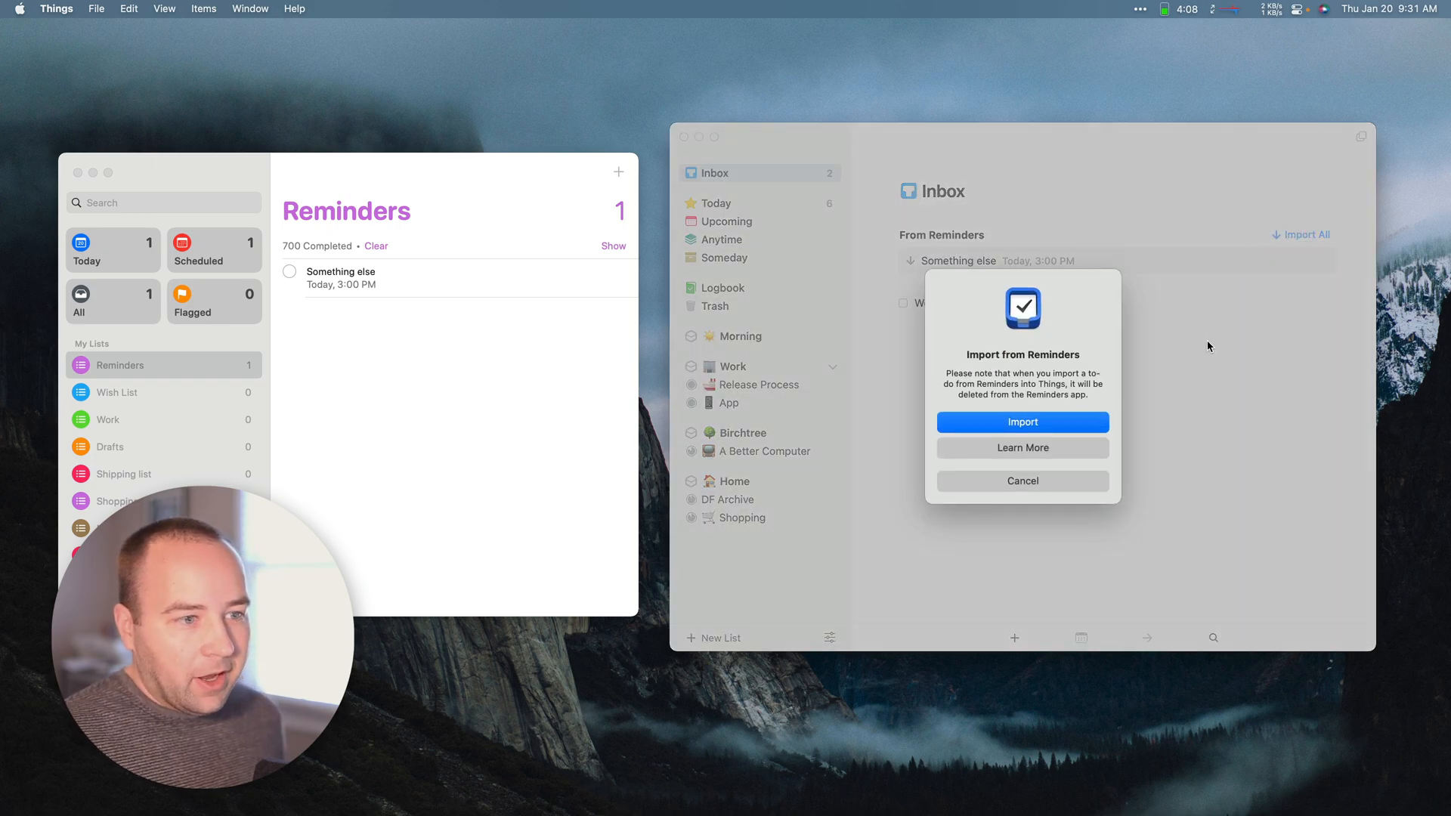
mouse_move(1106, 396)
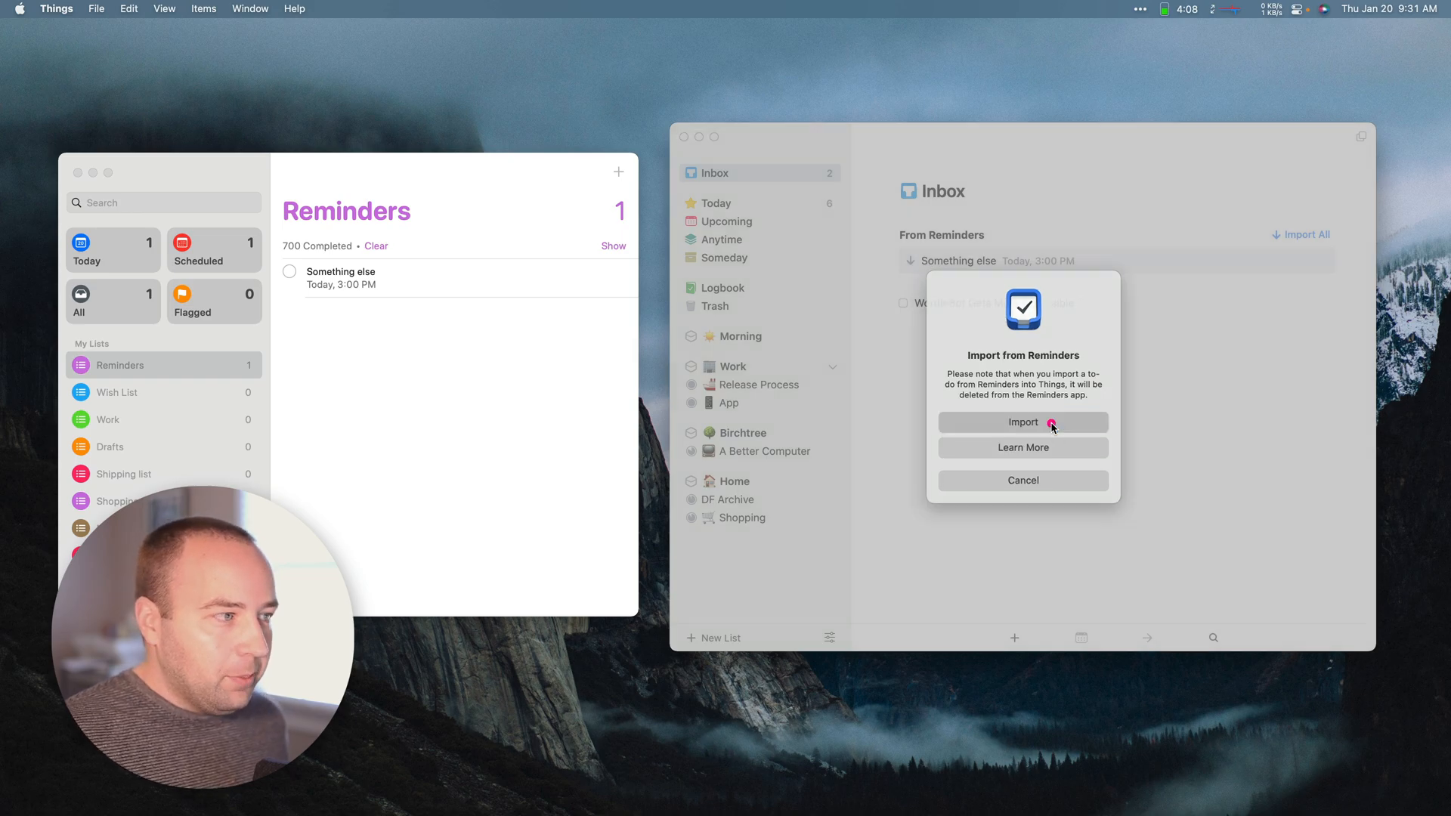
left_click(1023, 423)
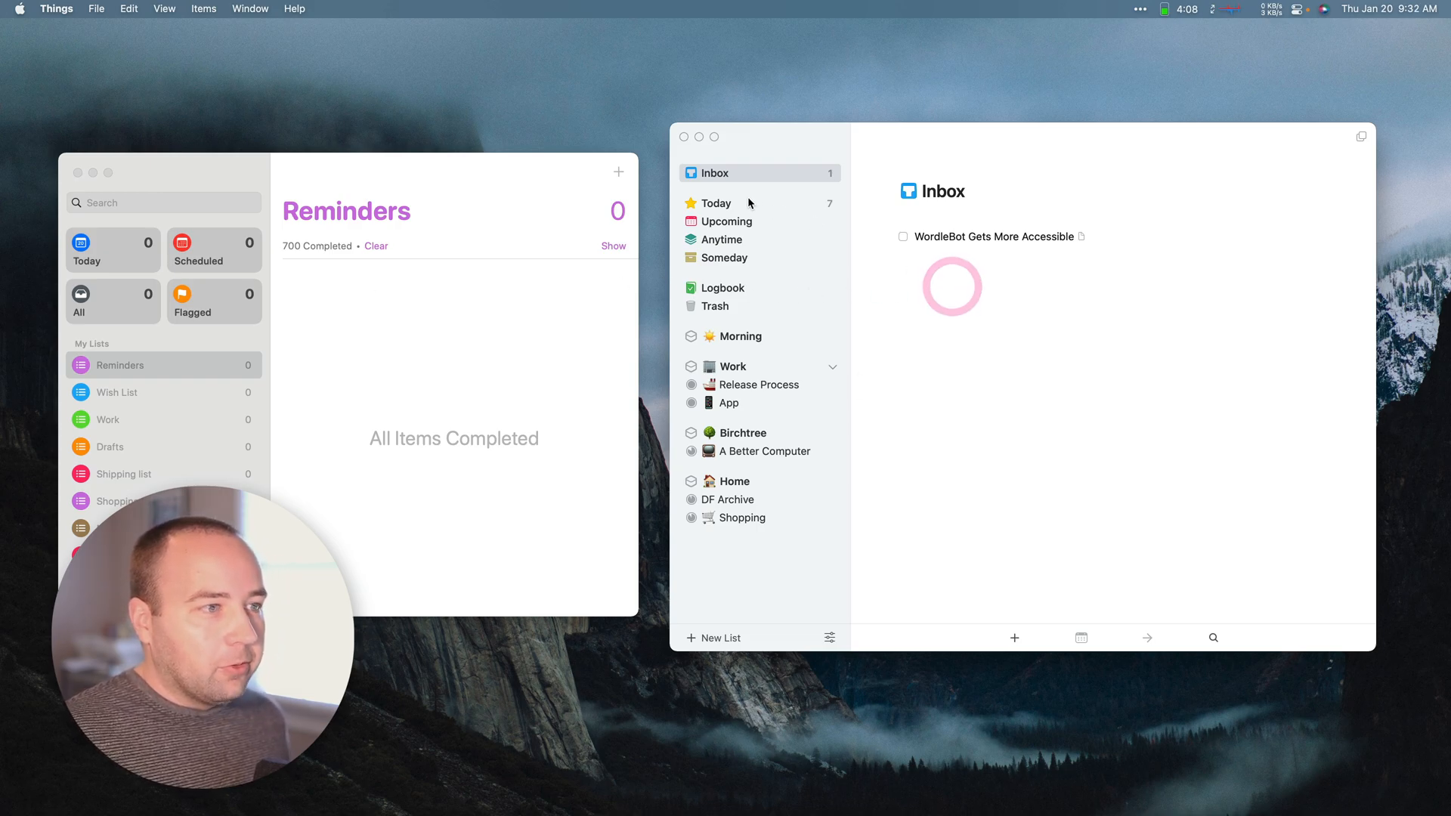
- Verify 'Something else' now sits in the Today list, then return to the Inbox
left_click(717, 203)
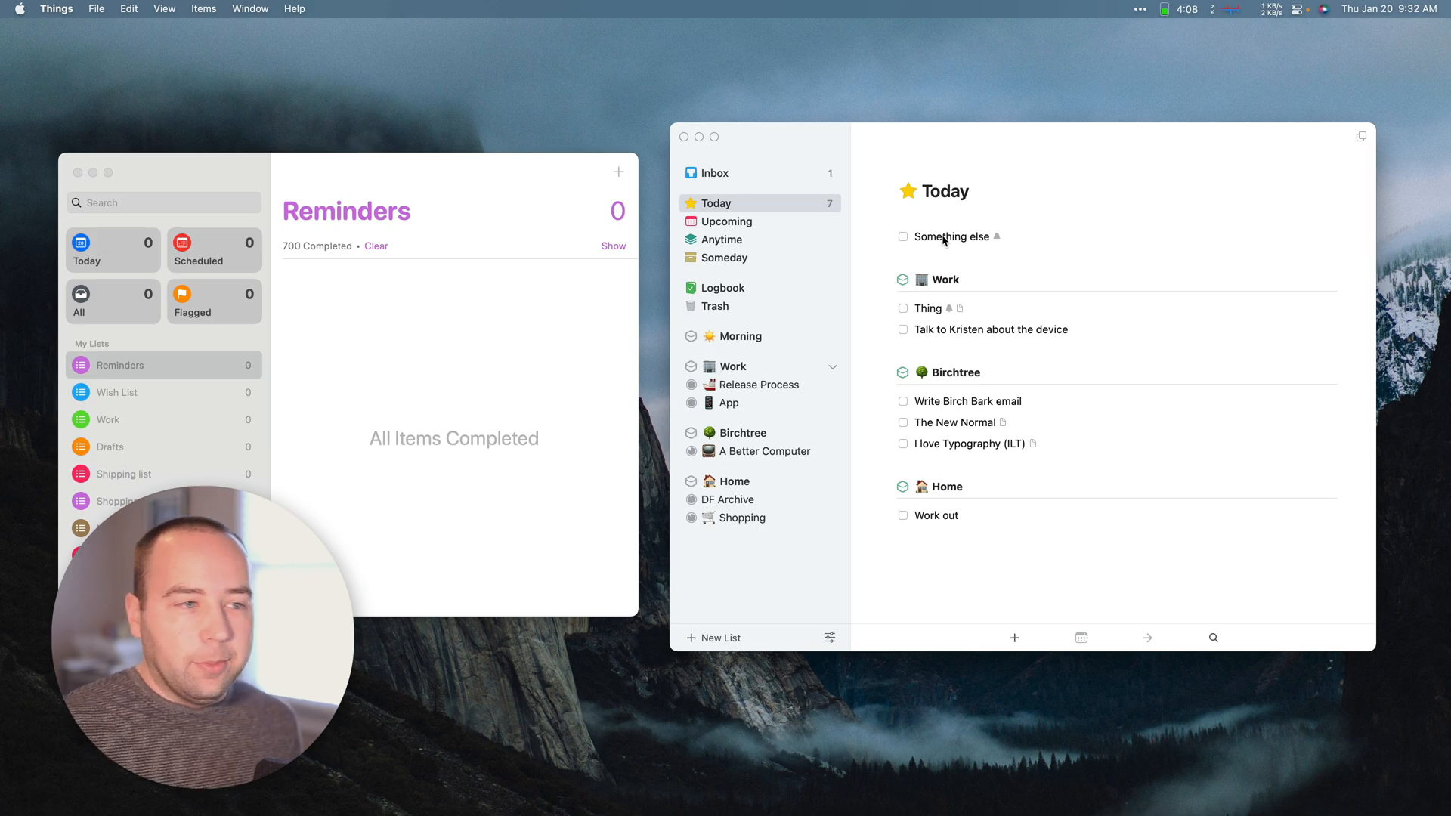
left_click(952, 236)
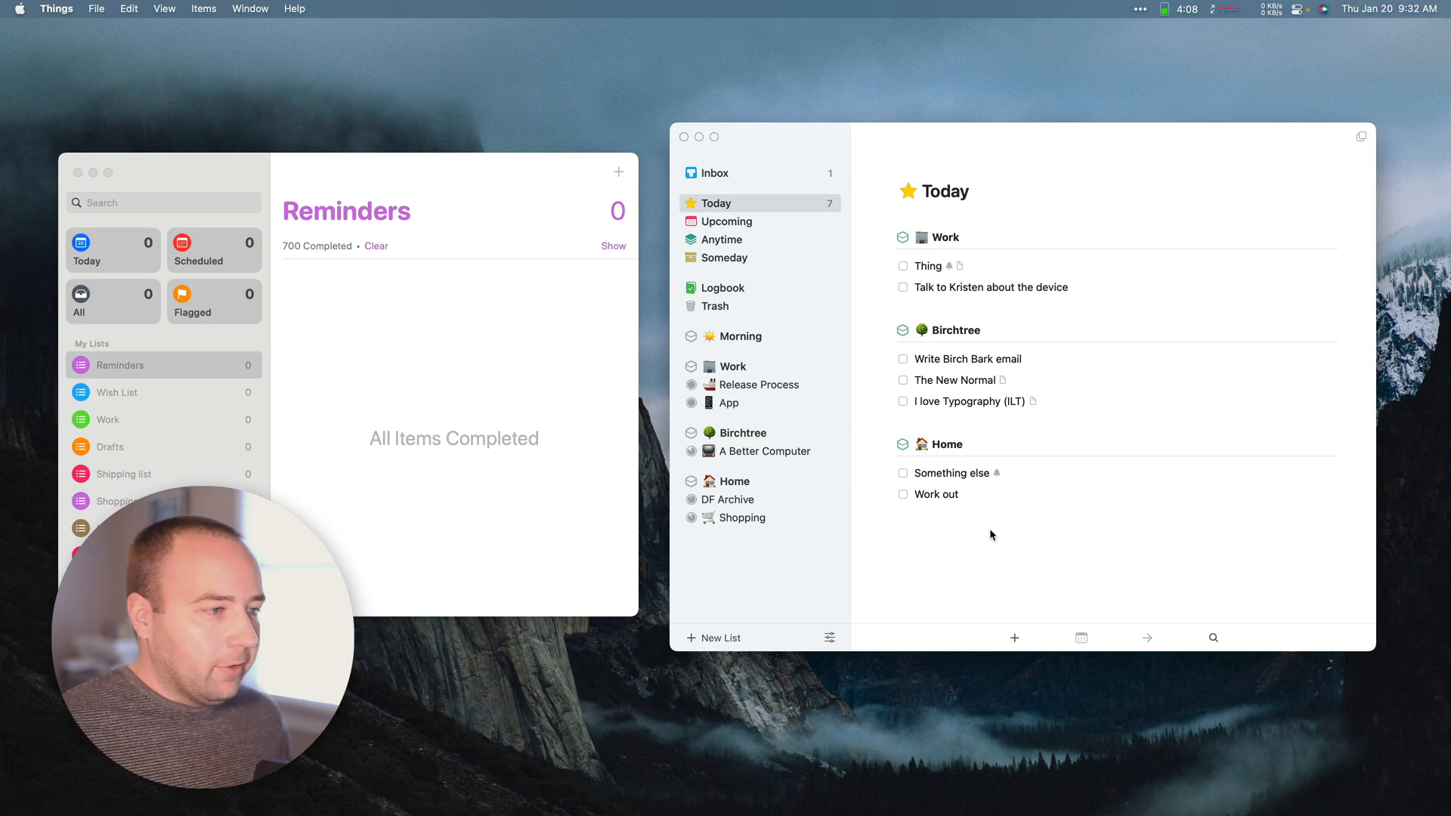
mouse_move(1113, 129)
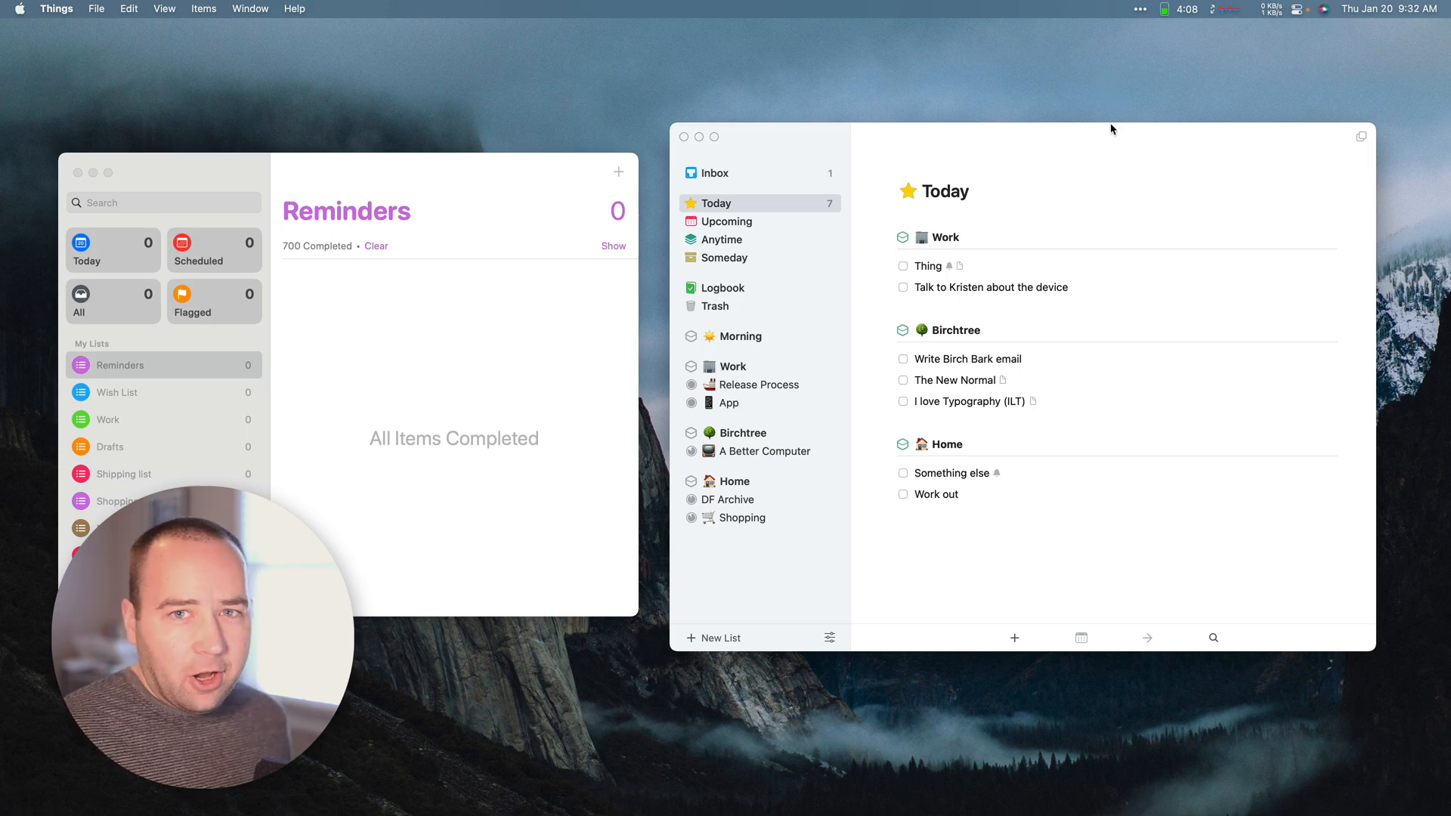
left_click(713, 173)
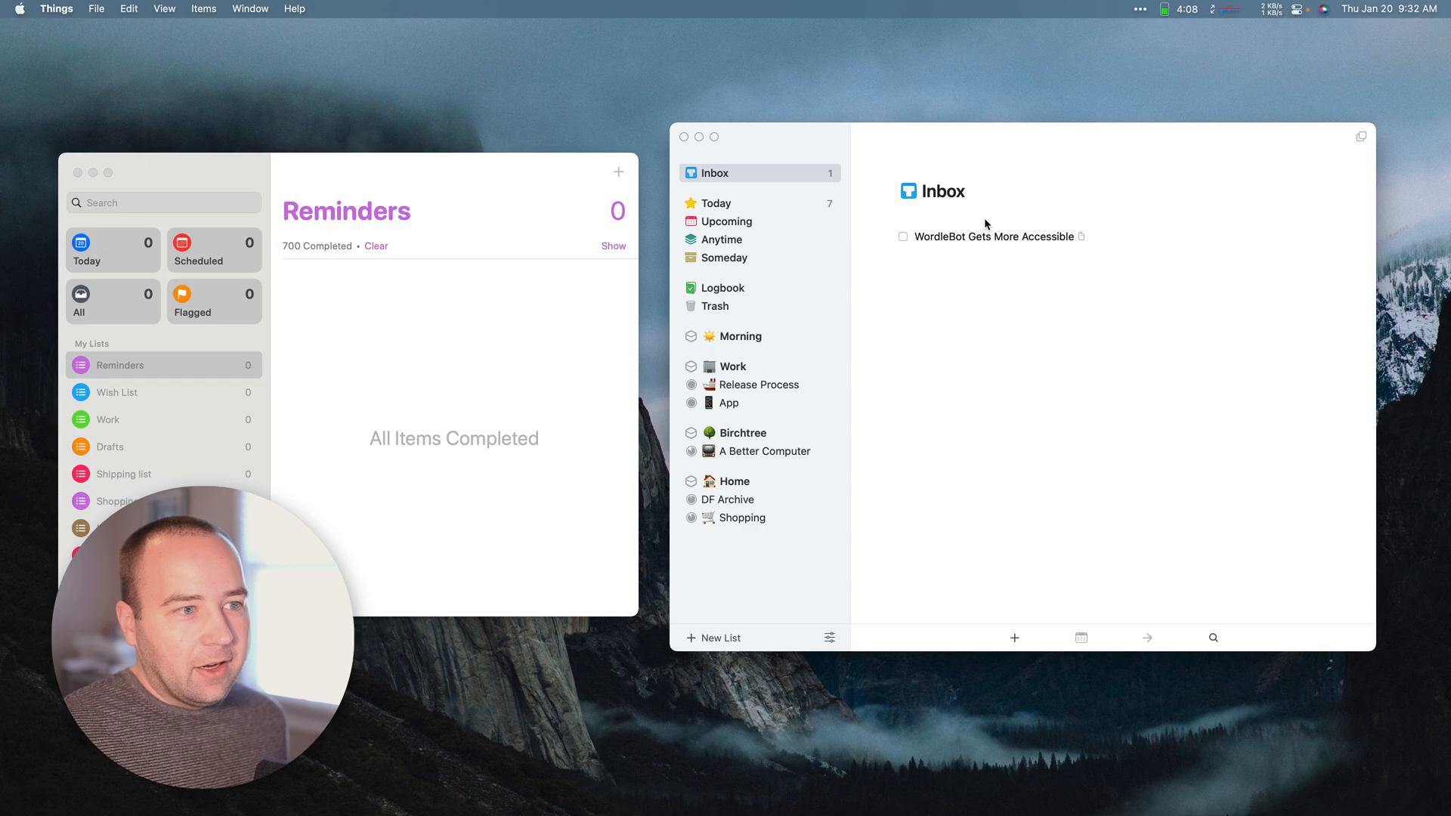
mouse_move(1255, 252)
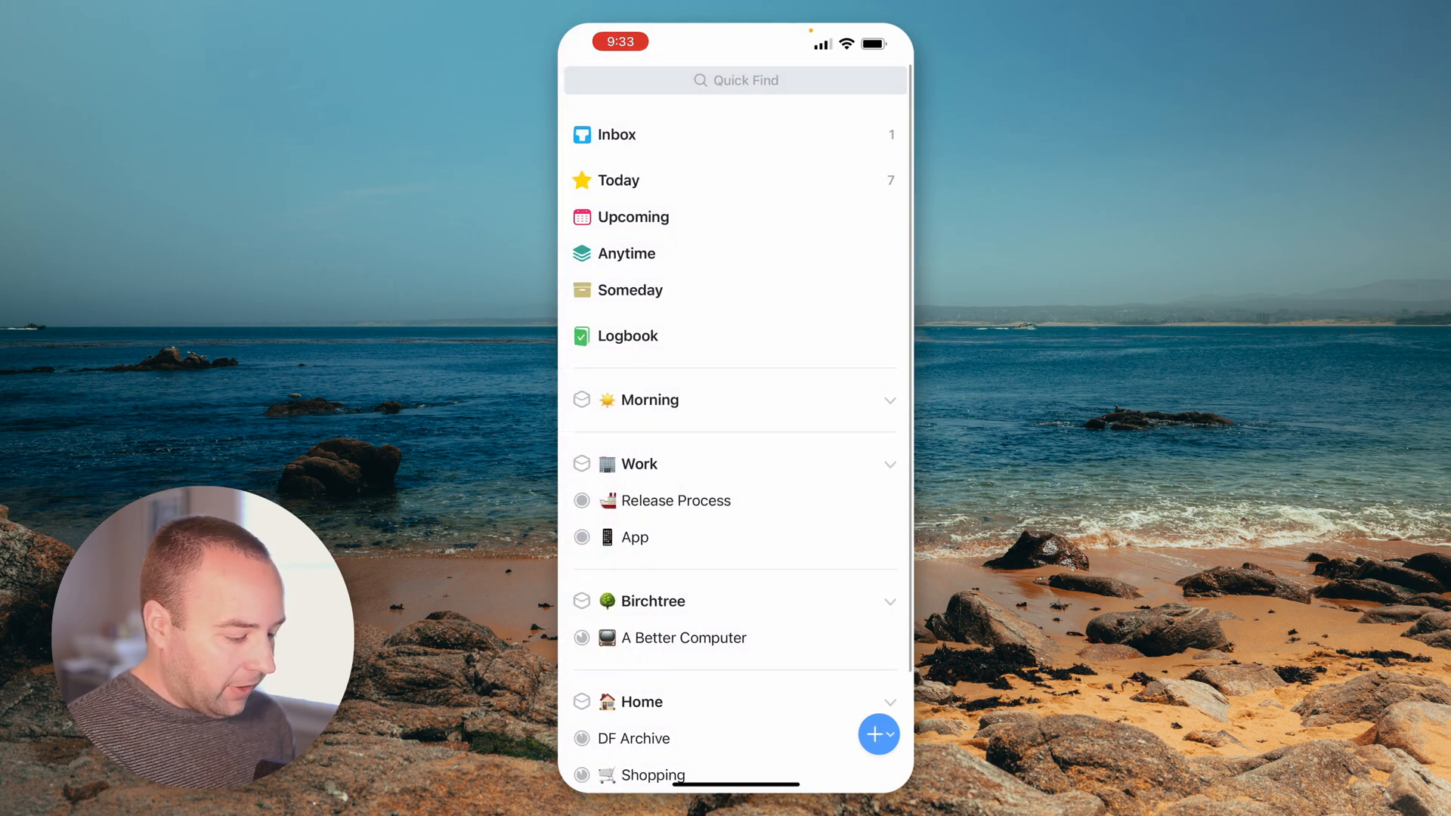
- In iPhone settings, toggle Show Calendar Events on and back off, leaving it disabled
left_click(733, 747)
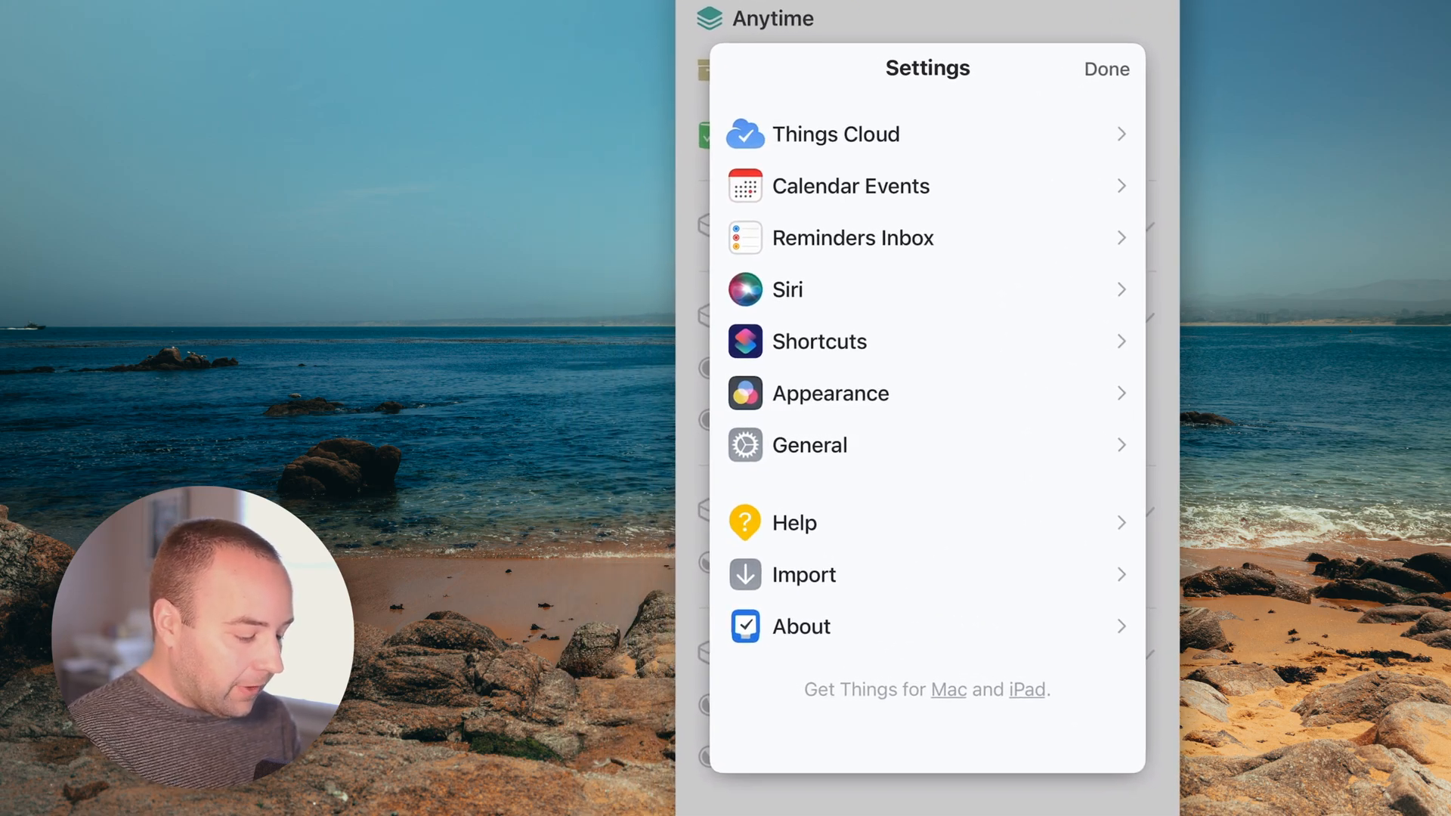
left_click(850, 186)
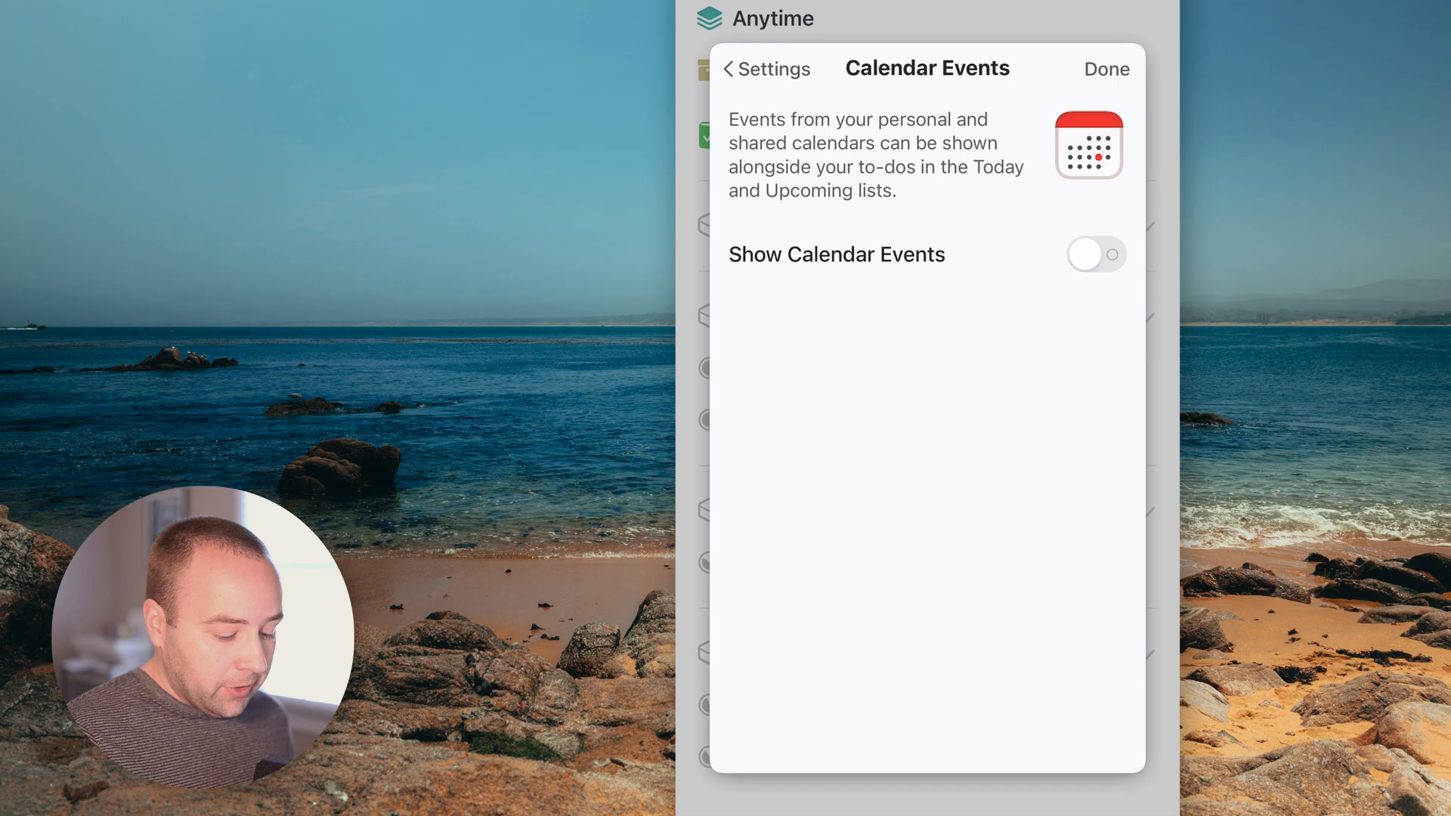
left_click(1098, 254)
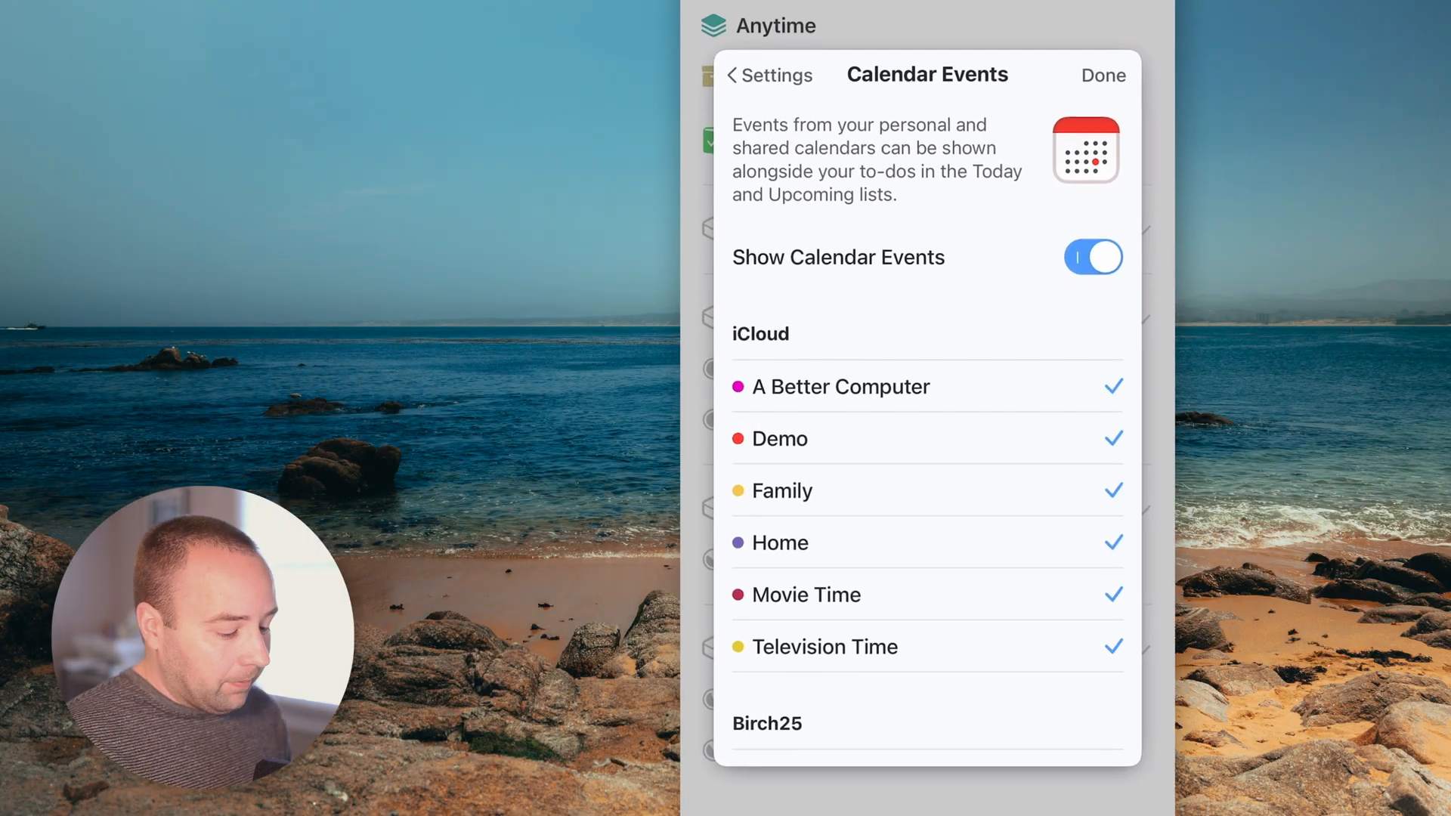
left_click(1095, 257)
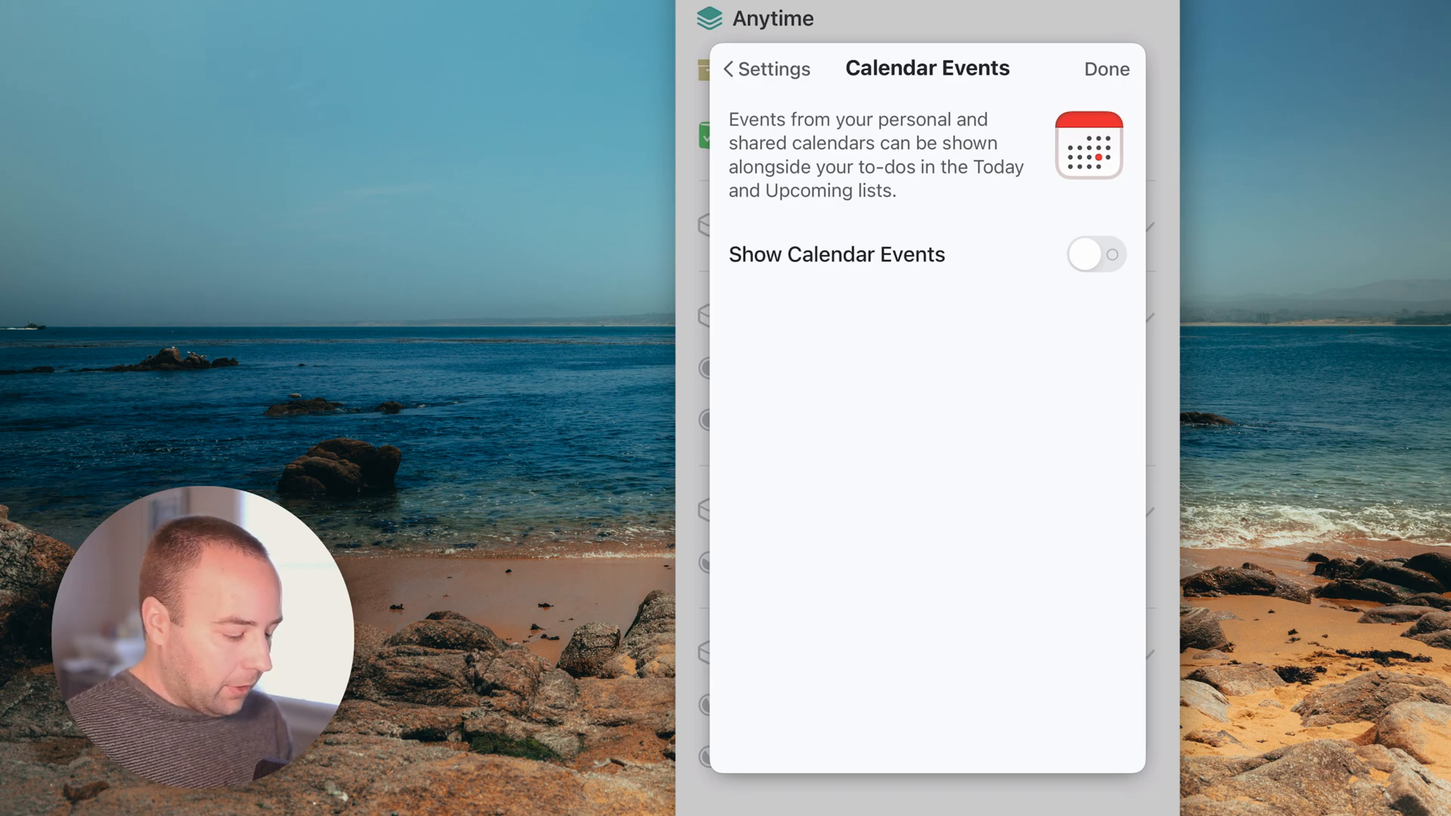
left_click(765, 70)
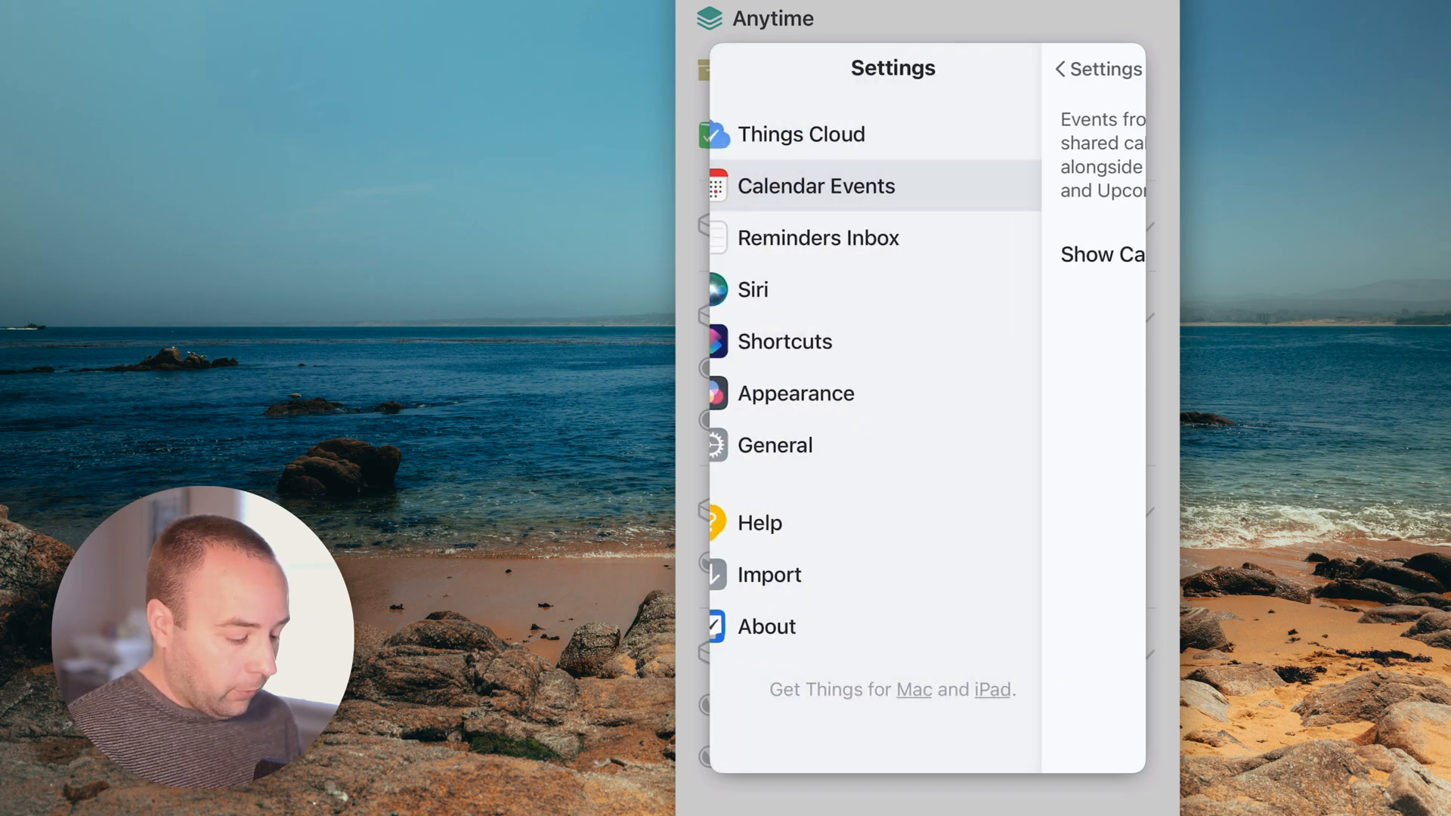
- Review the Reminders Inbox settings panel, then the Siri settings panel, returning to the main list
left_click(818, 237)
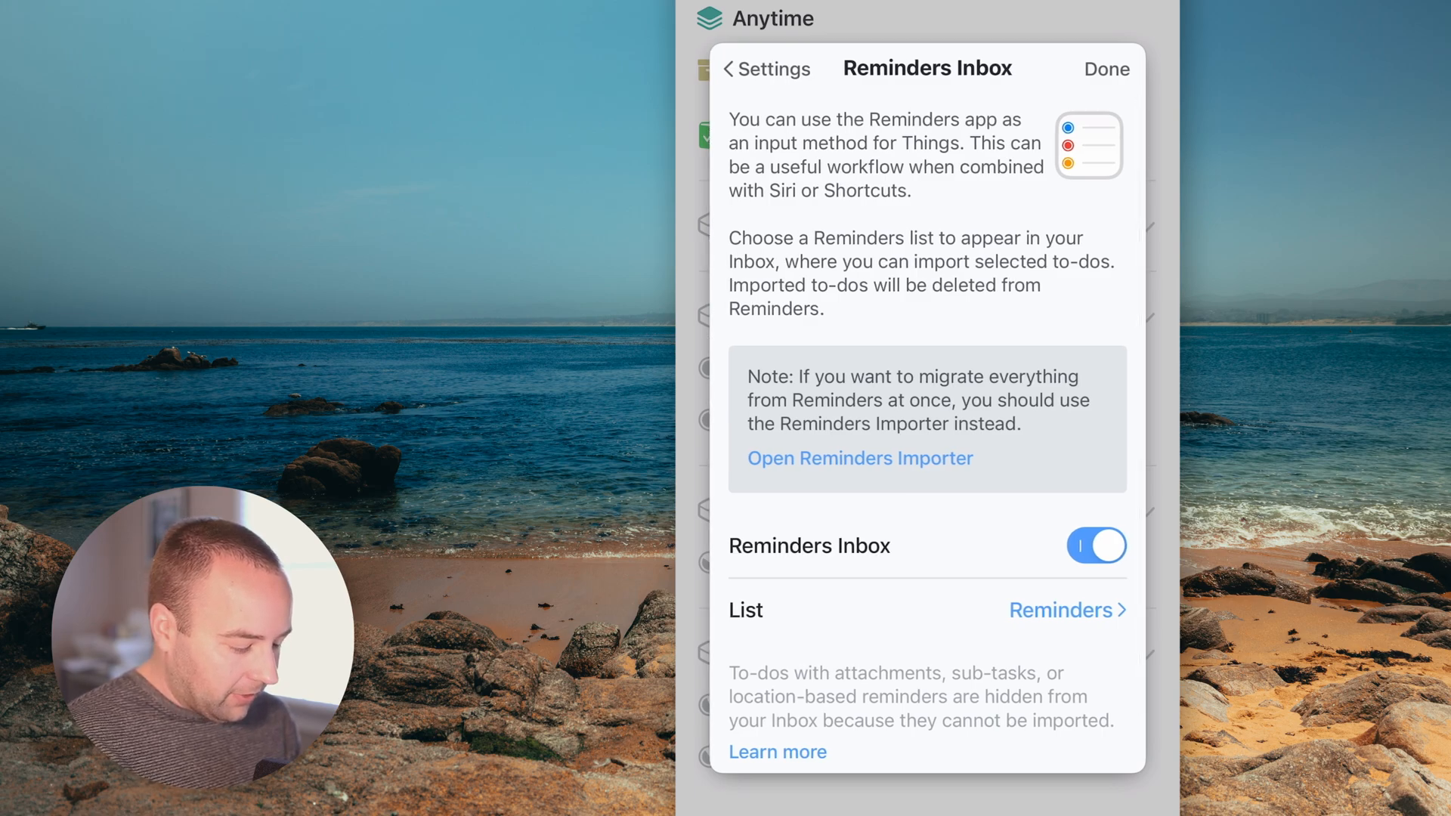
left_click(767, 70)
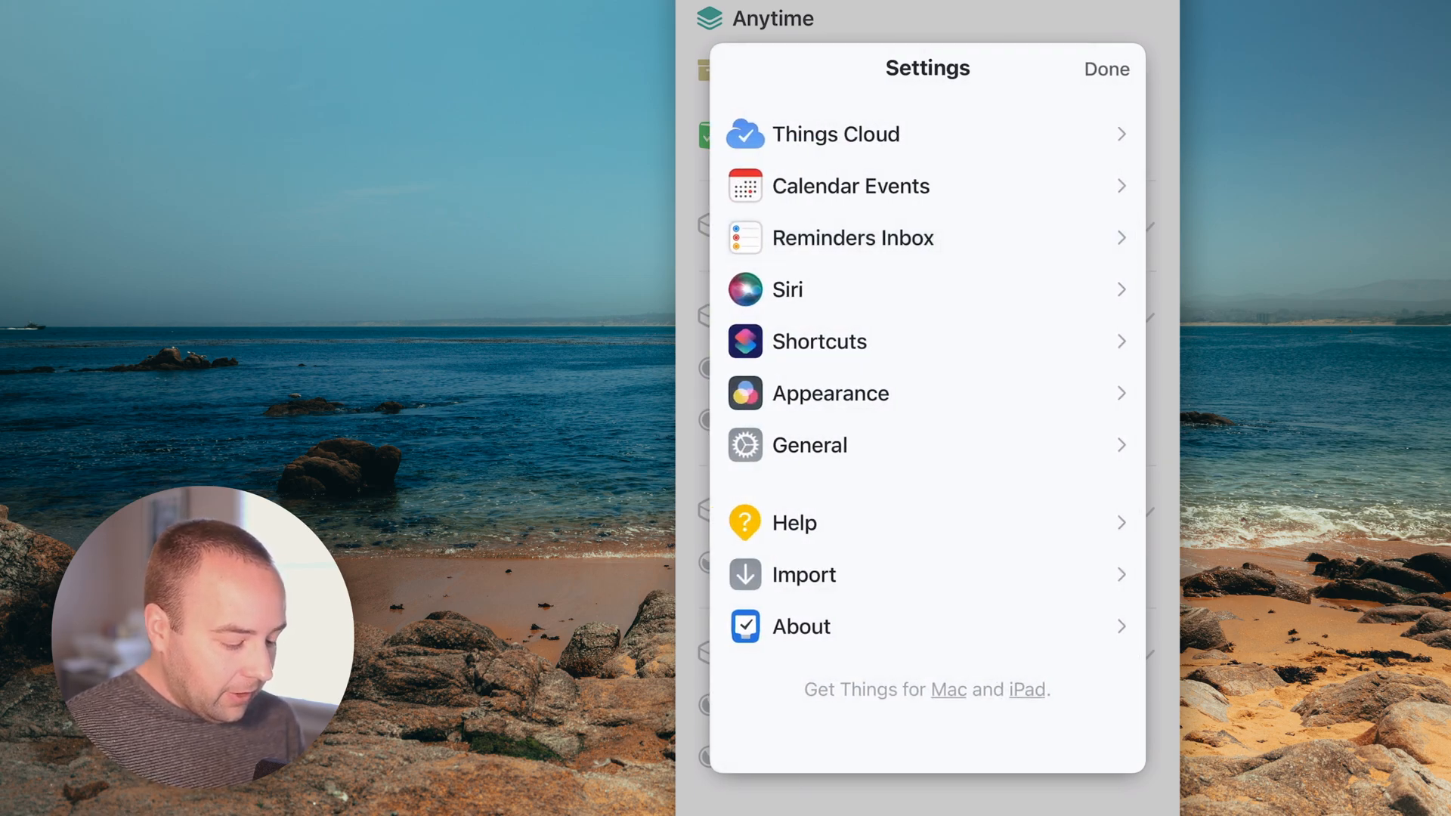
left_click(786, 289)
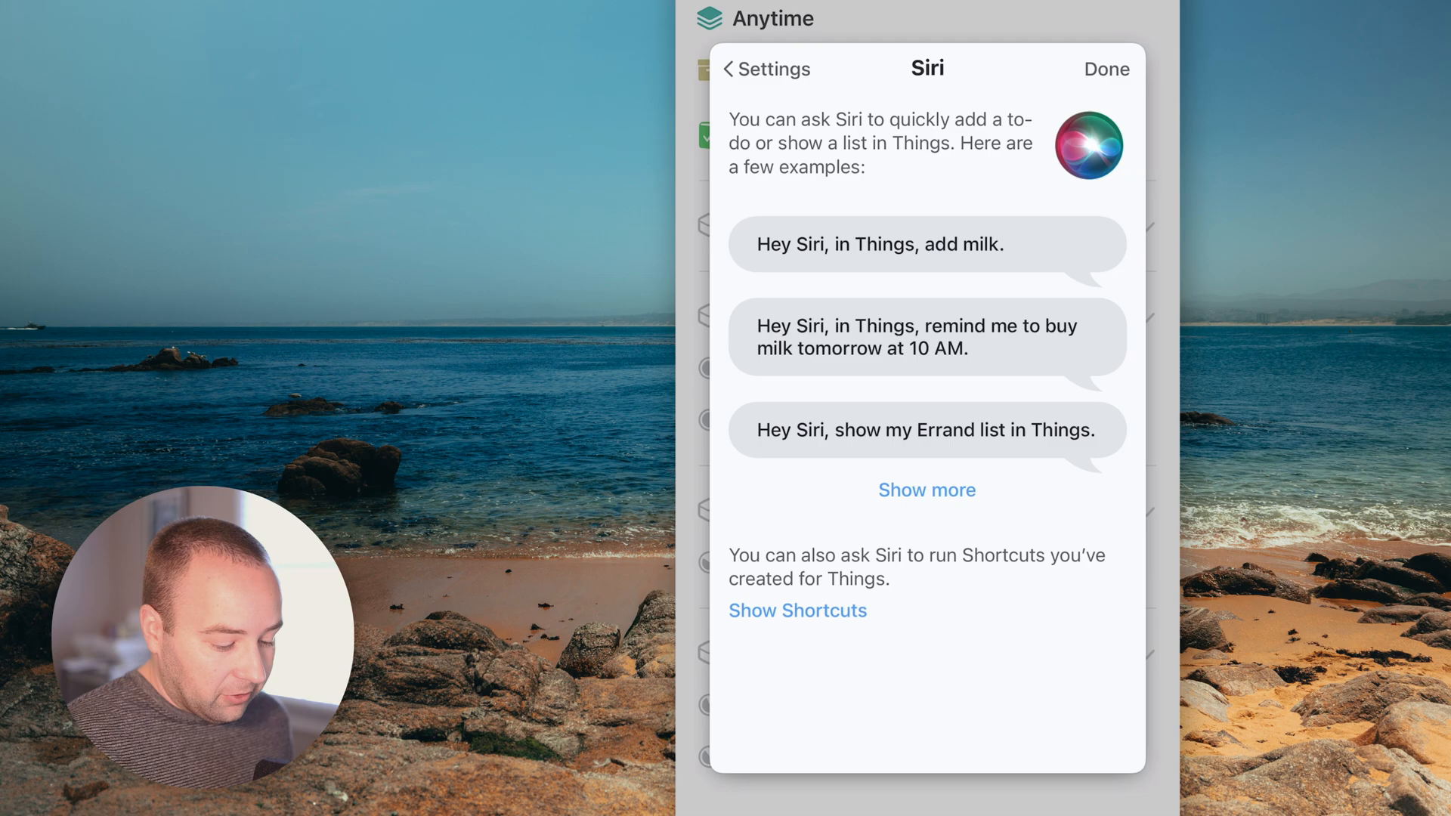
left_click(773, 70)
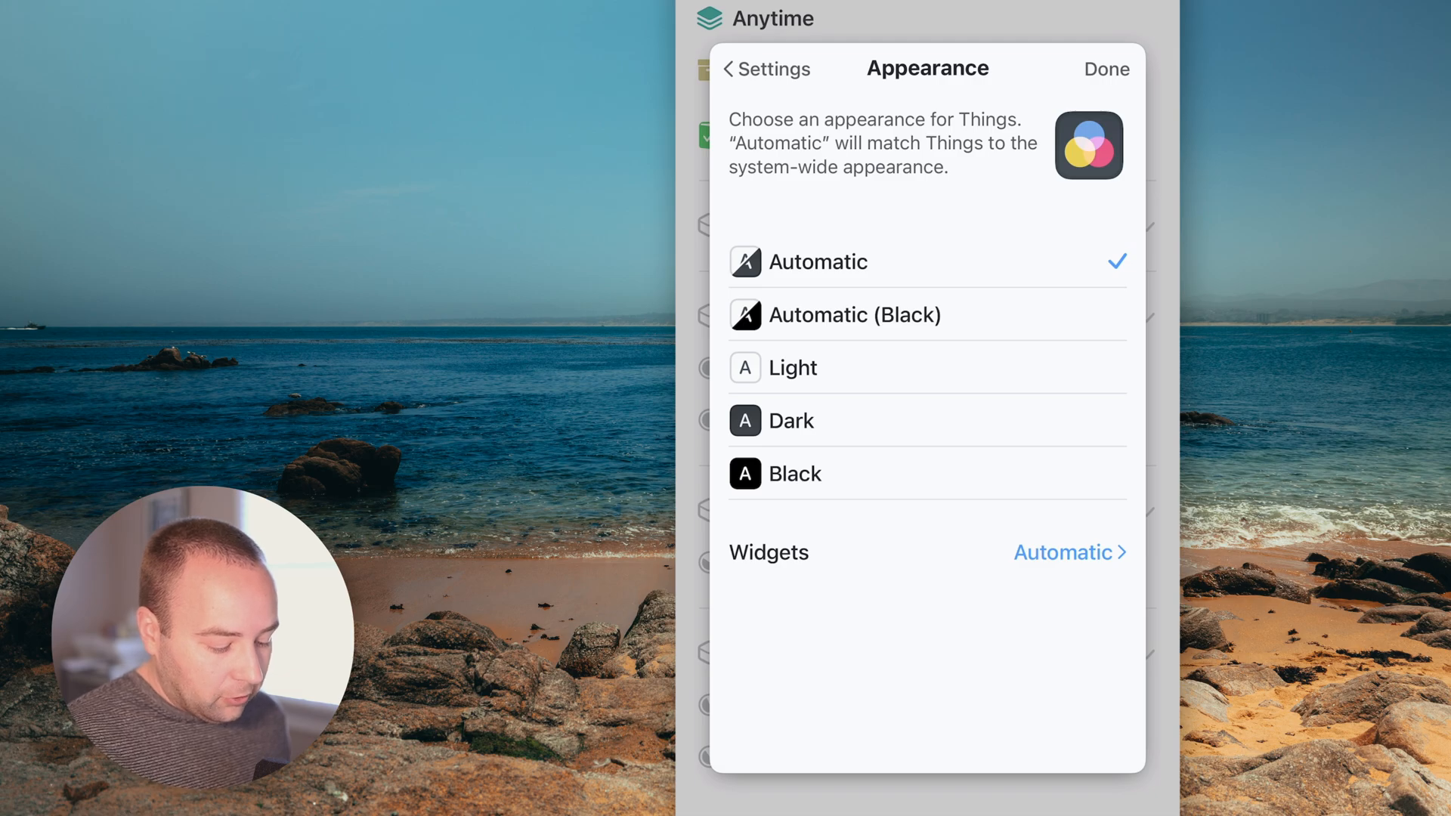
- Try Dark, Automatic (Black) and Automatic themes, settle on Dark, and return to Settings
left_click(792, 420)
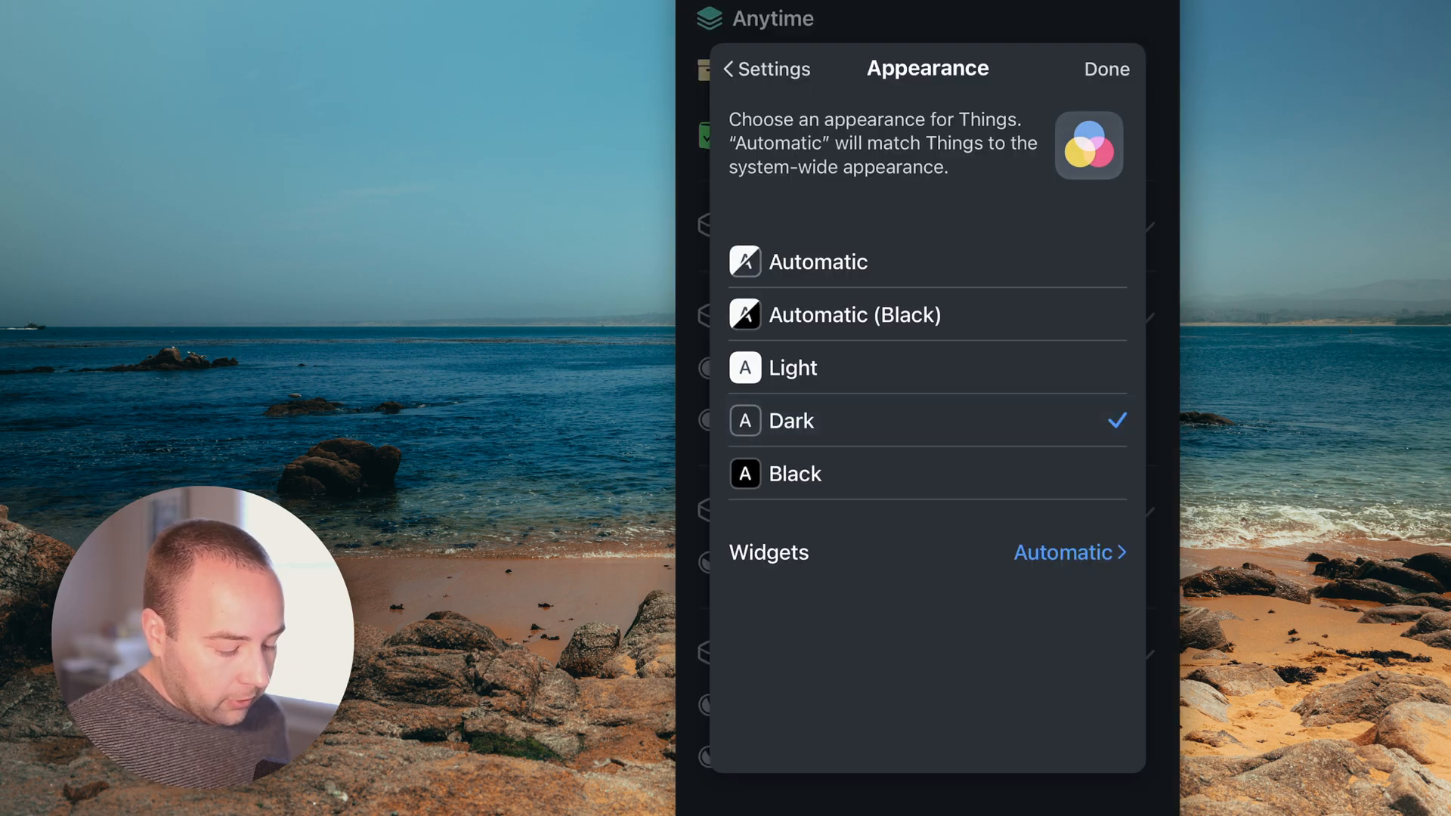
left_click(856, 315)
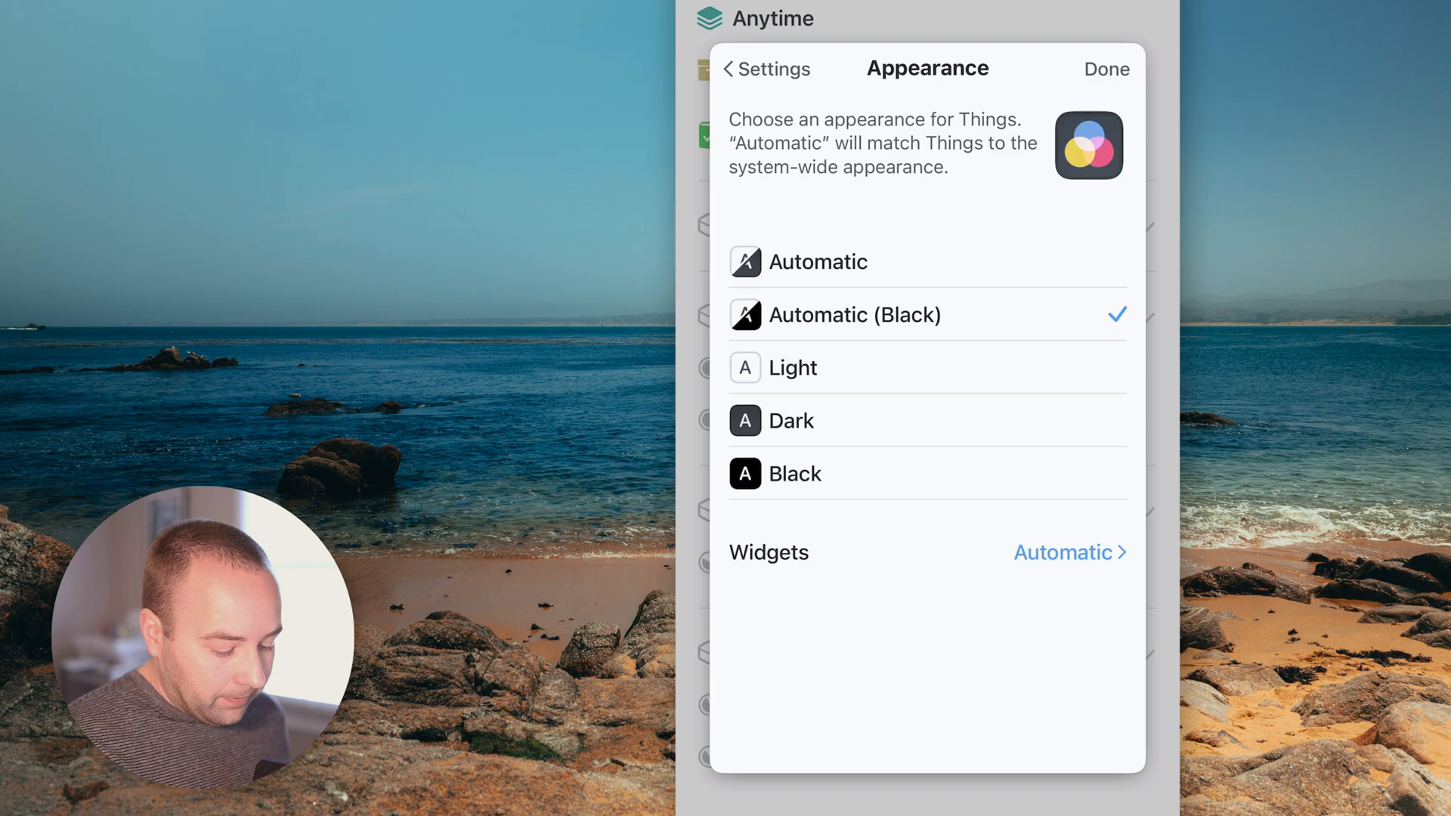
left_click(817, 263)
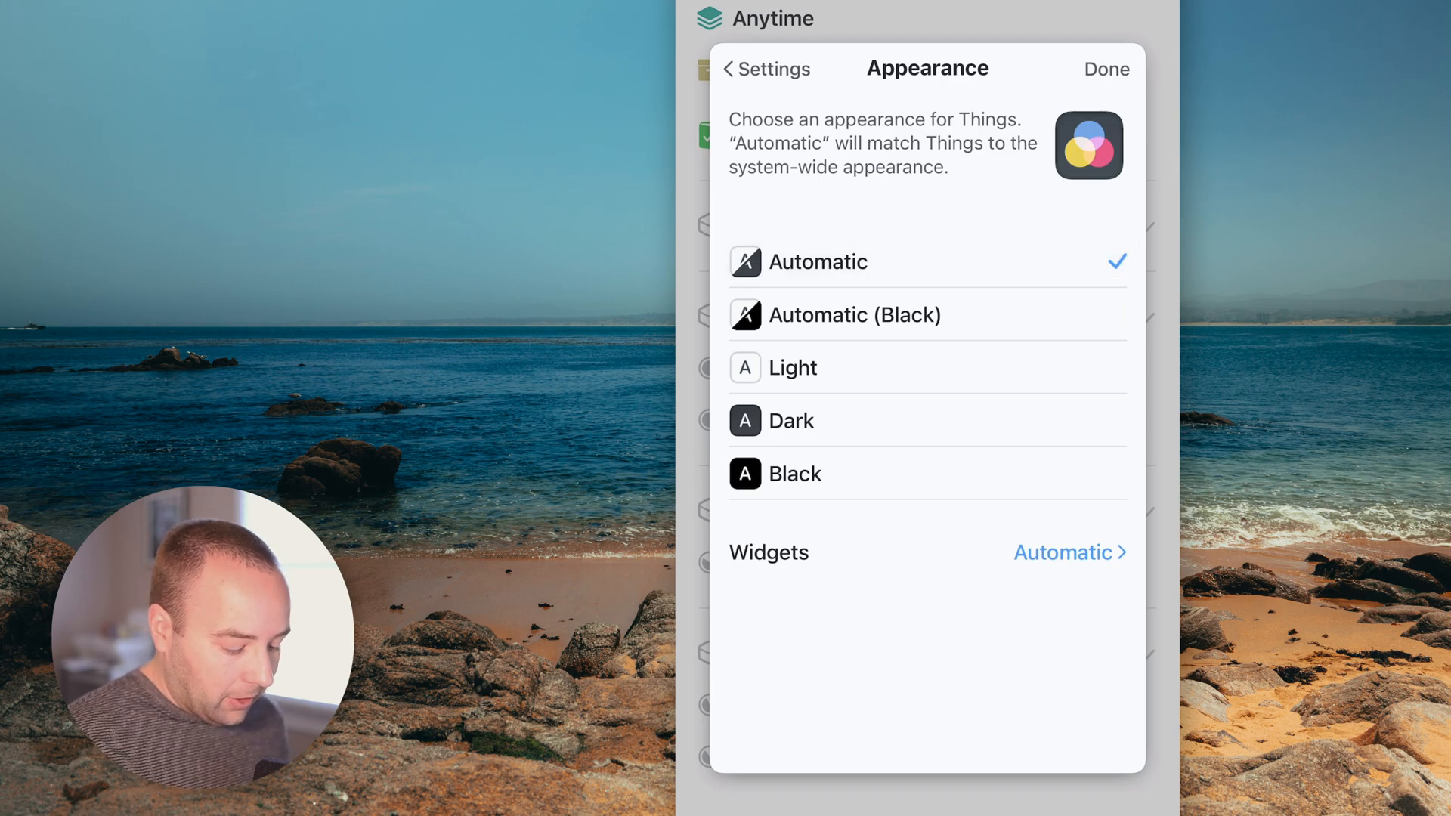
left_click(792, 420)
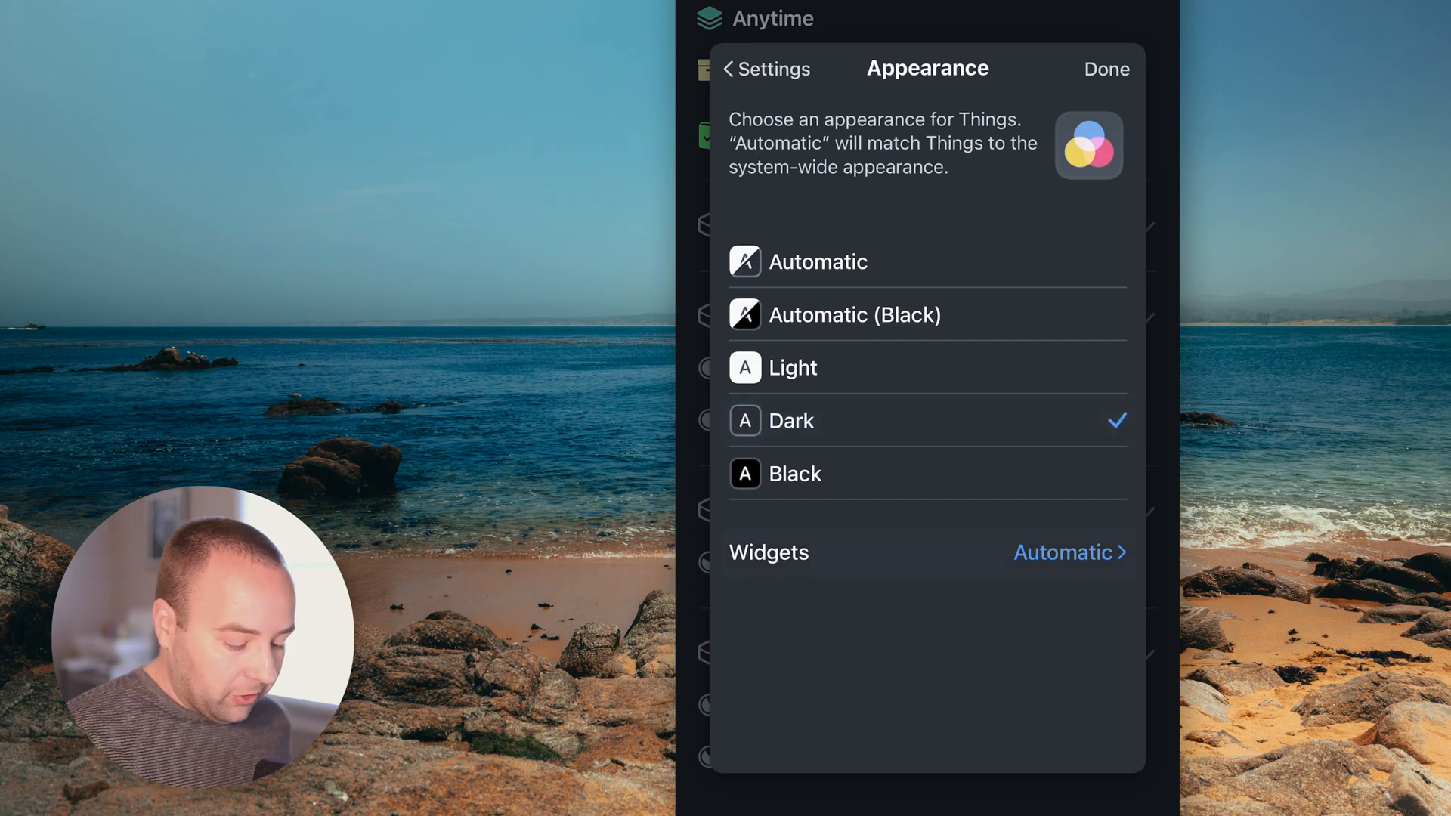
left_click(1064, 553)
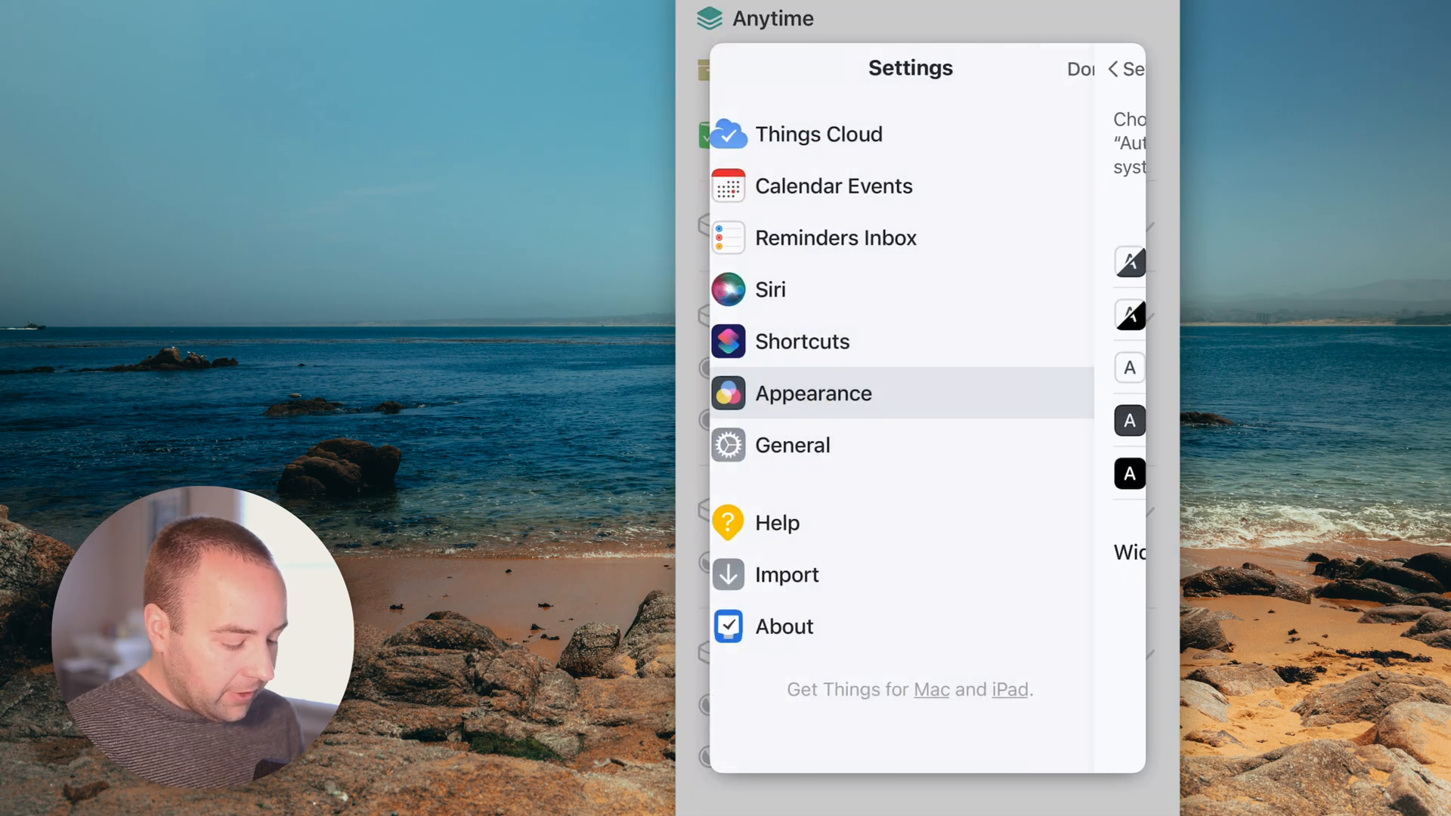
left_click(792, 444)
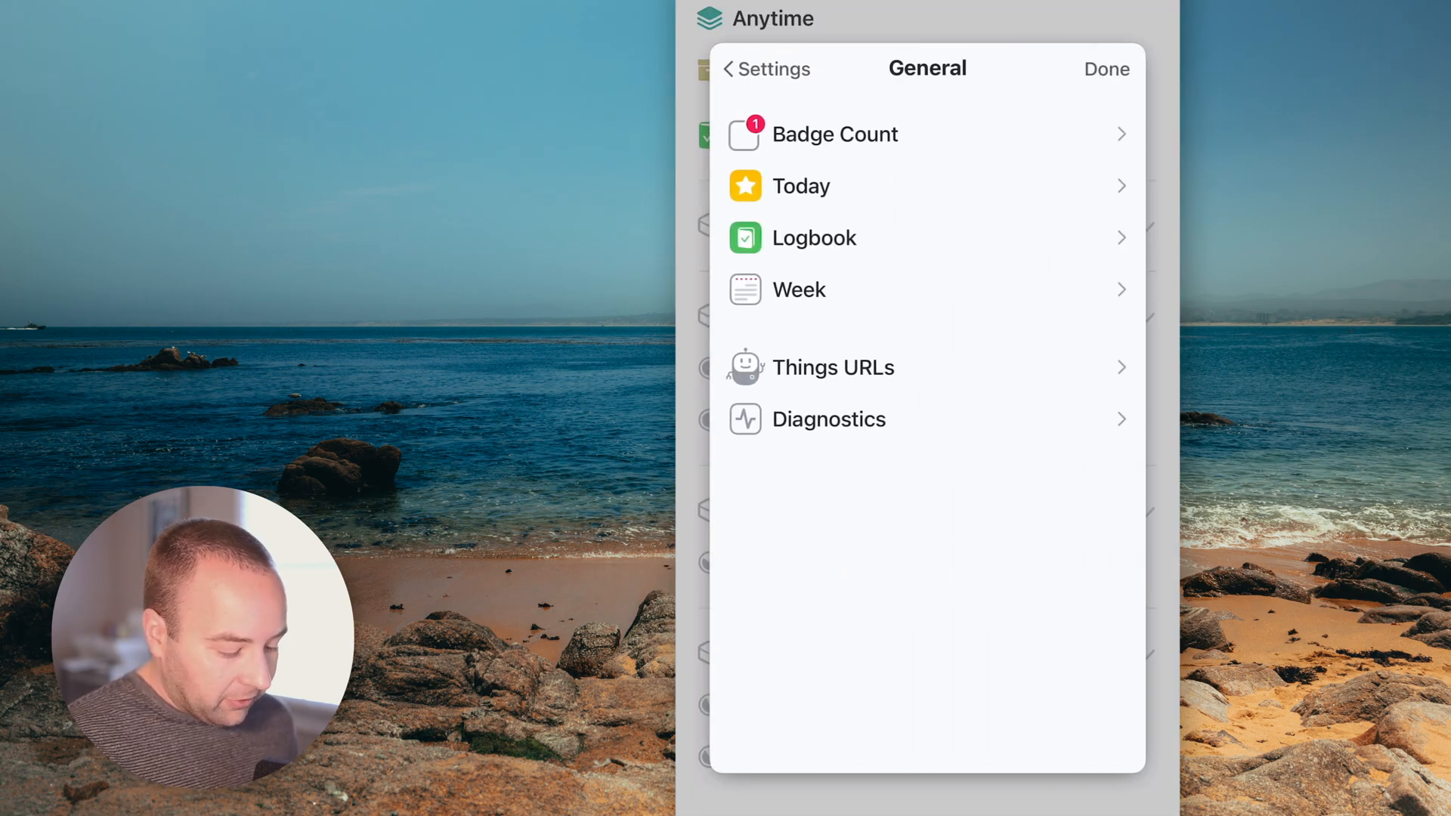
left_click(834, 133)
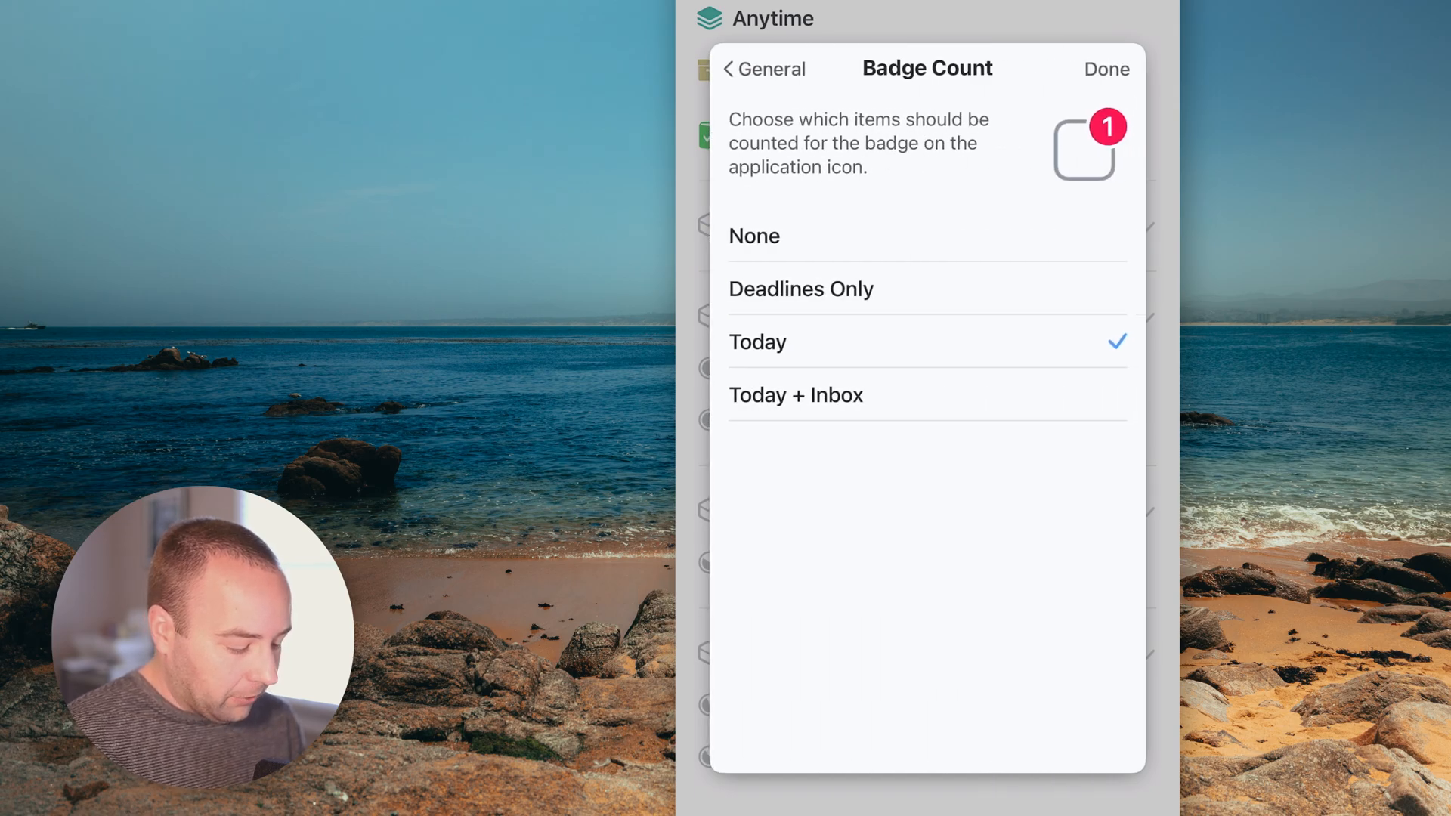
left_click(764, 69)
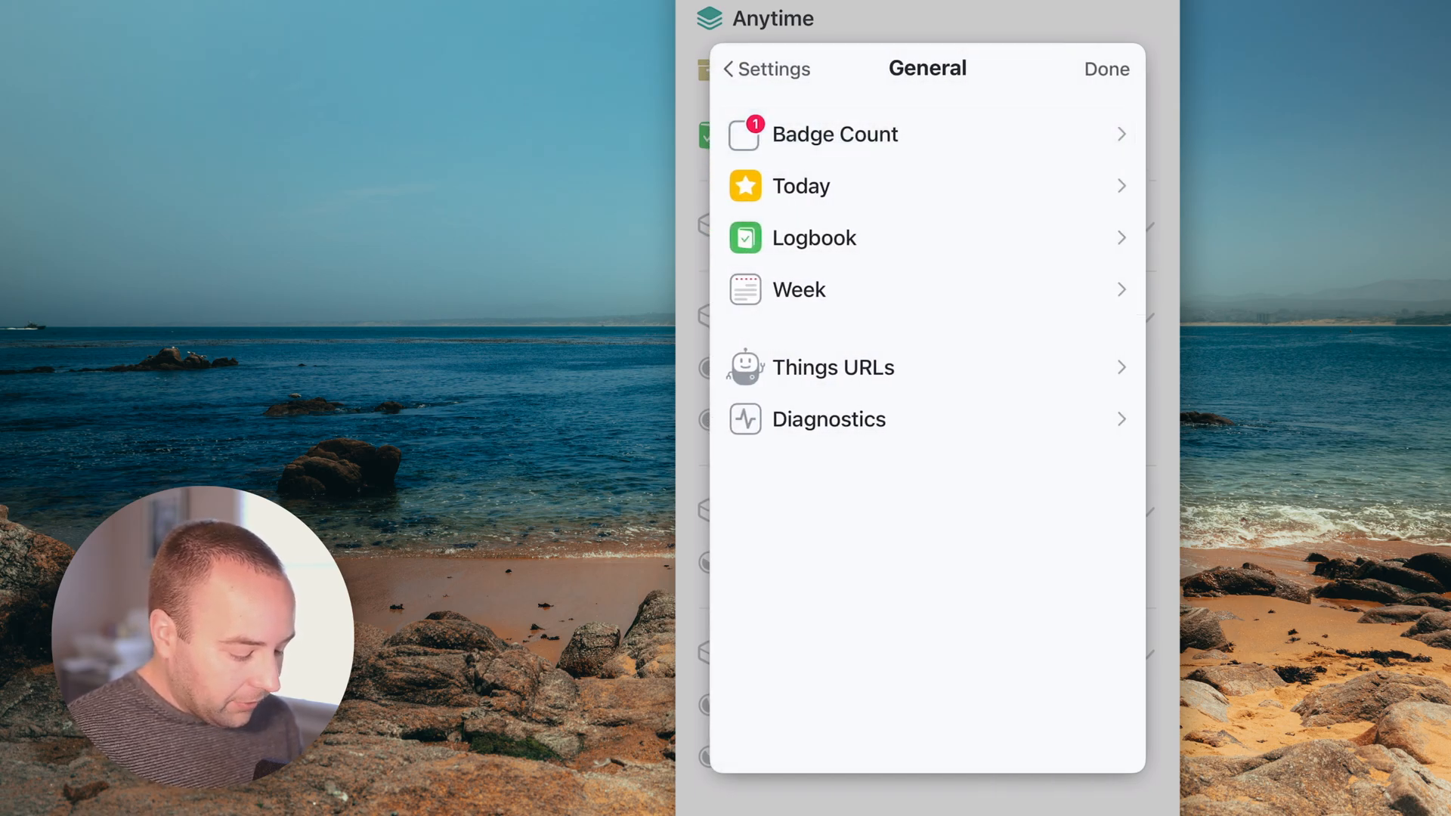
left_click(765, 69)
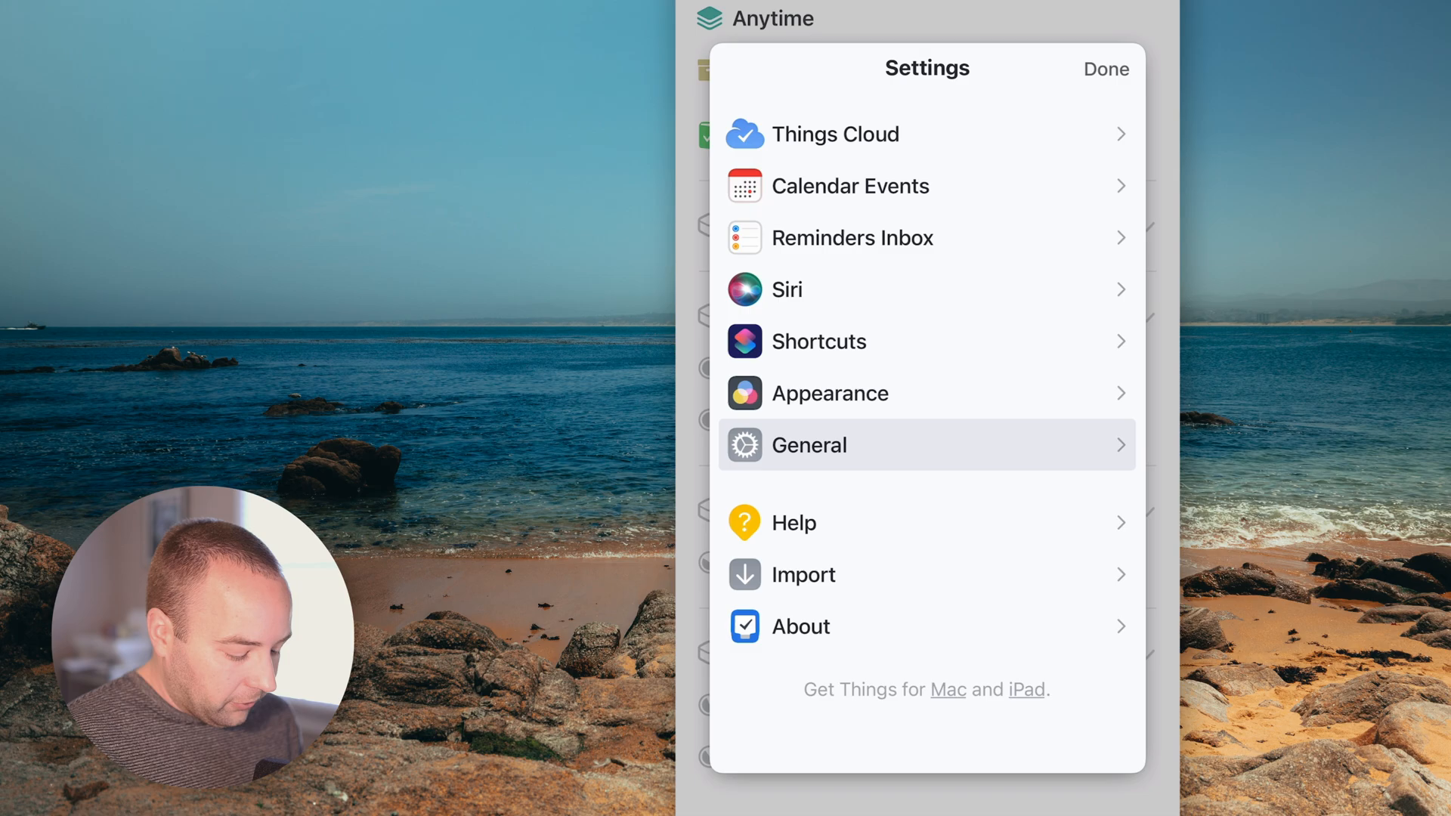